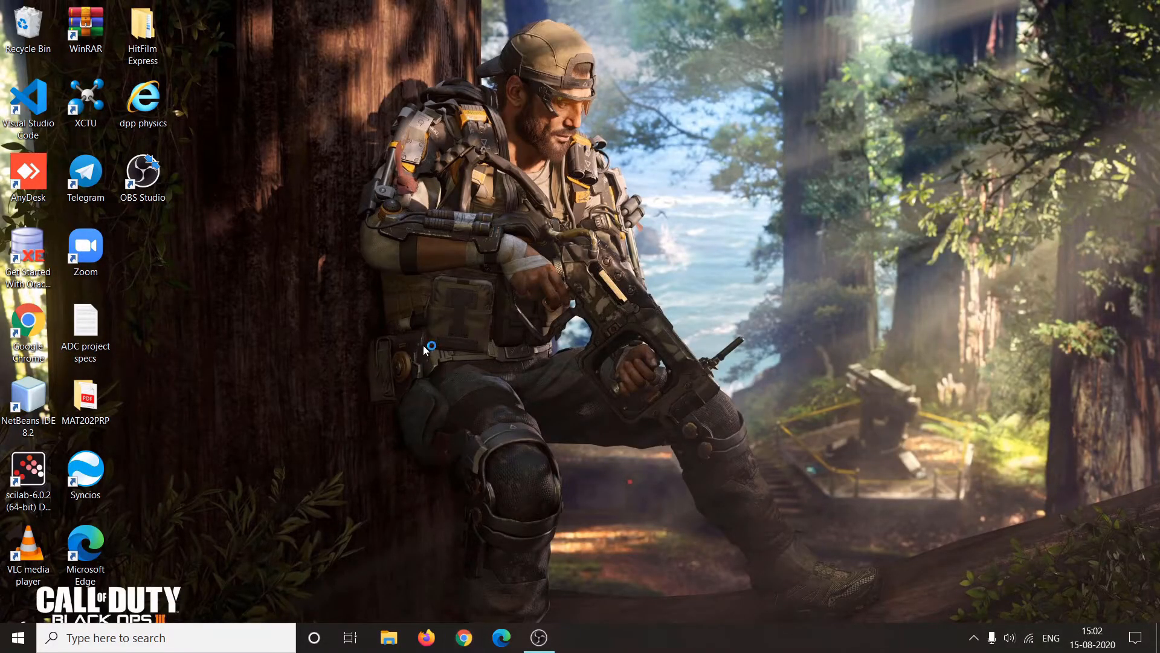
Search Google for ubuntu, open ubuntu.com and download Ubuntu Desktop 20.04 LTS.
text(ubu)
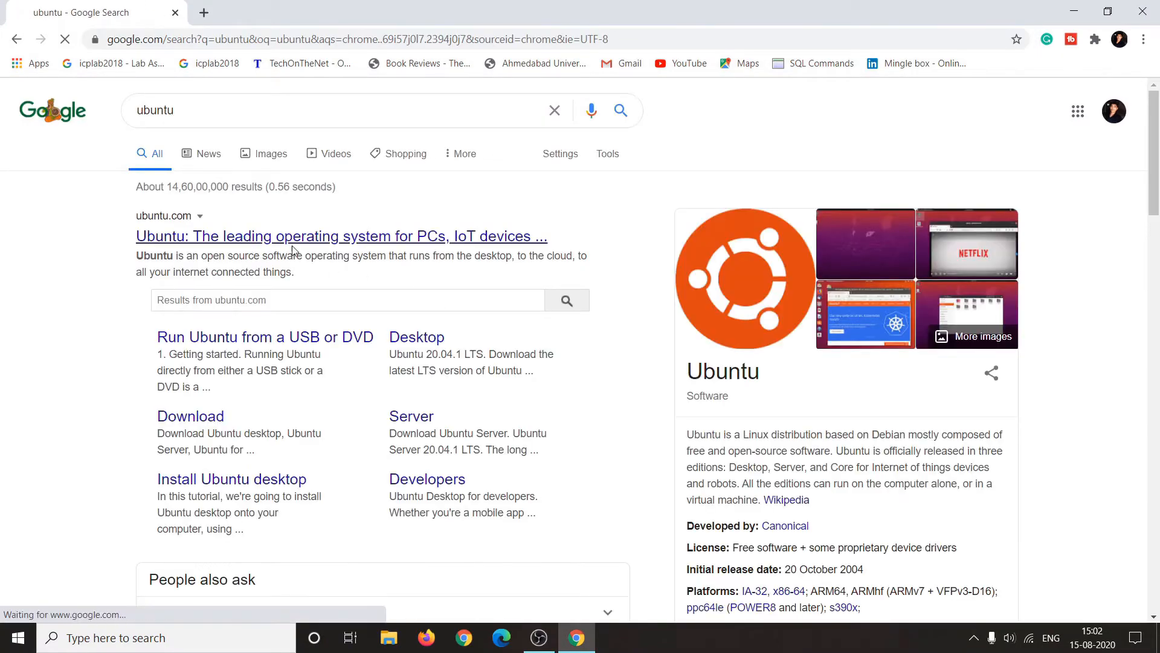
click(341, 235)
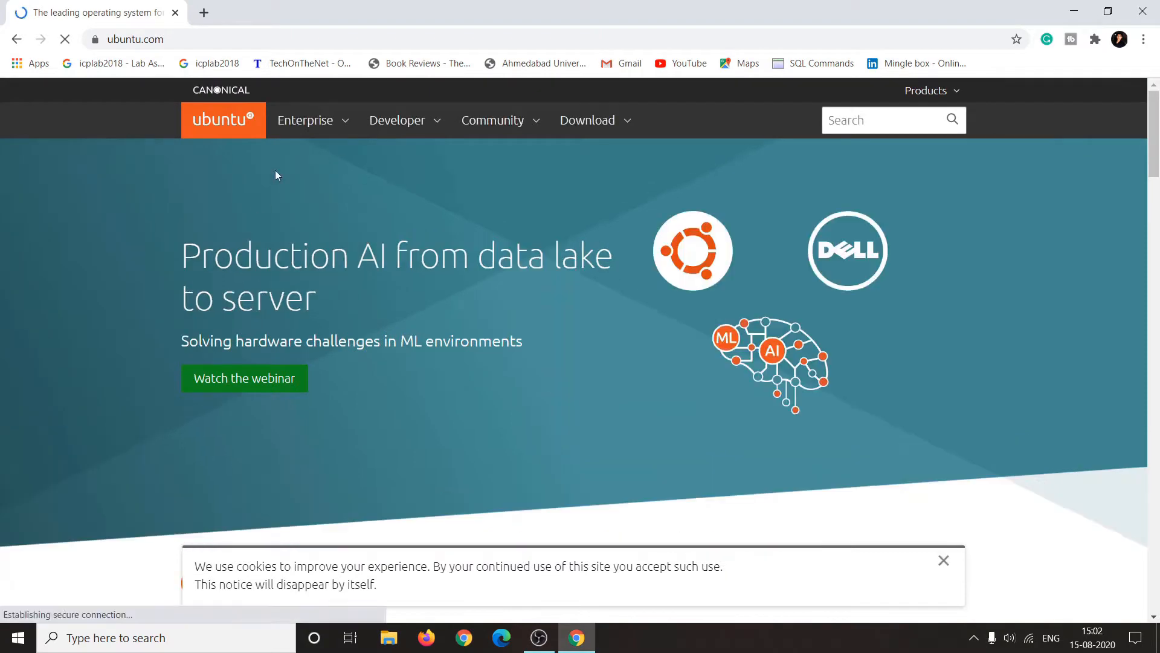
click(587, 119)
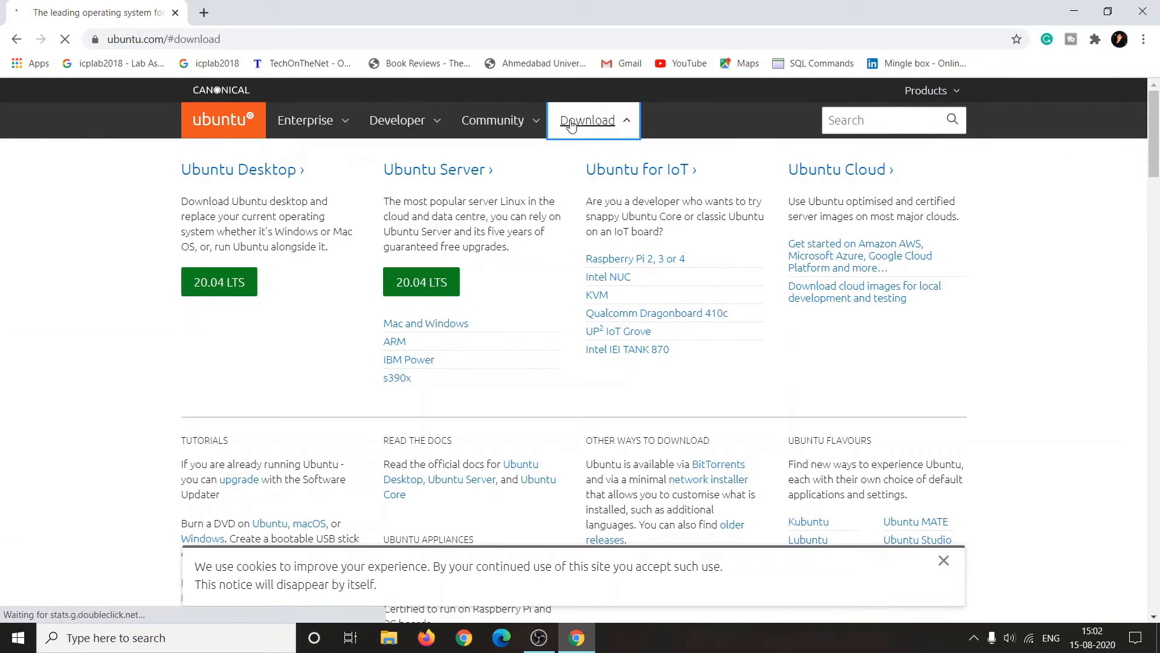
mouse_move(200, 282)
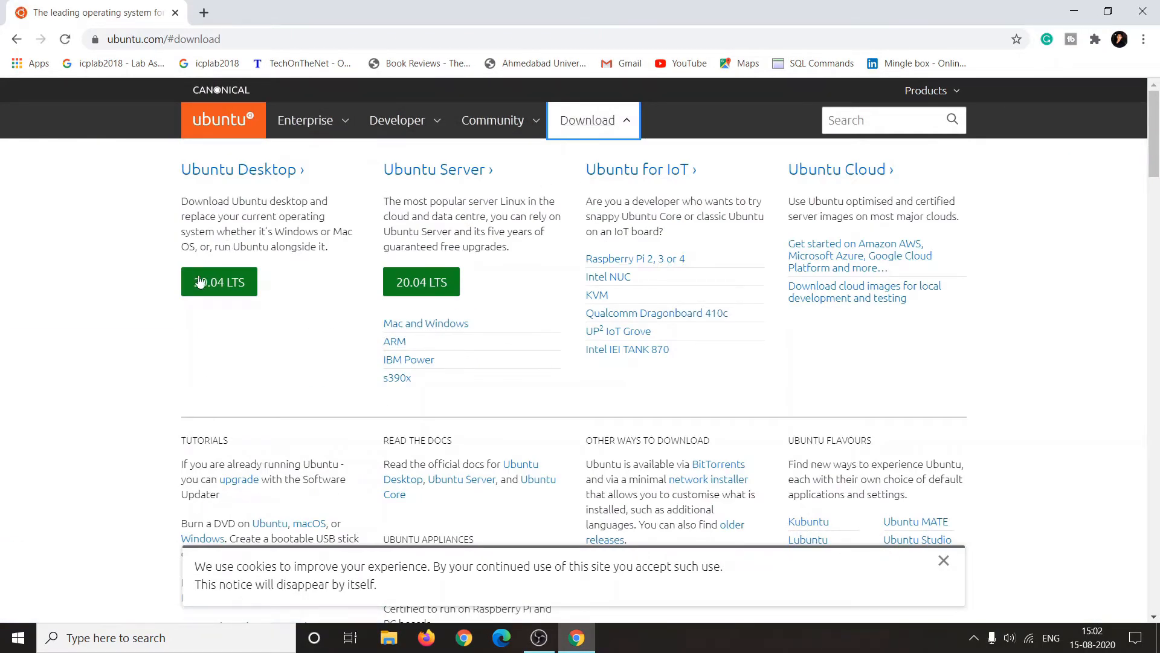
click(219, 282)
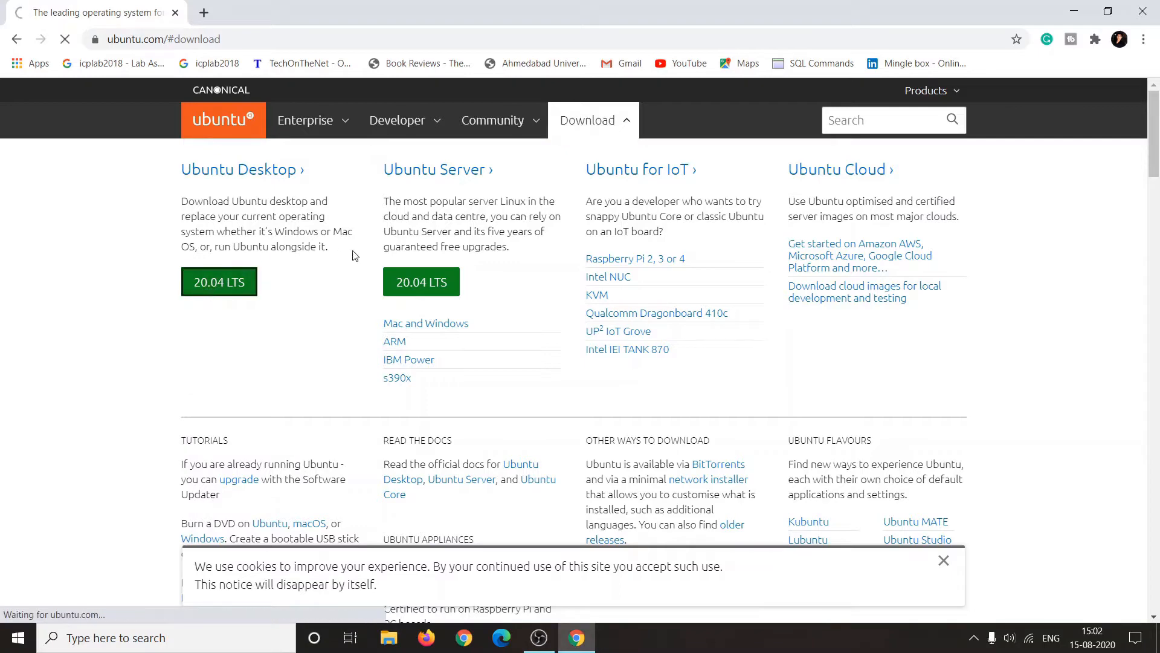
click(218, 281)
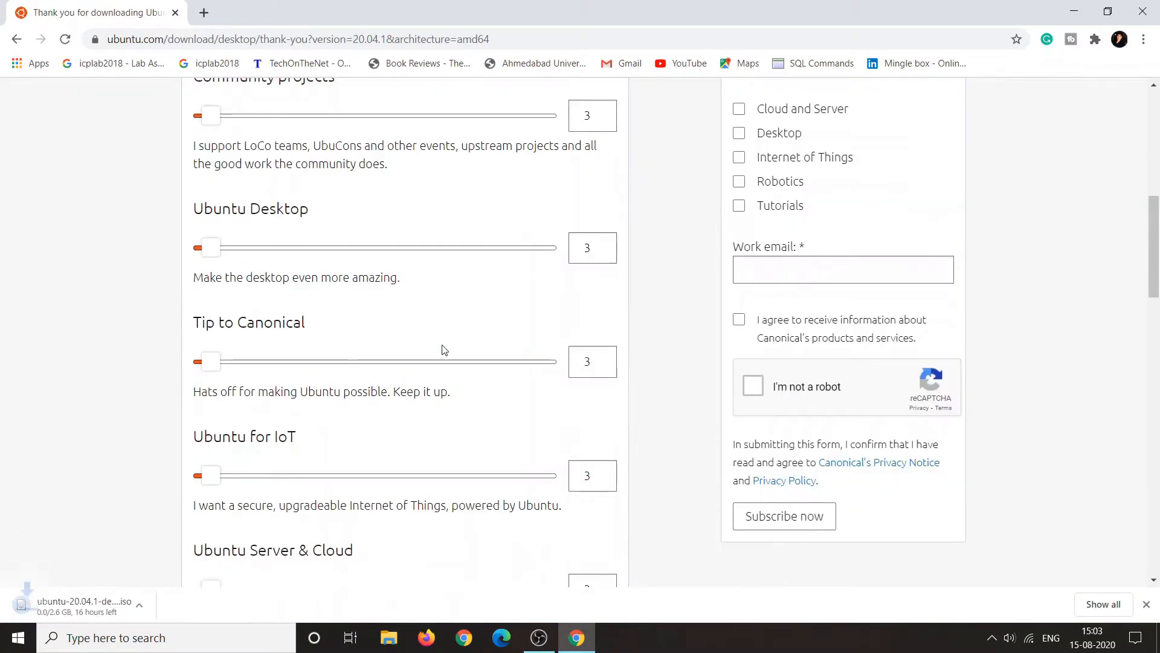
Download the Rufus 3.11 installer from rufus.ie, then minimize Chrome.
scroll(up, 3)
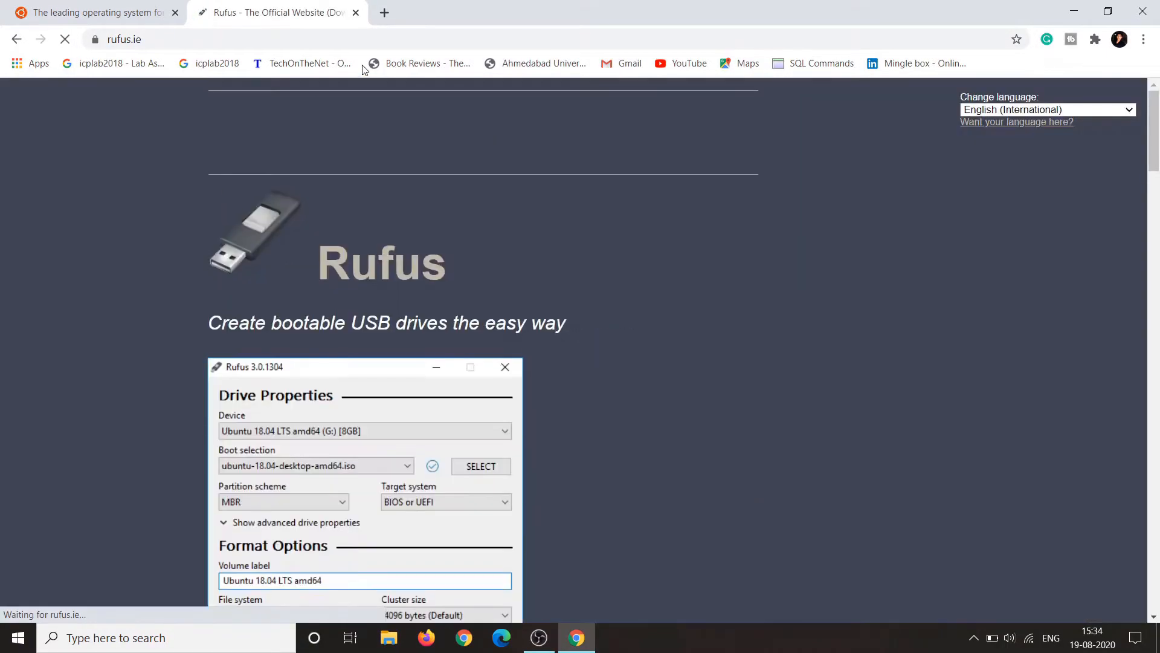
scroll(down, 3)
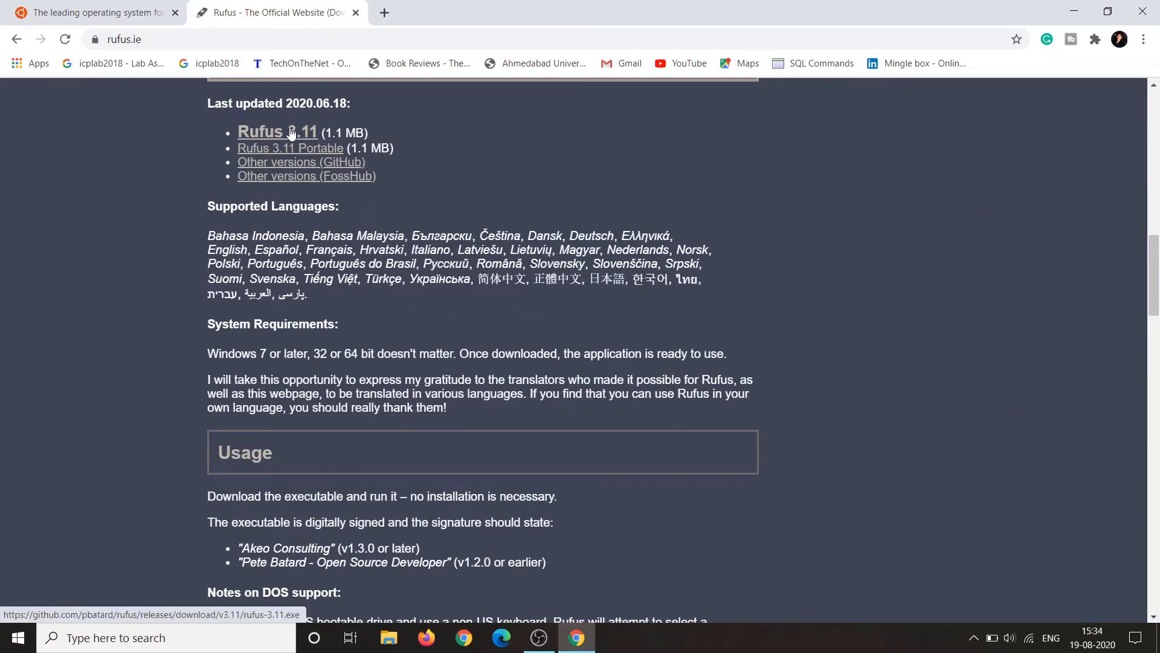
click(277, 131)
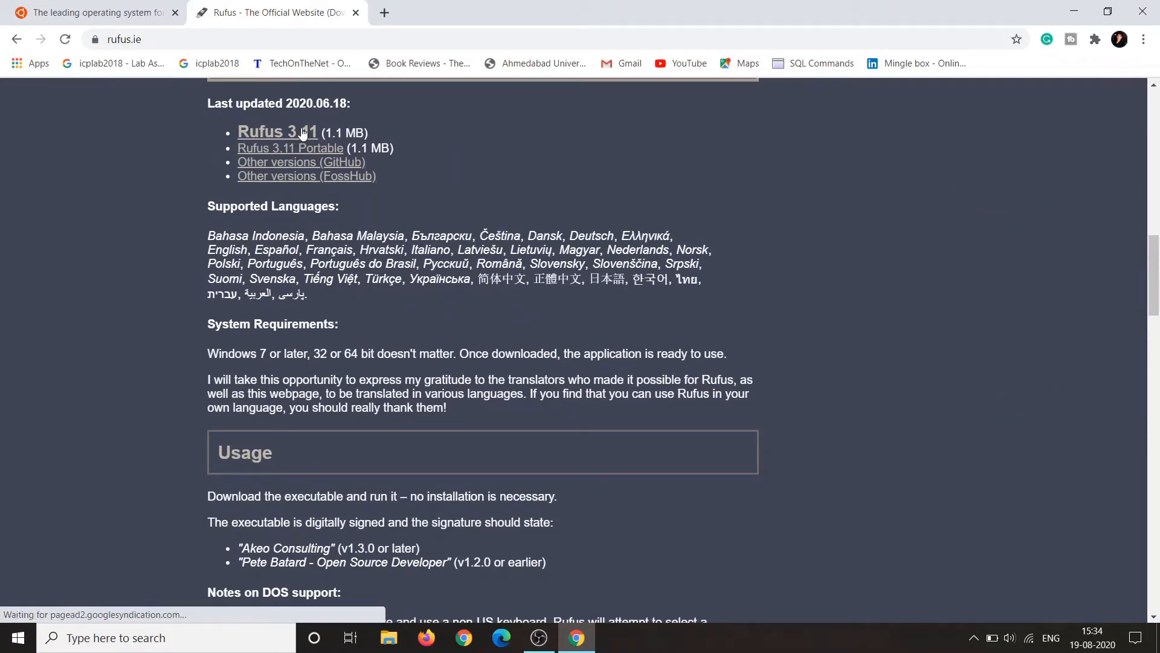
click(278, 132)
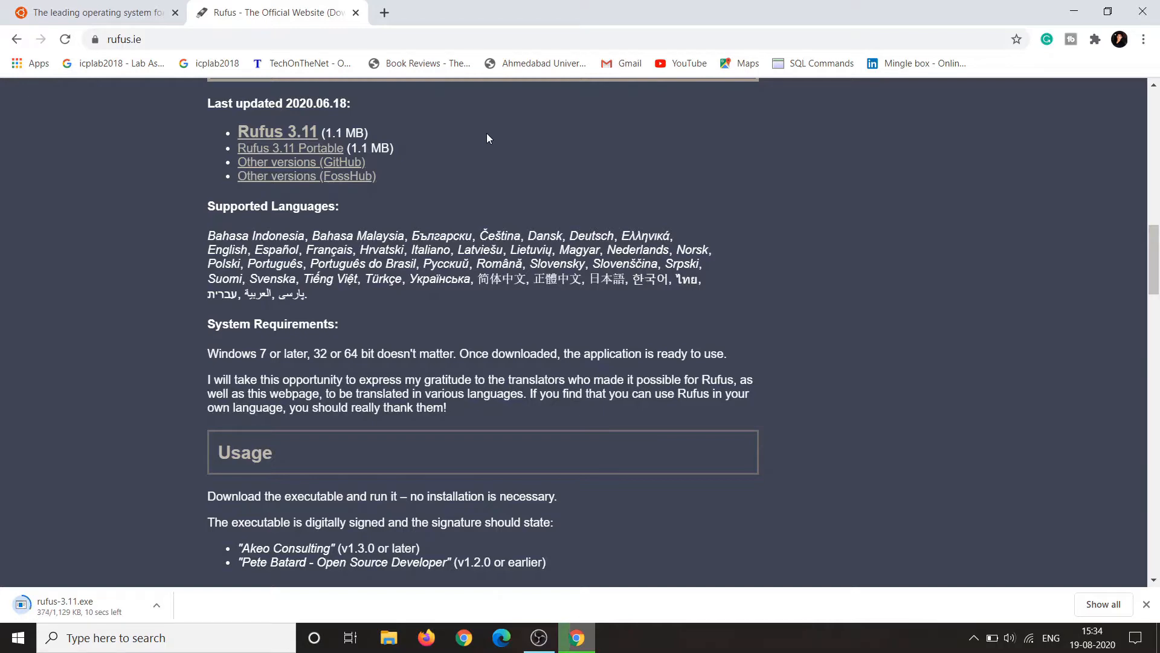
mouse_move(509, 122)
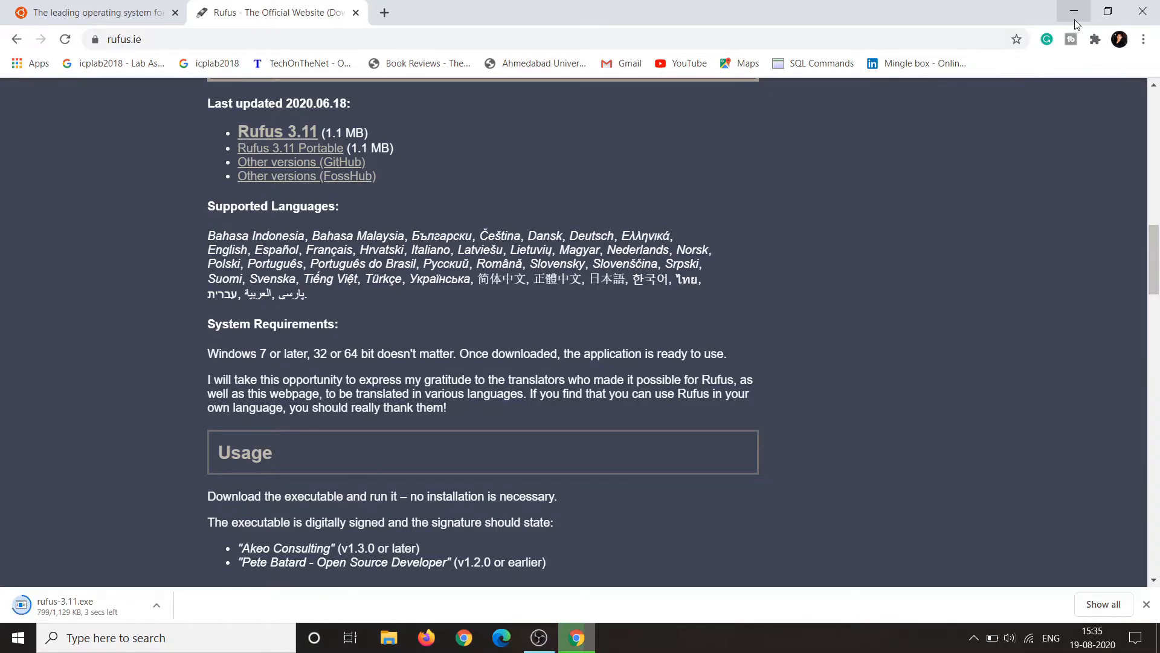
click(1074, 10)
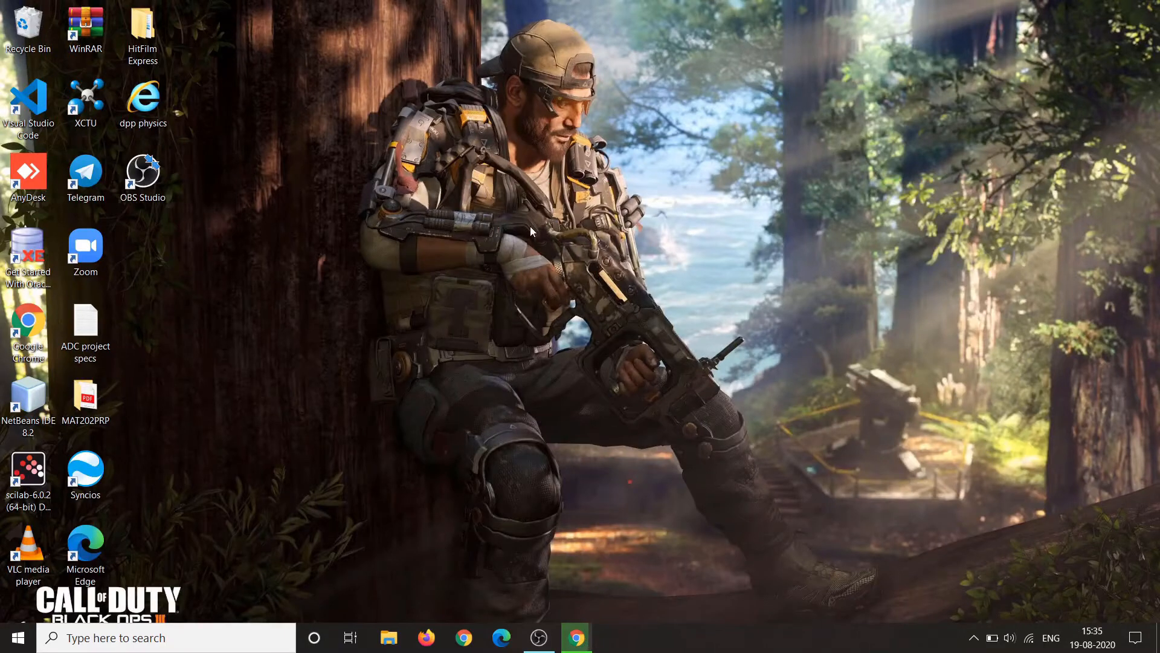
Search Start for 'dis' and open the Create and format hard disk partitions tool.
text(disk par)
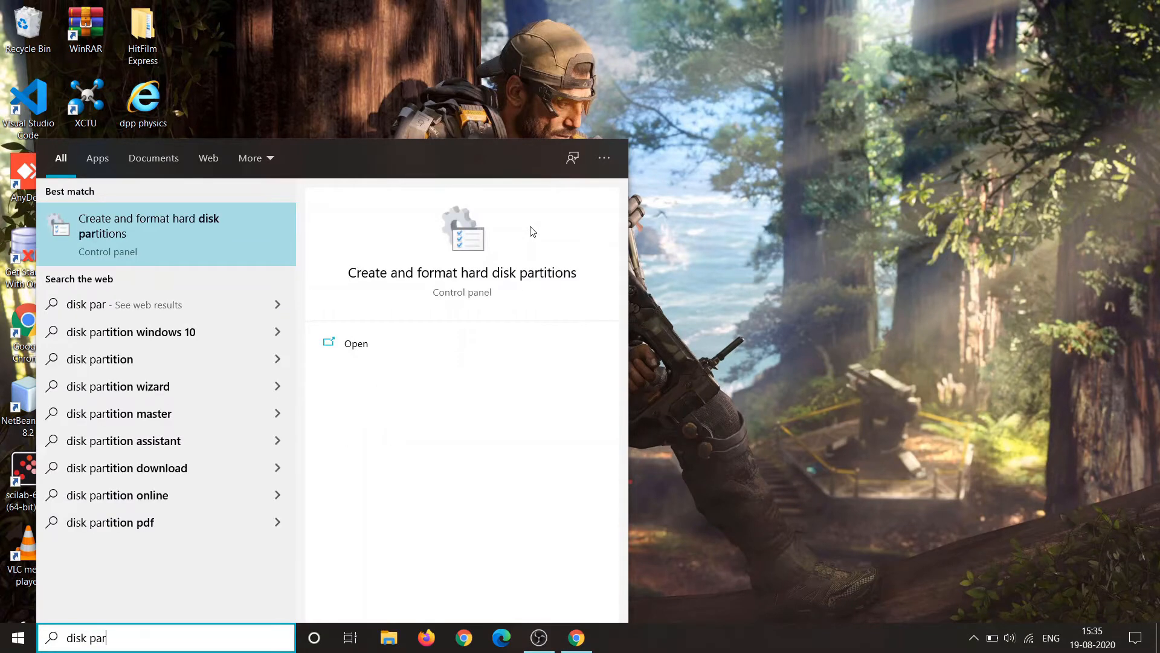
click(355, 342)
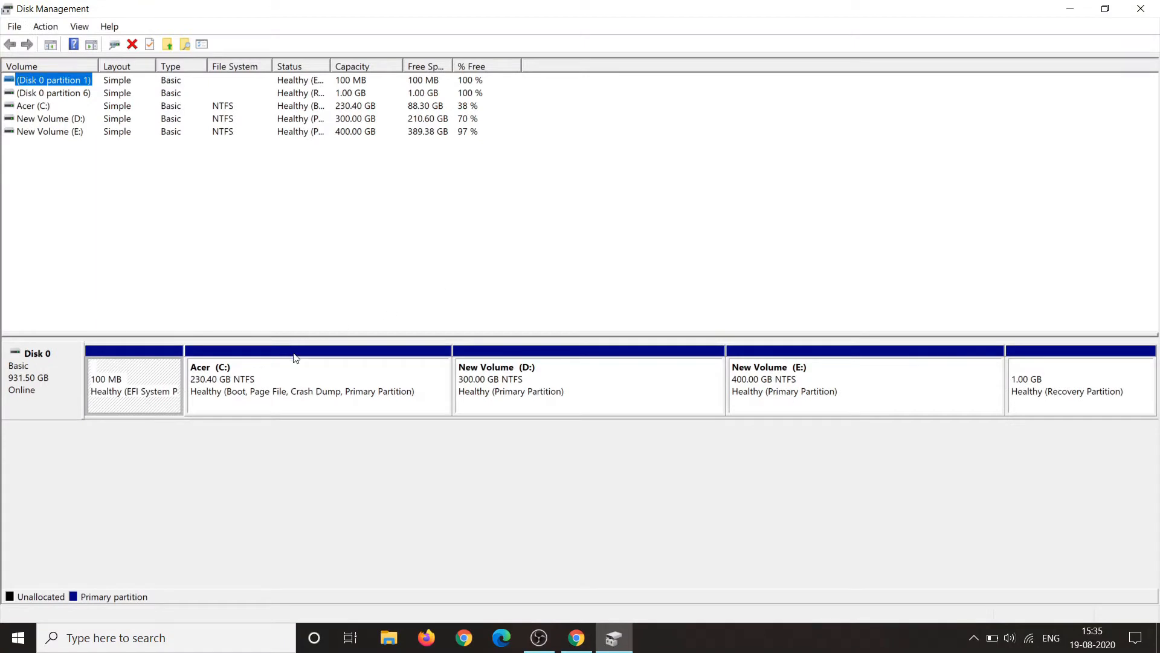
mouse_move(389, 386)
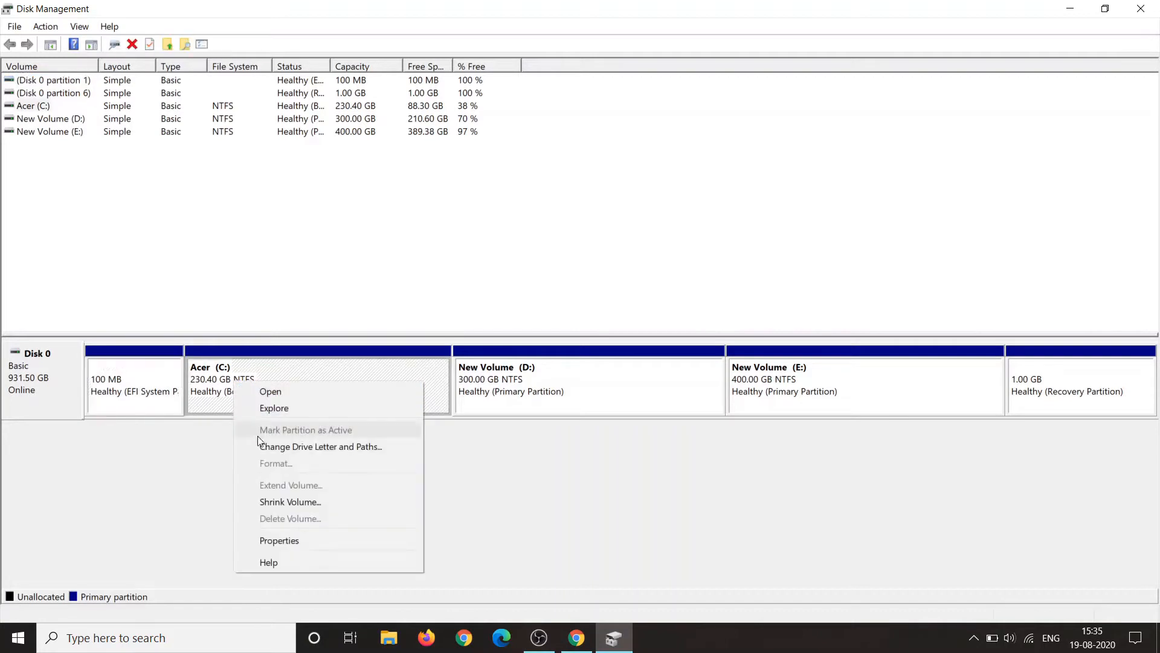
Shrink Volume on C:, entering the MB amount, freeing 41.38 GB unallocated space.
click(290, 502)
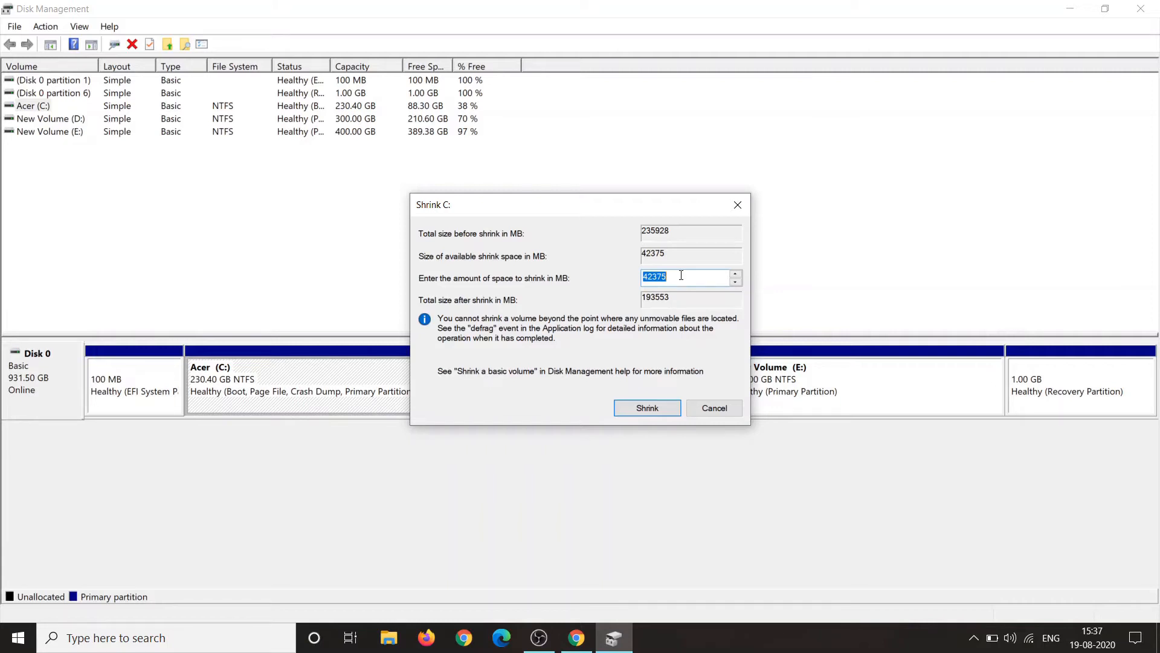
mouse_move(539, 243)
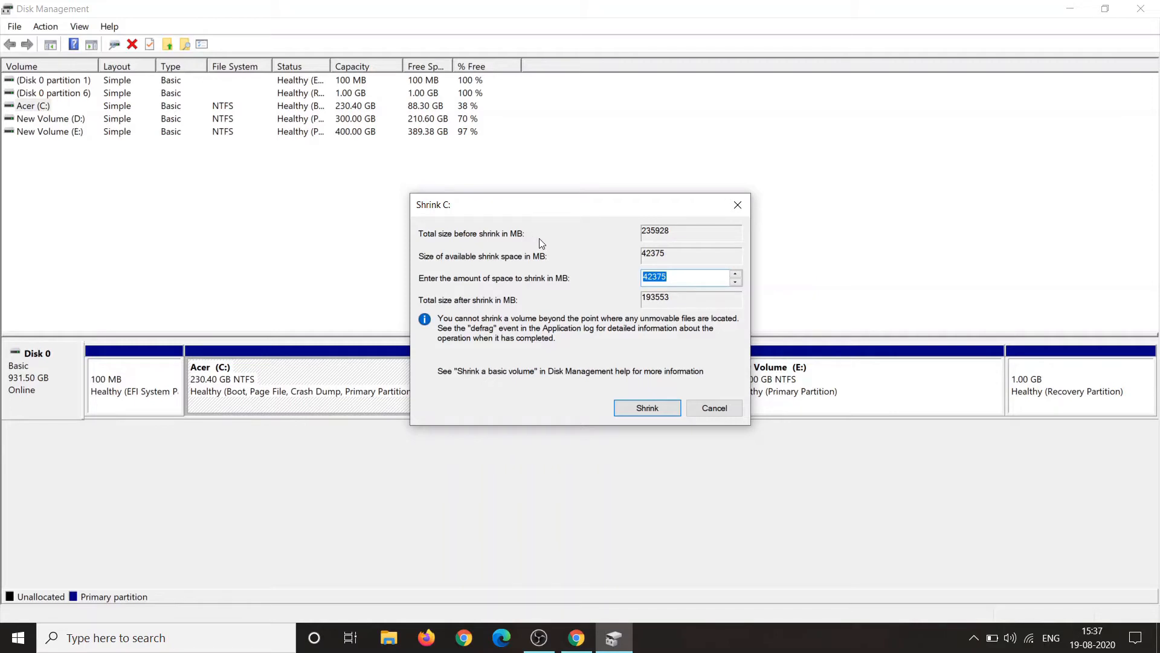
mouse_move(544, 260)
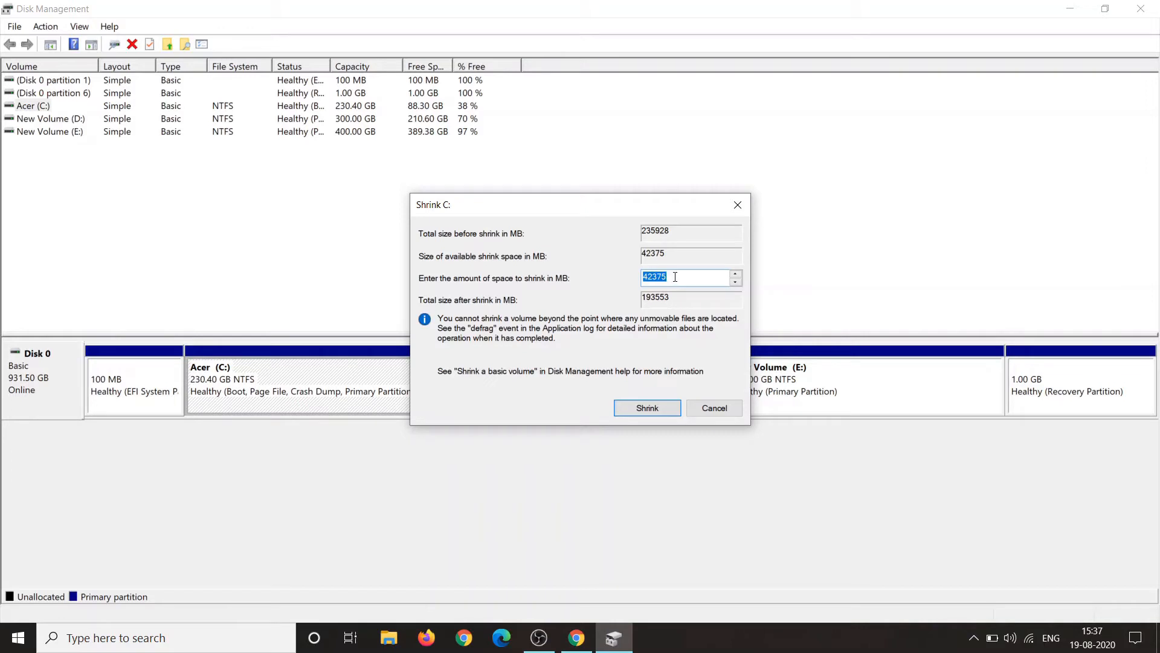
text(5000)
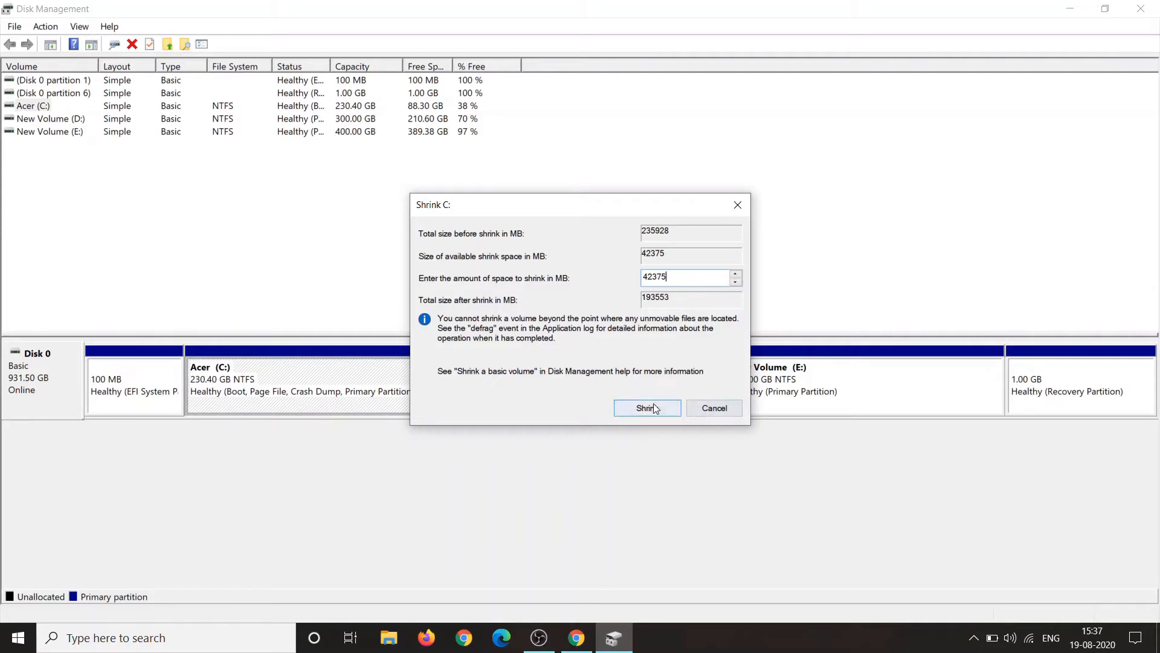
click(646, 408)
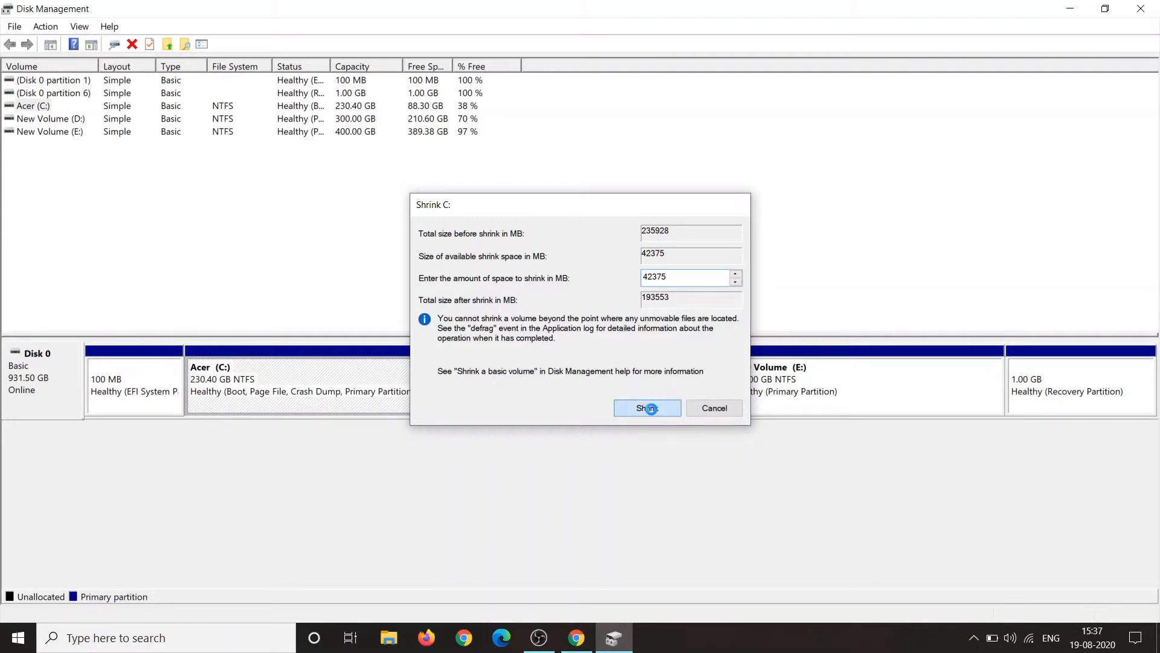
click(646, 408)
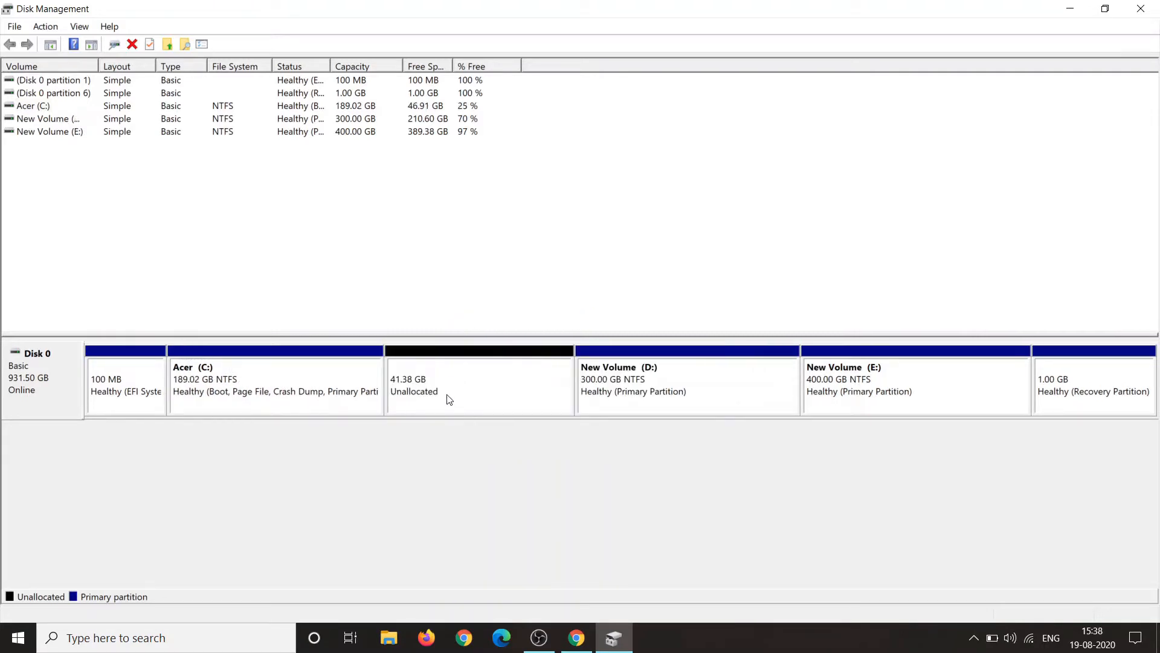
click(388, 637)
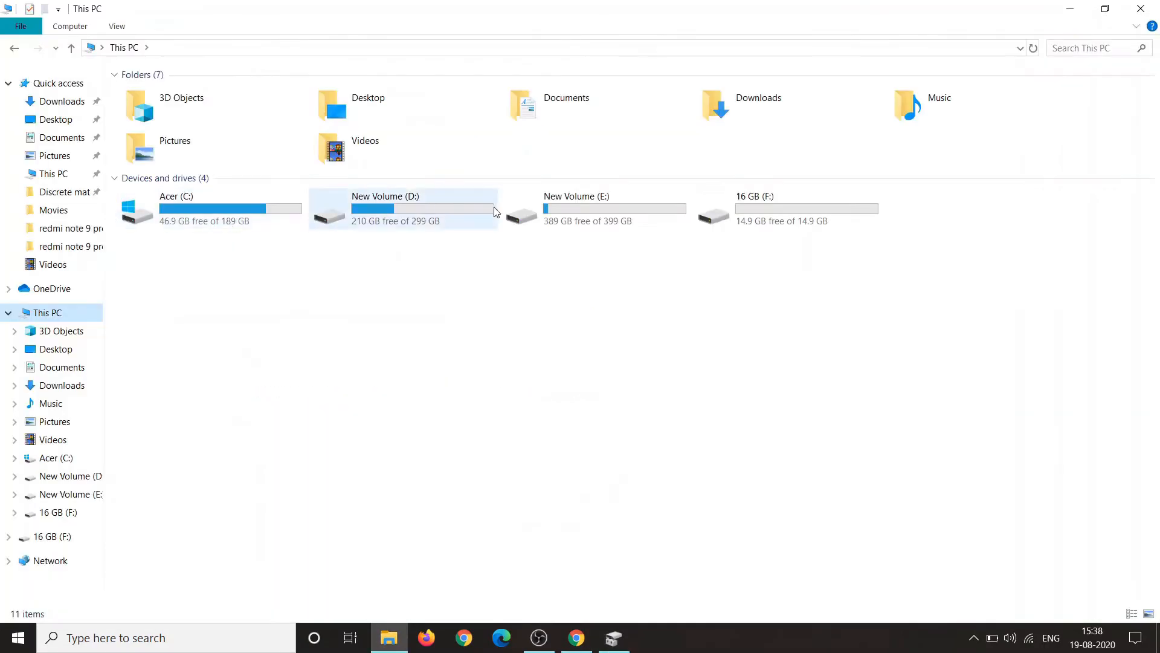
Quick-format the 16 GB (F:) drive as FAT32, accepting the data-erase warning.
click(787, 208)
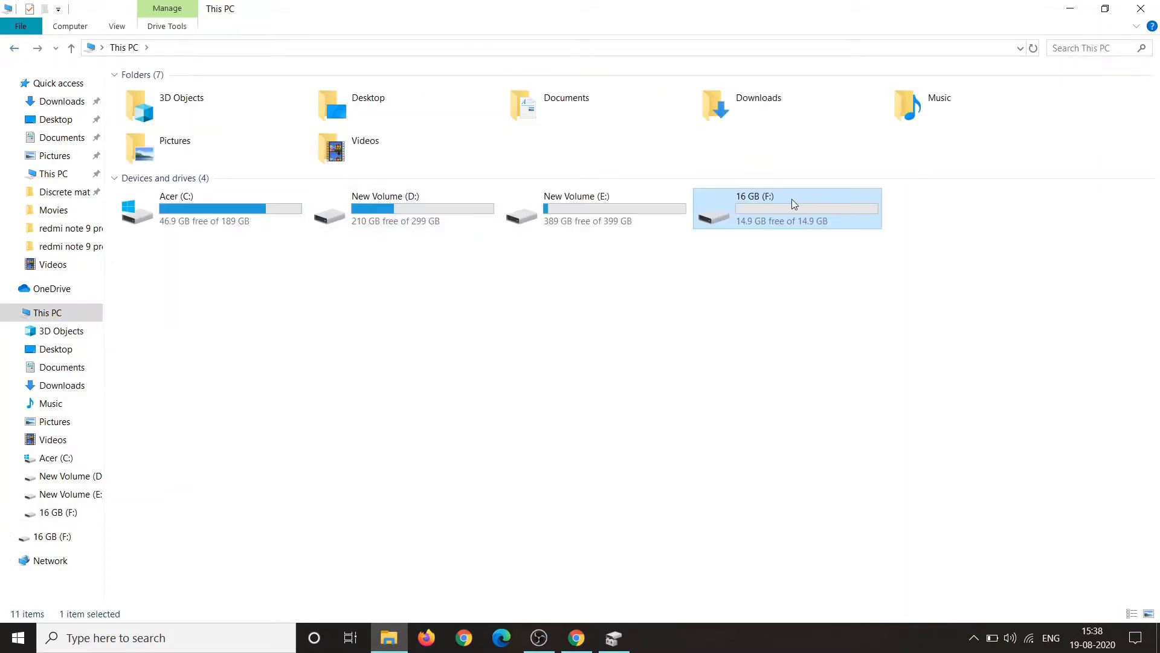
right_click(791, 204)
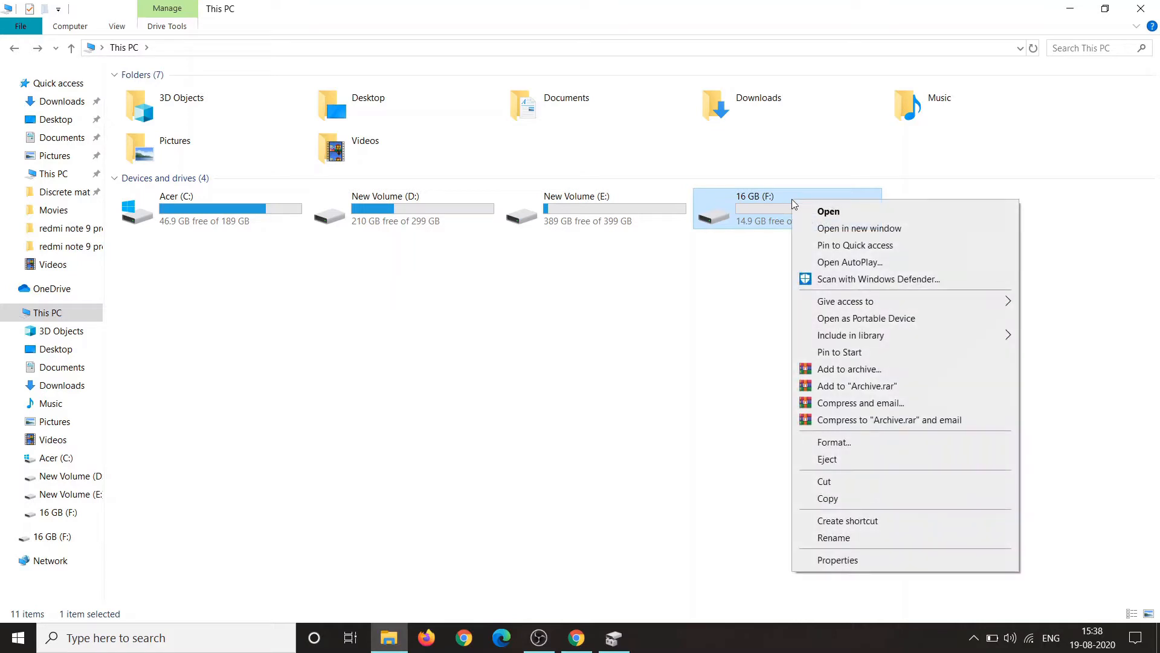
mouse_move(826, 459)
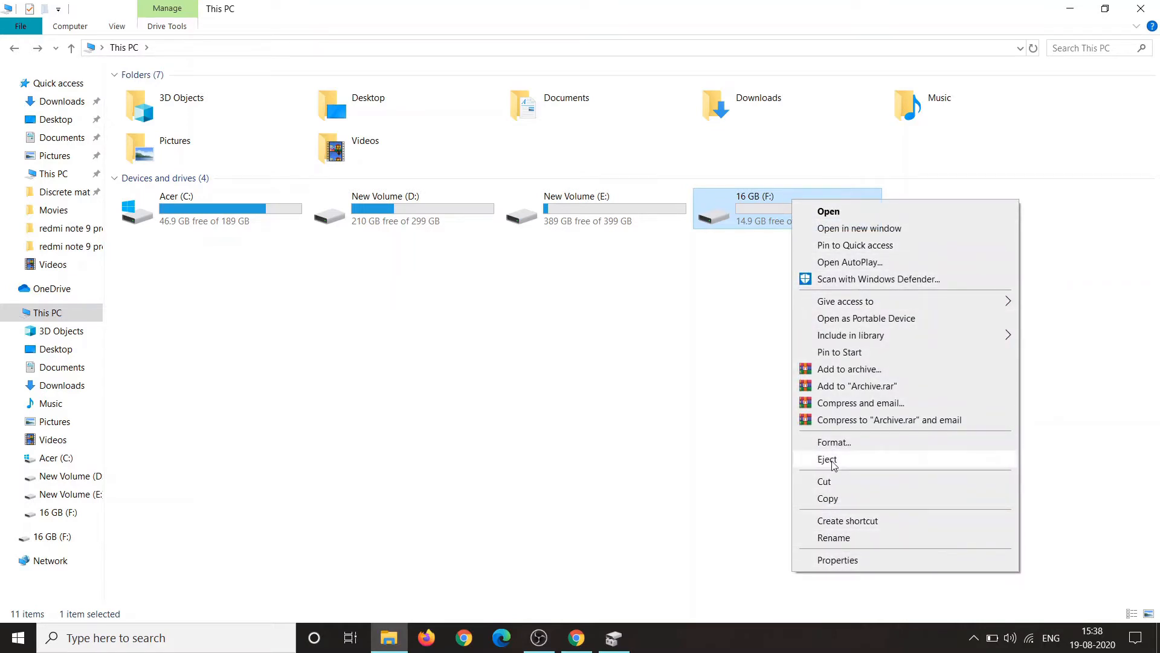
click(834, 442)
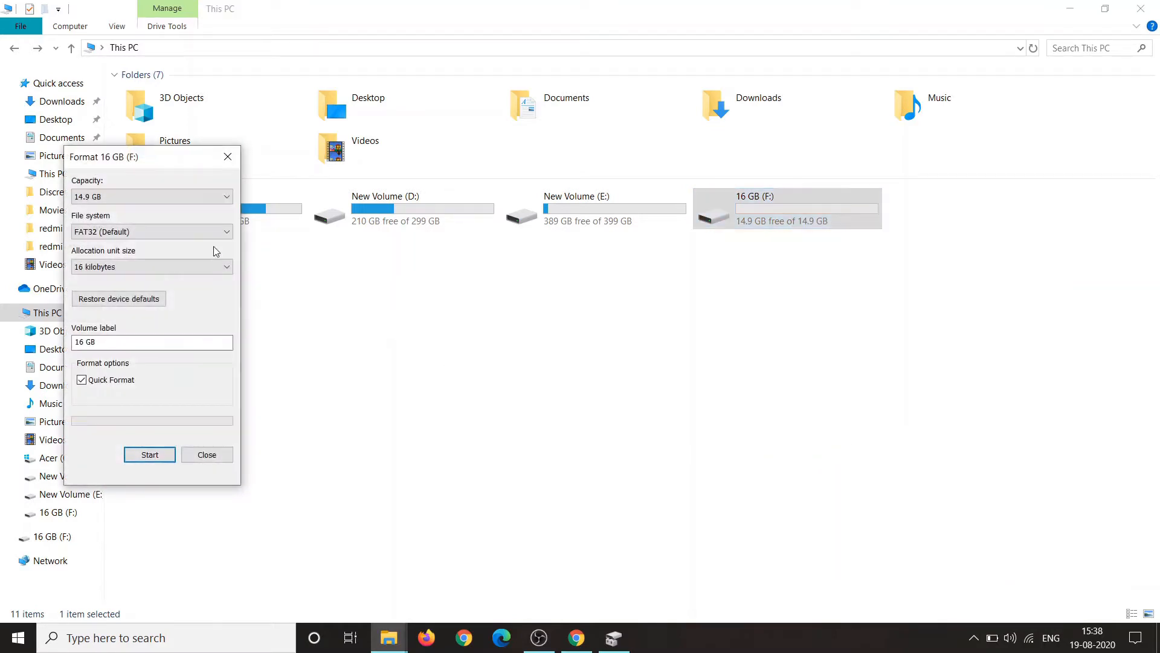
click(152, 231)
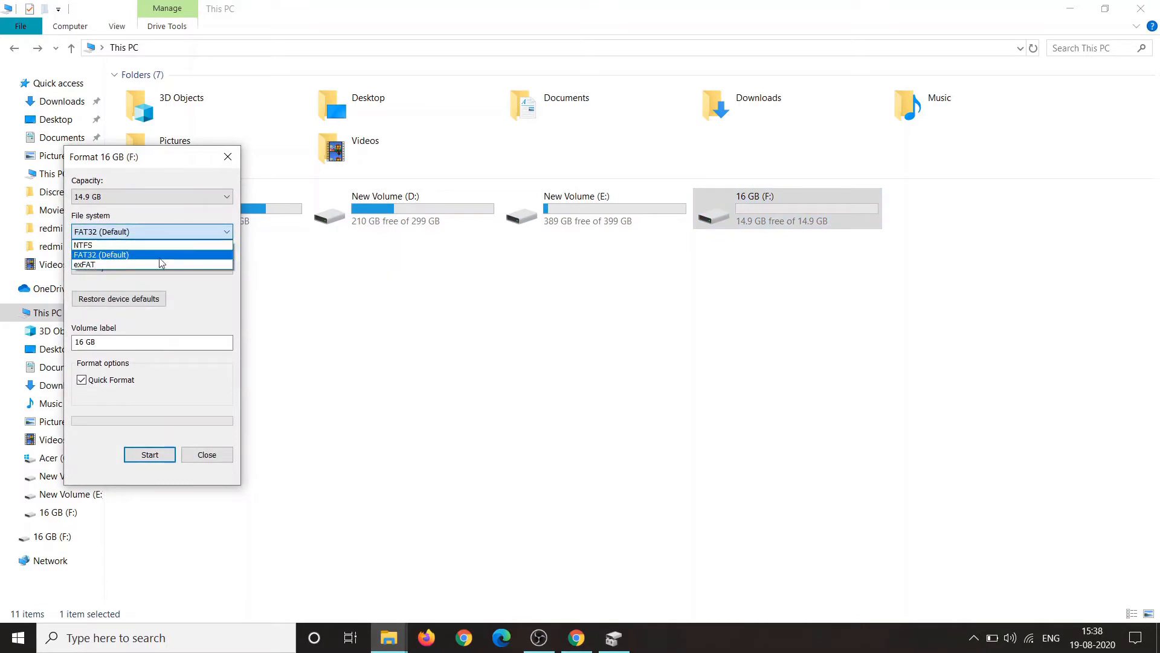
mouse_move(115, 258)
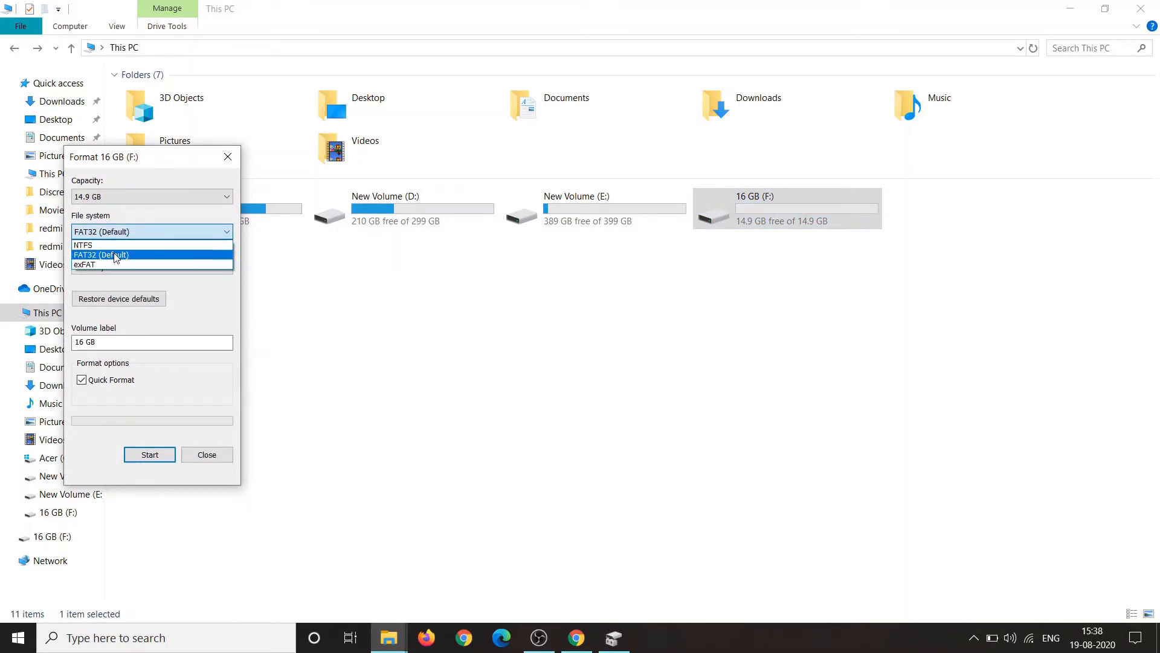
click(102, 253)
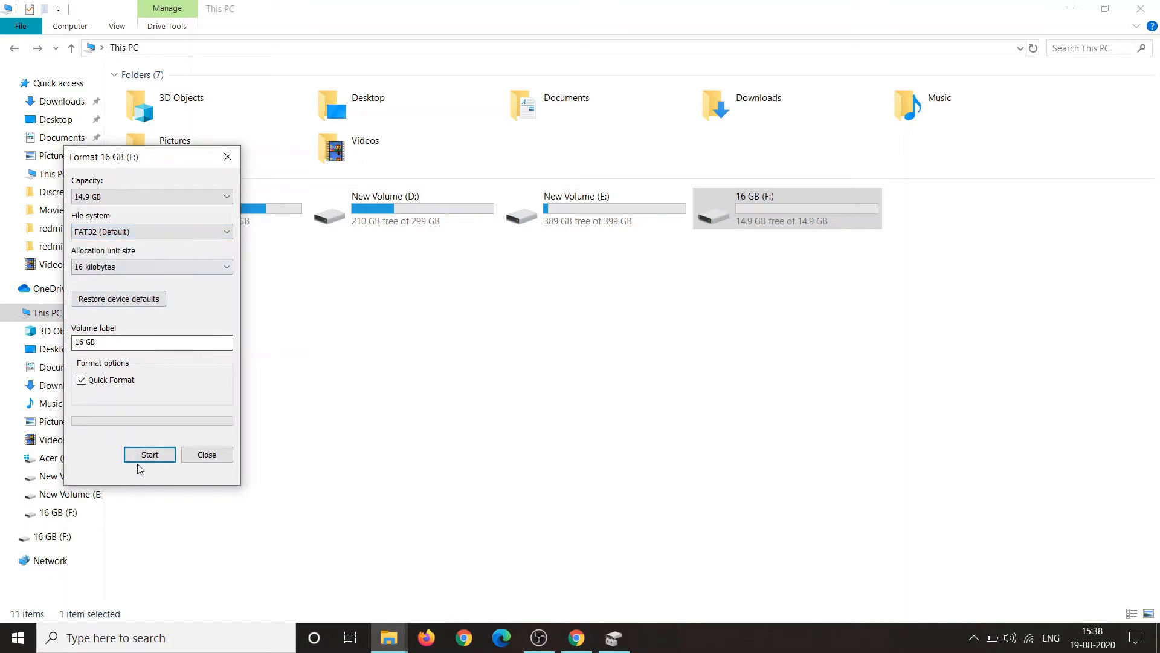
click(148, 454)
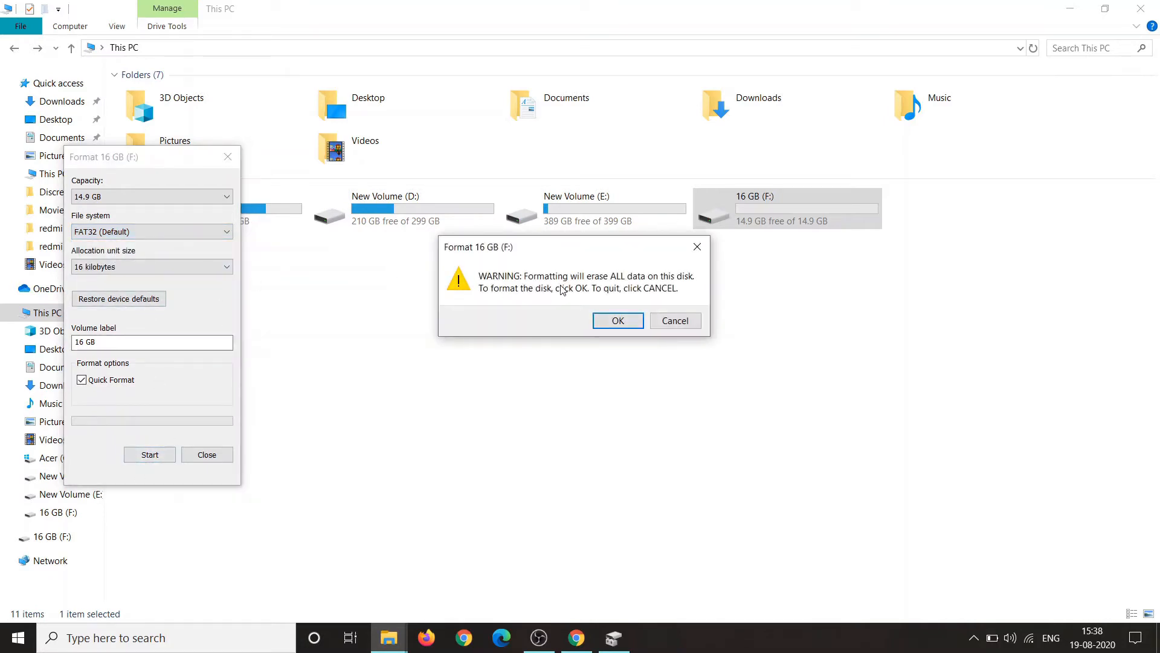
click(617, 321)
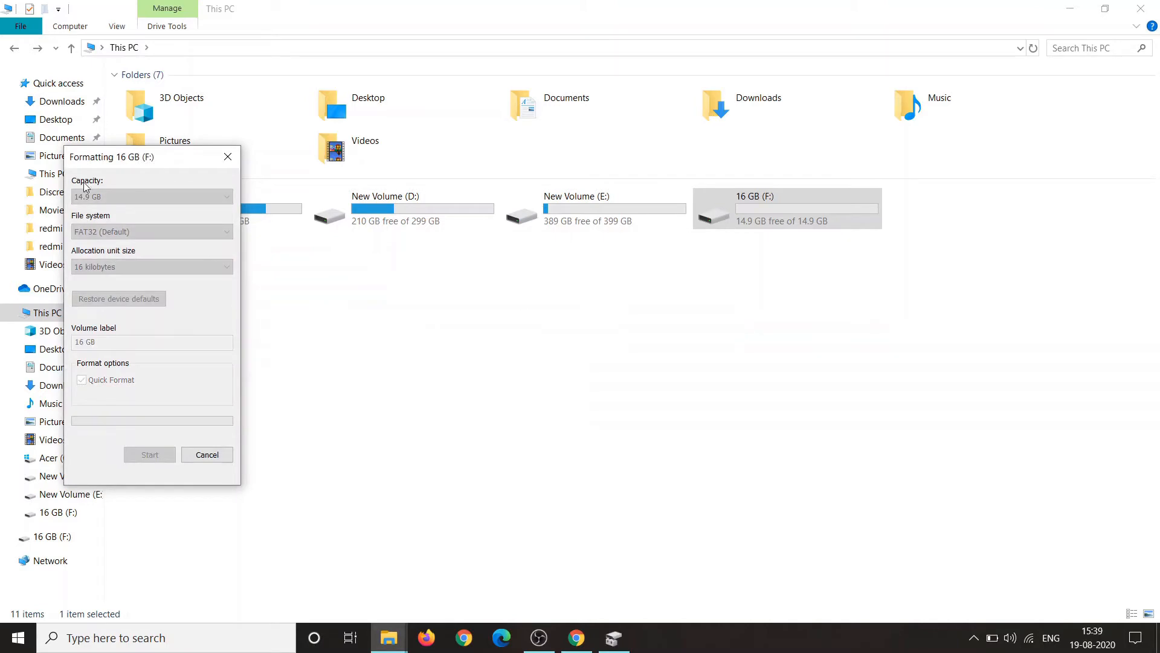
mouse_move(176, 330)
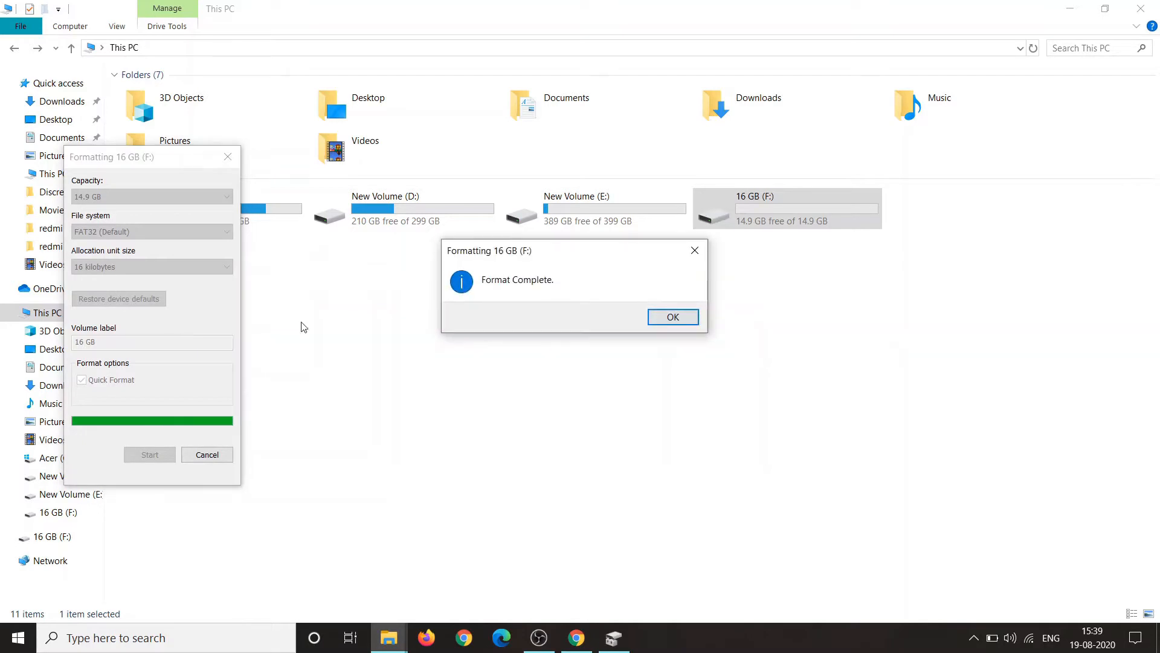
Dismiss Format Complete and search Windows for Rufus.
click(672, 317)
text(rufu)
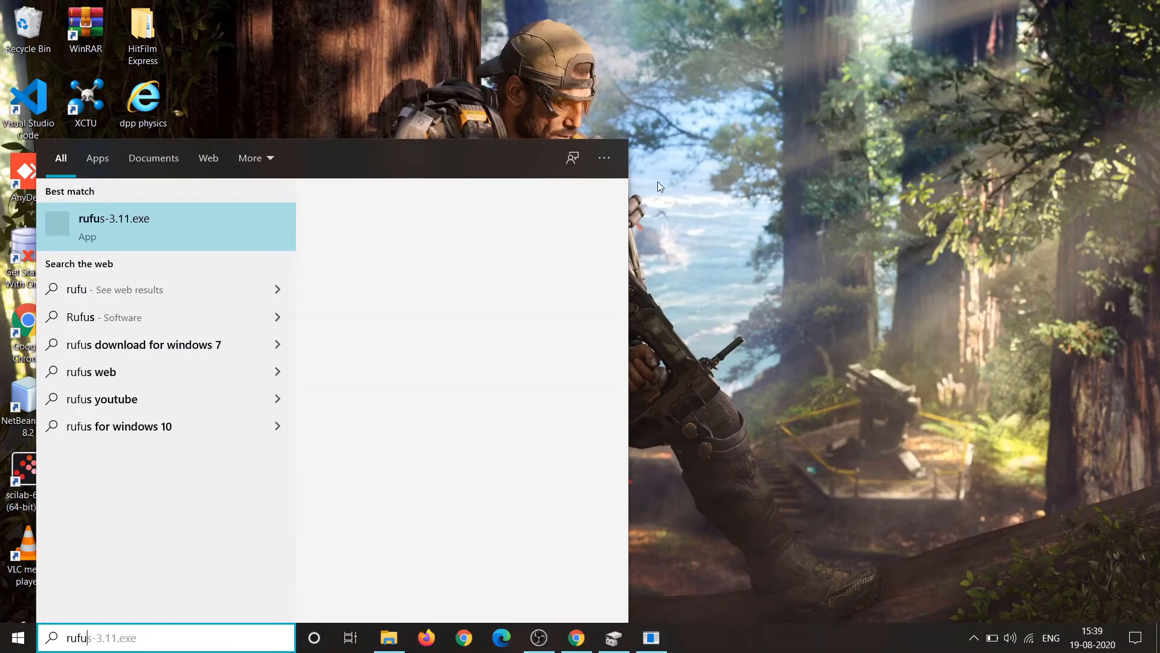
Run Rufus as administrator and load ubuntu-20.04.1-desktop-amd64.iso from Downloads.
right_click(114, 225)
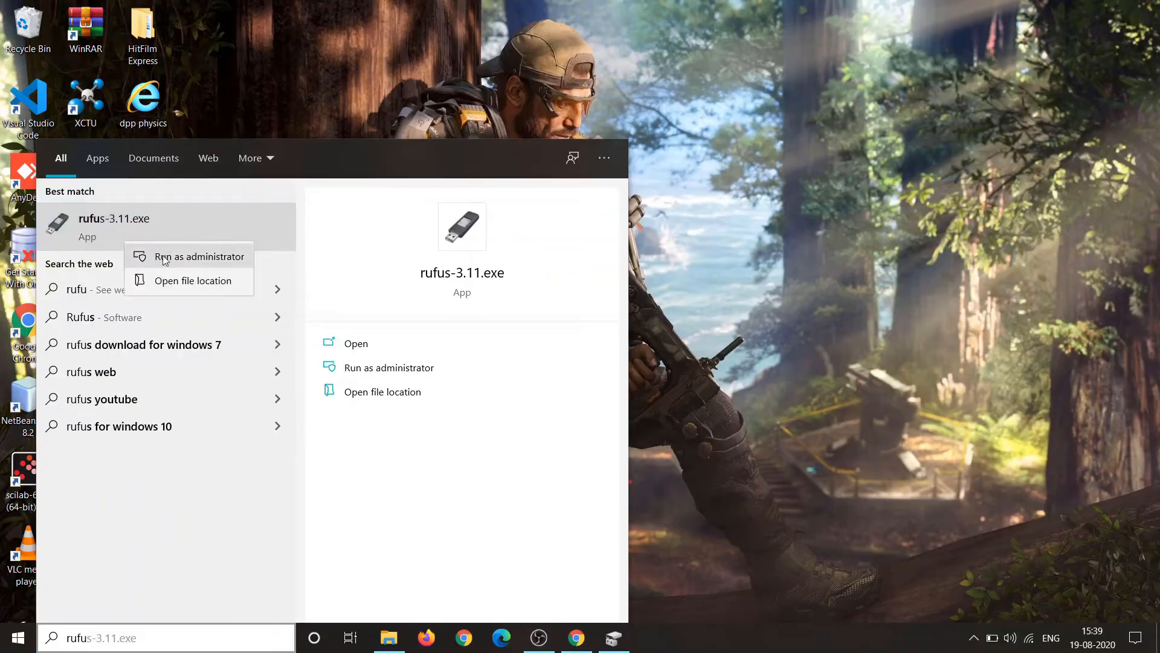
click(199, 256)
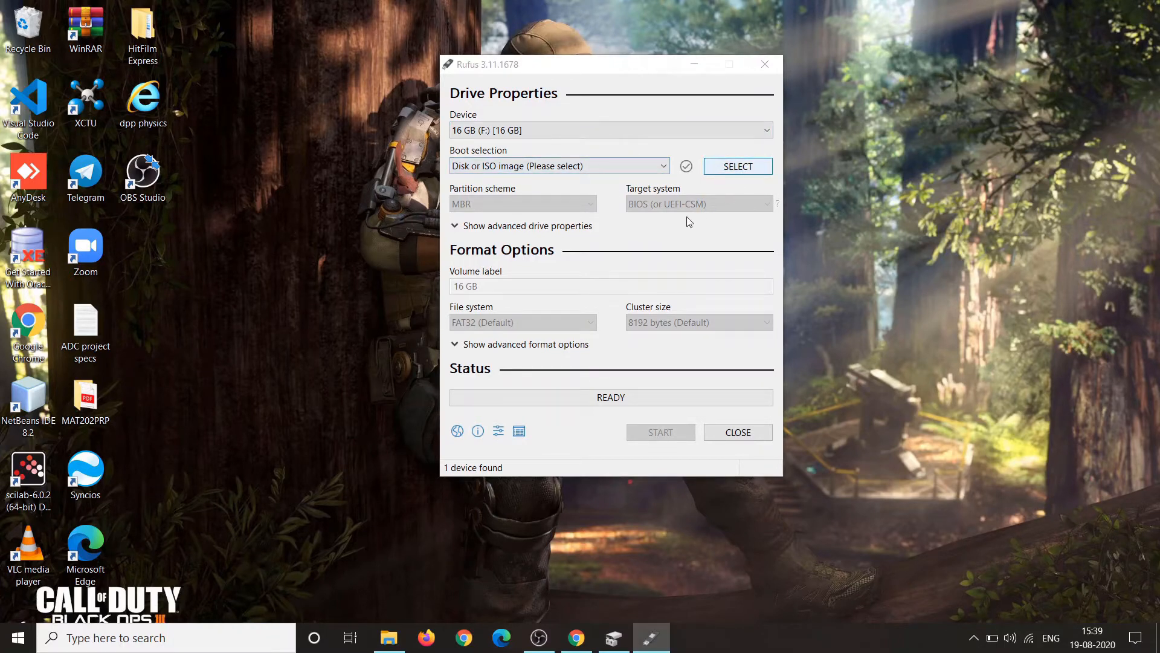
click(737, 166)
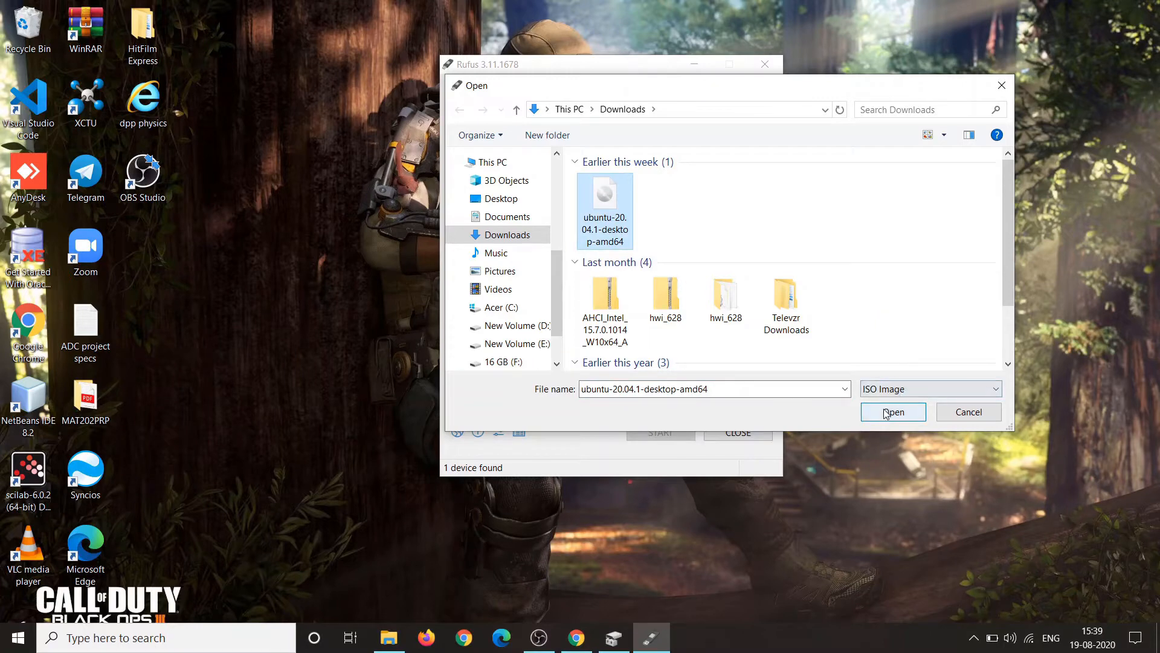
click(892, 411)
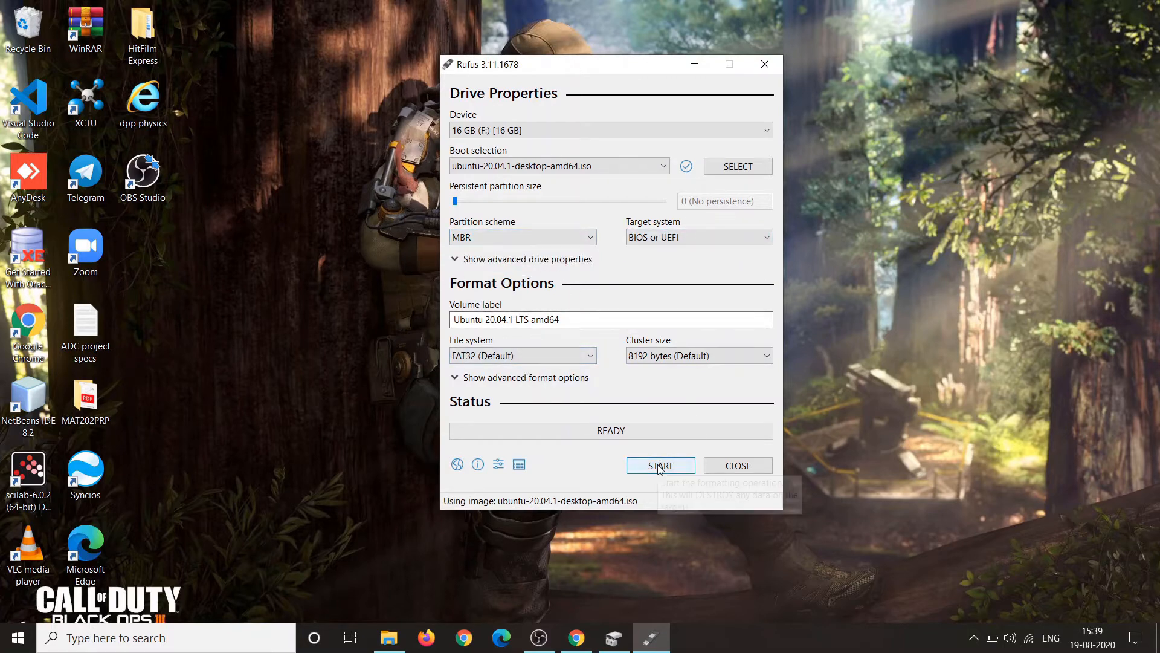
Write the ISO in ISO Image mode, allowing Syslinux download and data loss, then close Rufus.
click(660, 465)
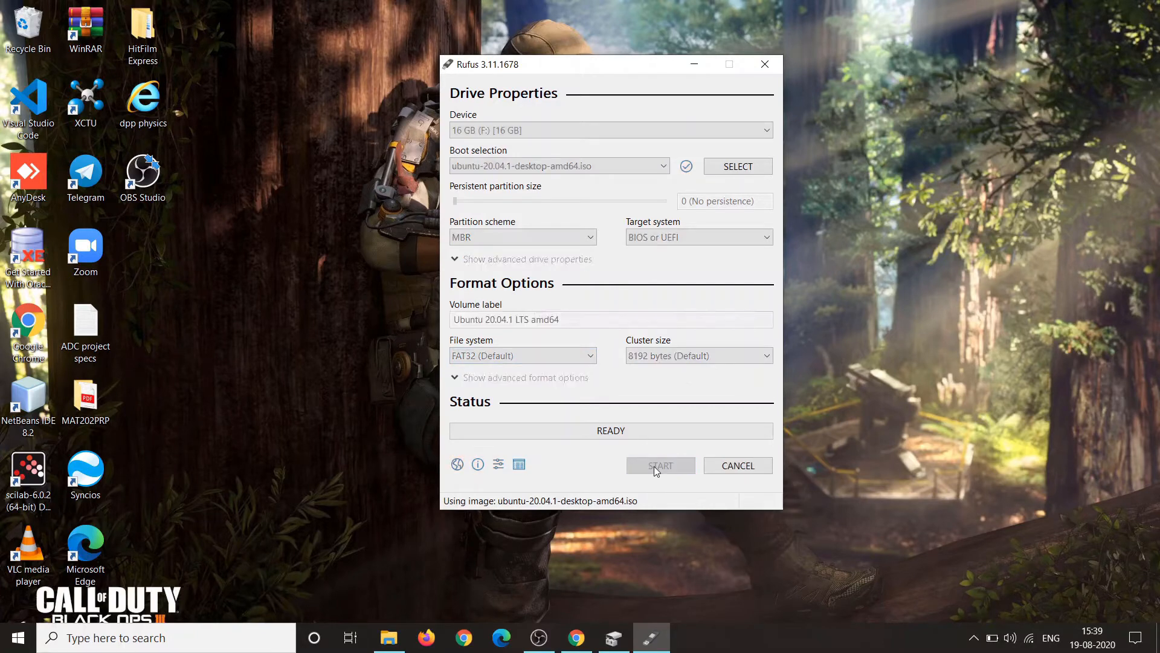
click(659, 465)
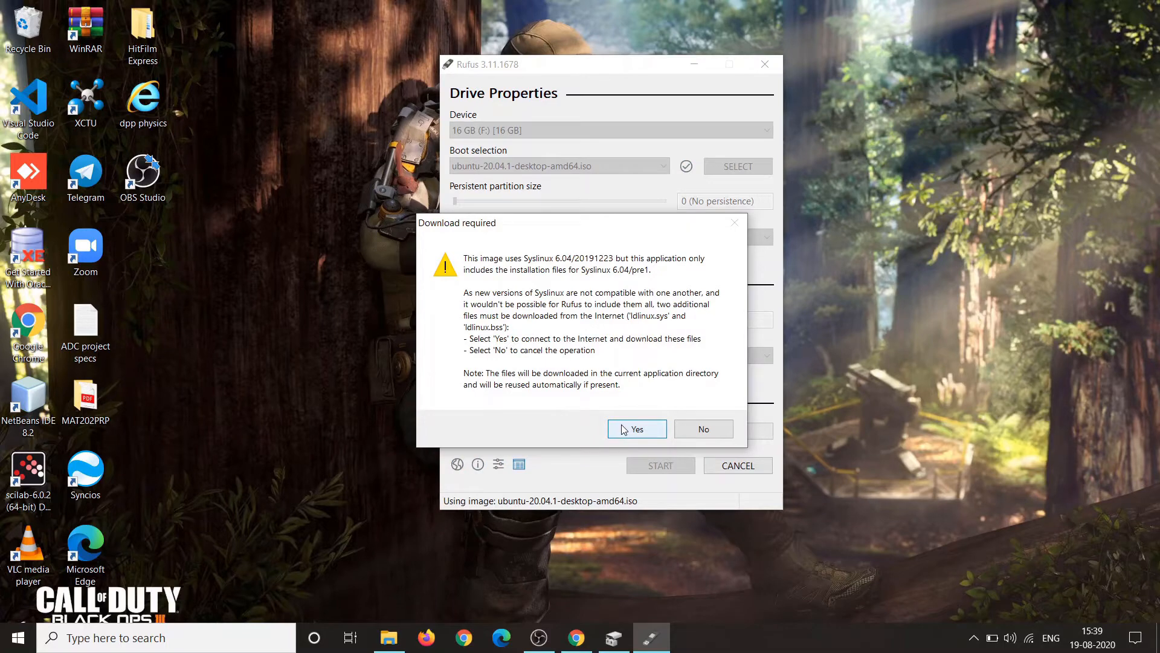
click(636, 428)
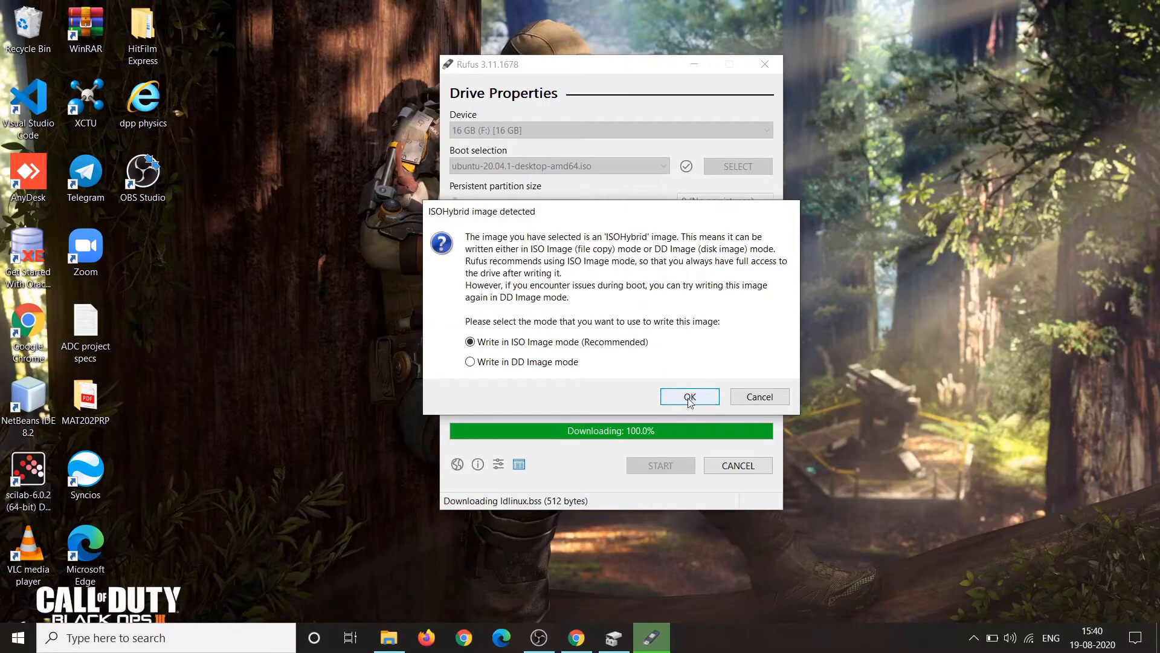
click(689, 396)
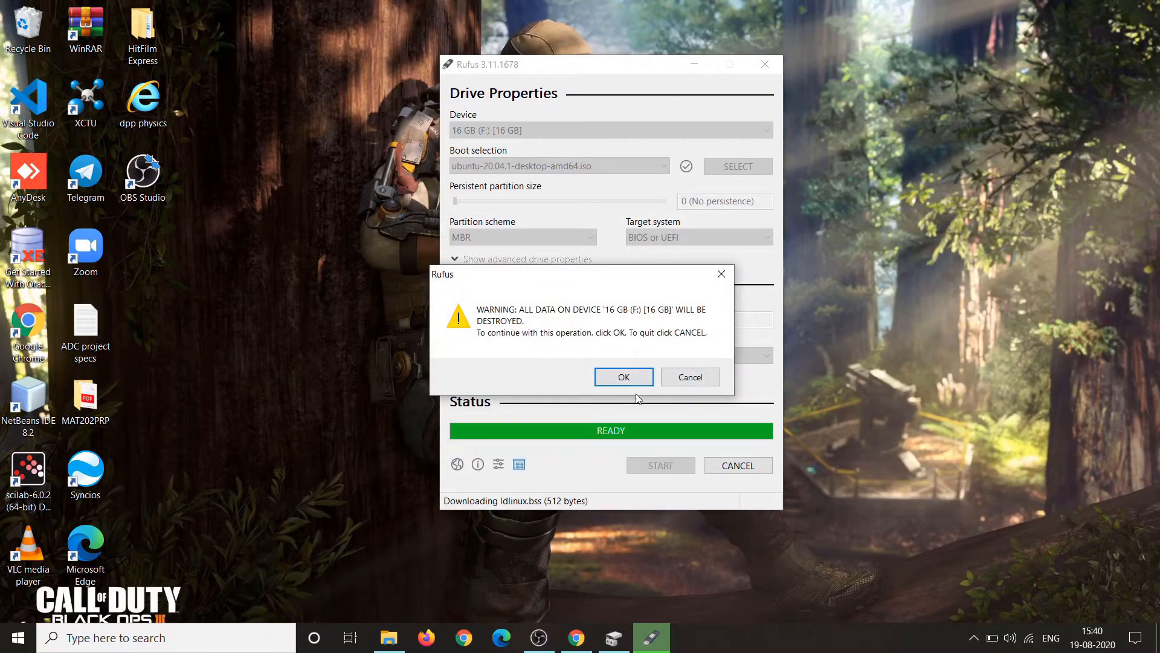
click(623, 377)
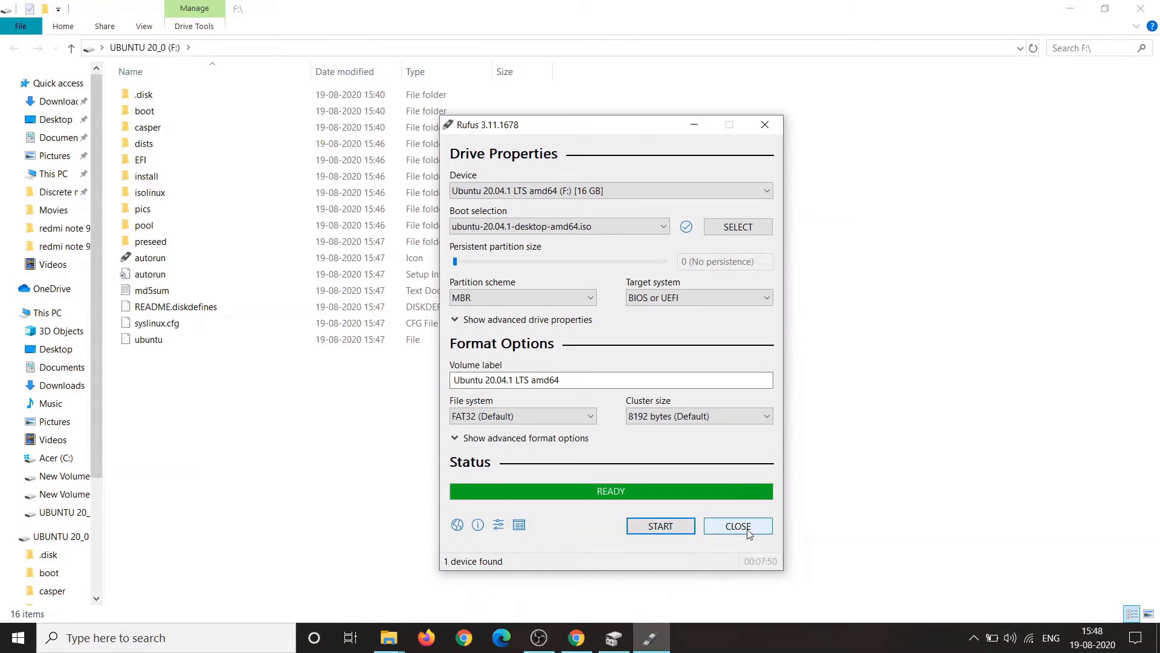
click(737, 526)
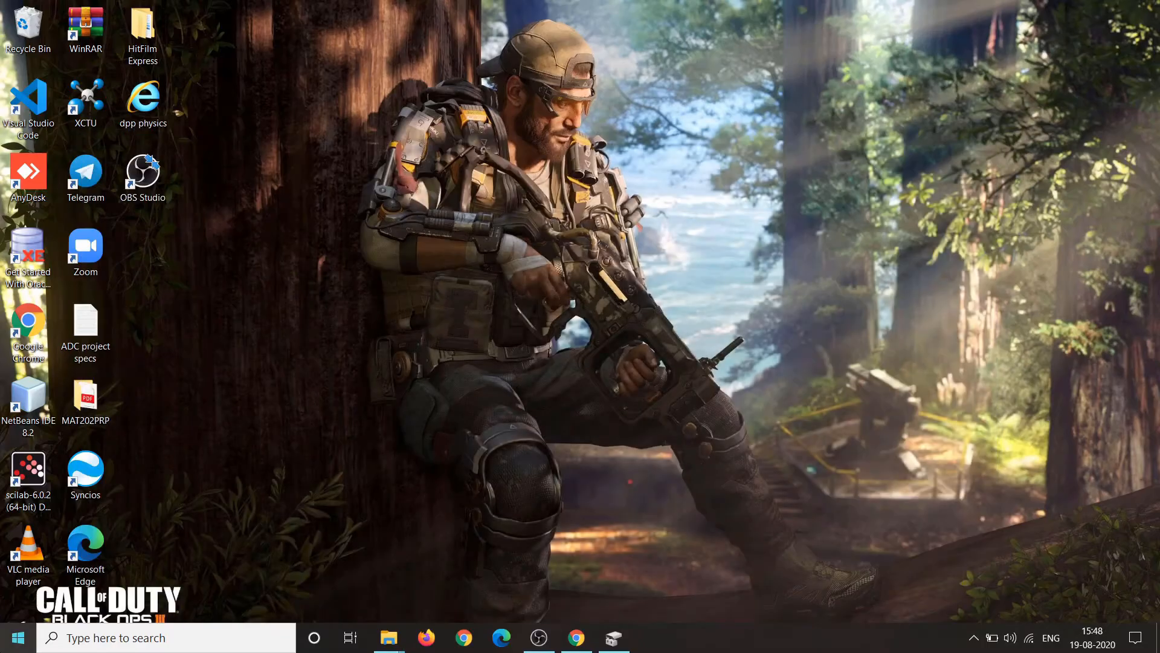
Restart Windows from the Start menu's Power options.
click(15, 637)
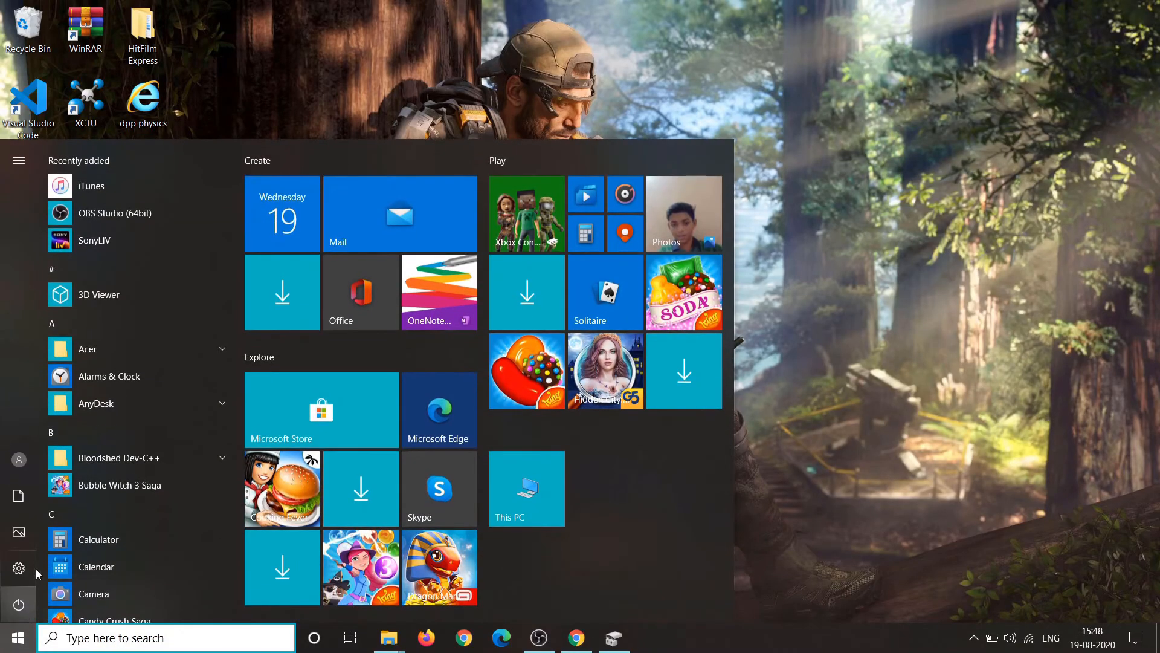
click(19, 604)
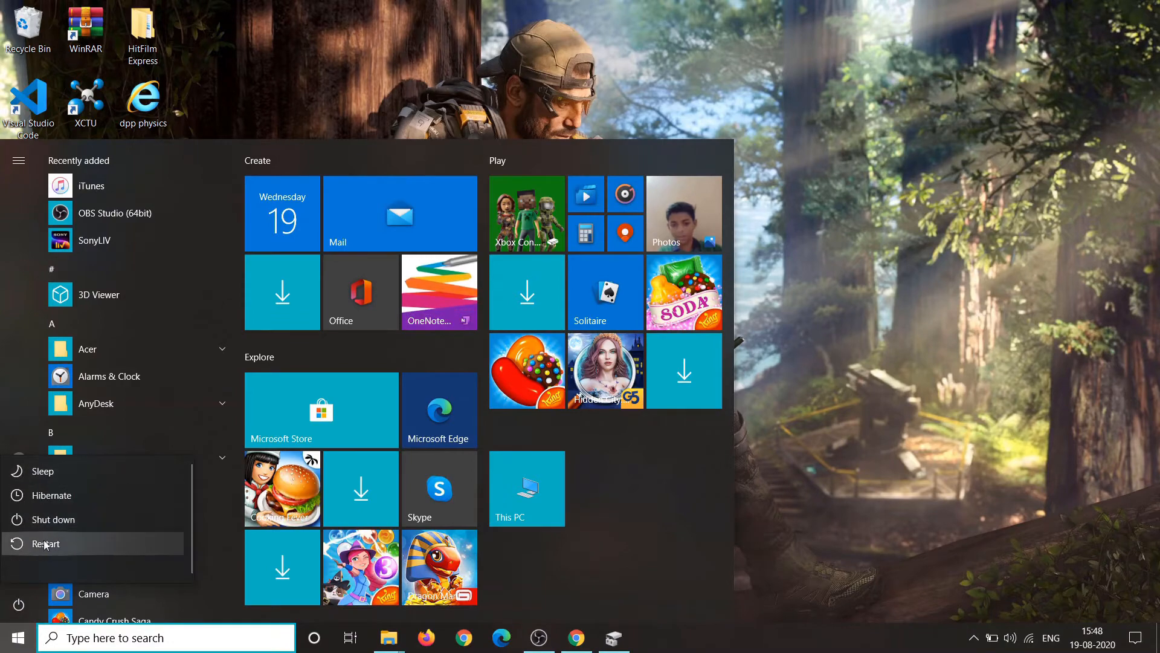
click(46, 543)
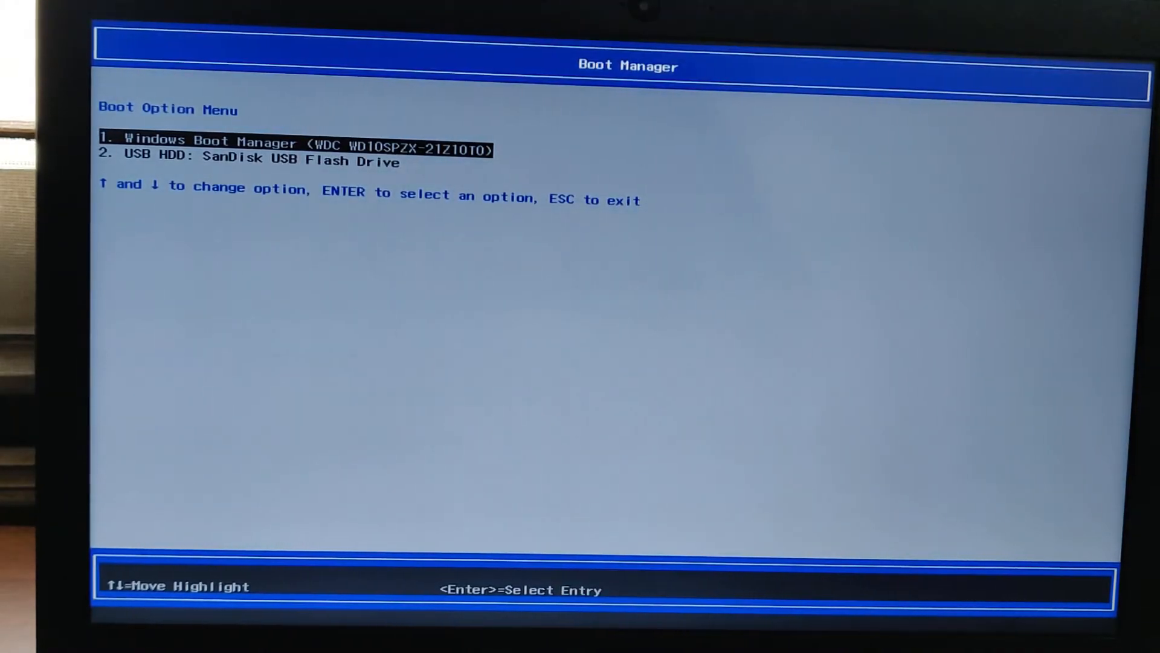
Boot from the SanDisk USB drive and start the Ubuntu entry in GRUB.
key(Down)
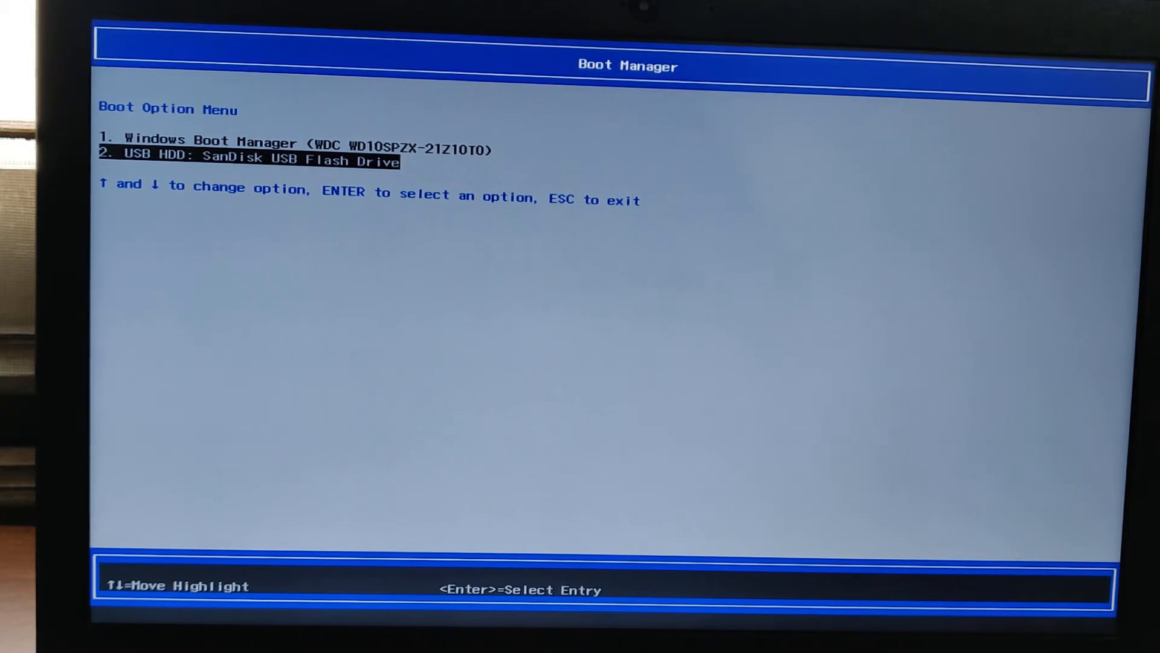
key(up)
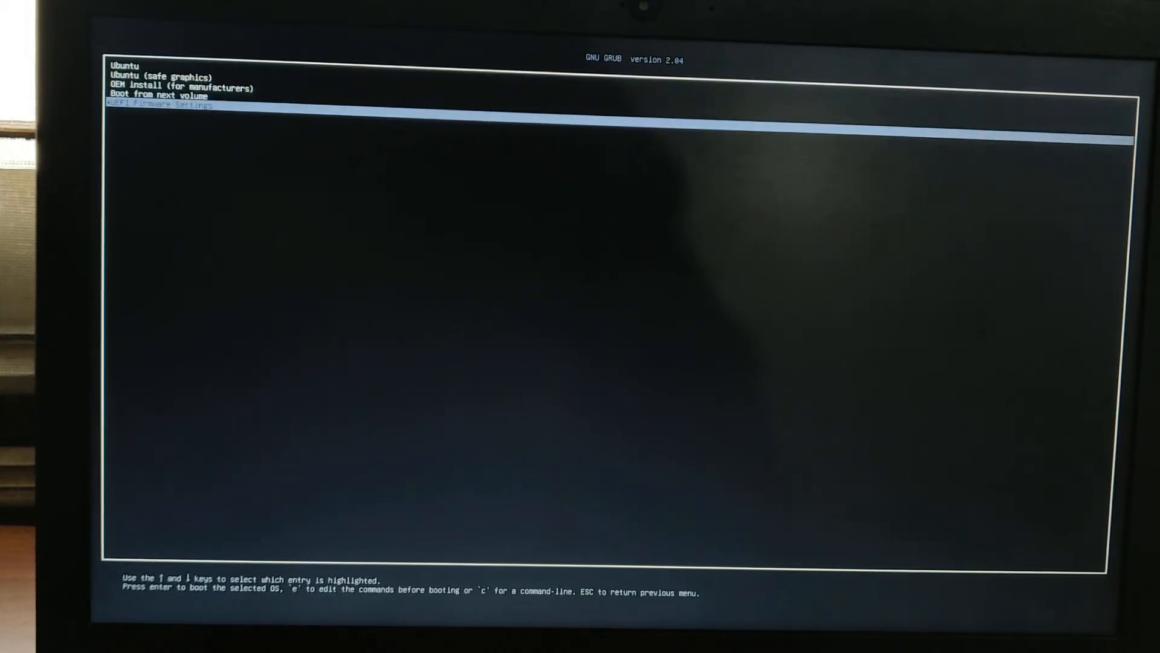
key(Up)
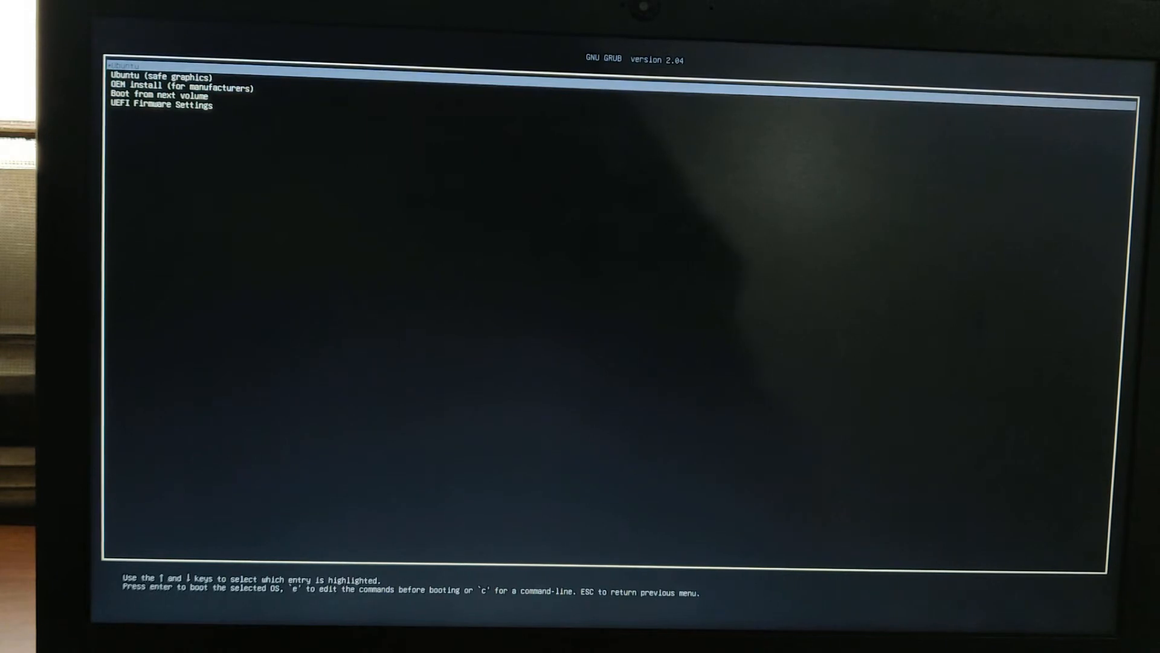
key(Return)
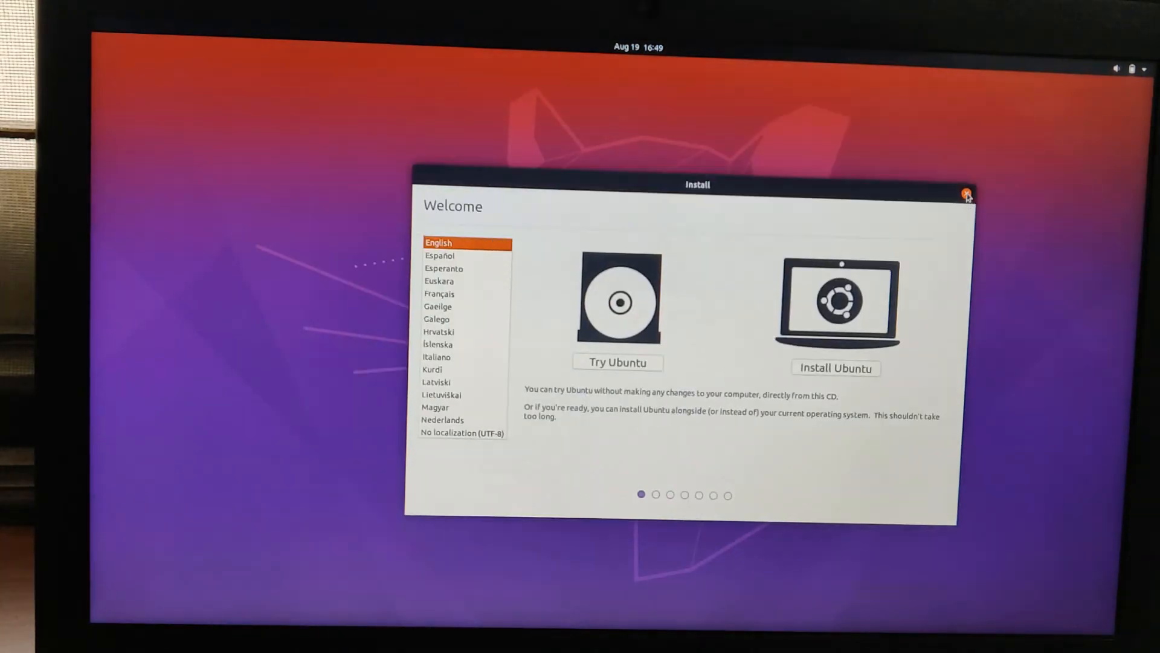
Quit the old installer and rerun setup in English, US keyboard, with third-party software enabled.
click(967, 193)
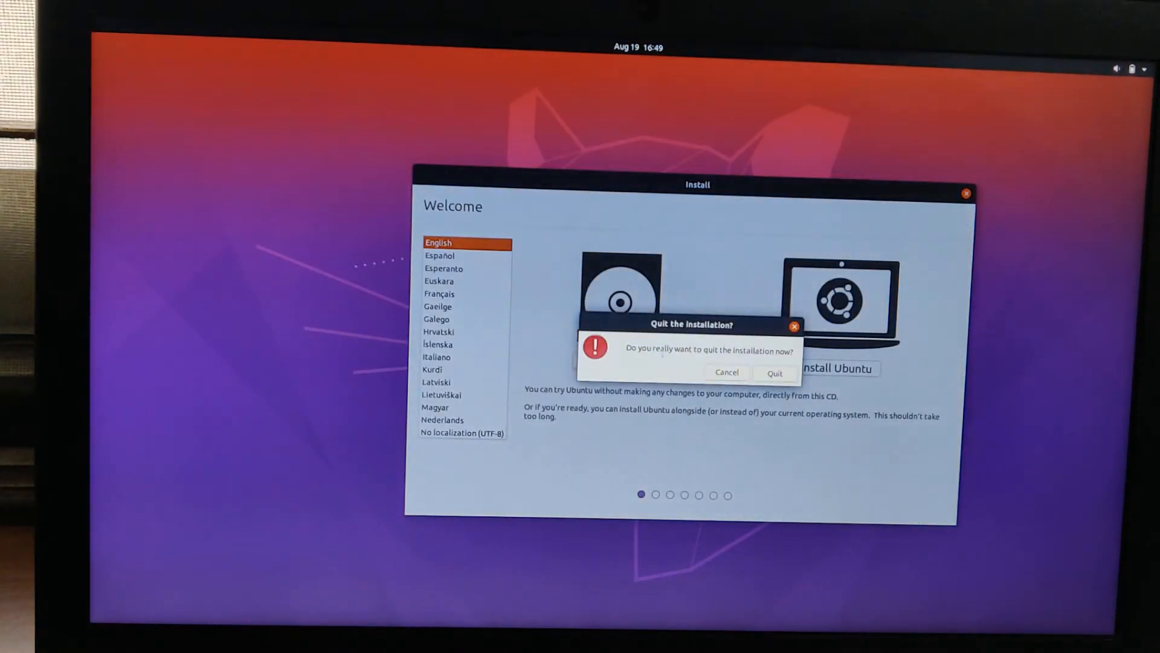
click(774, 372)
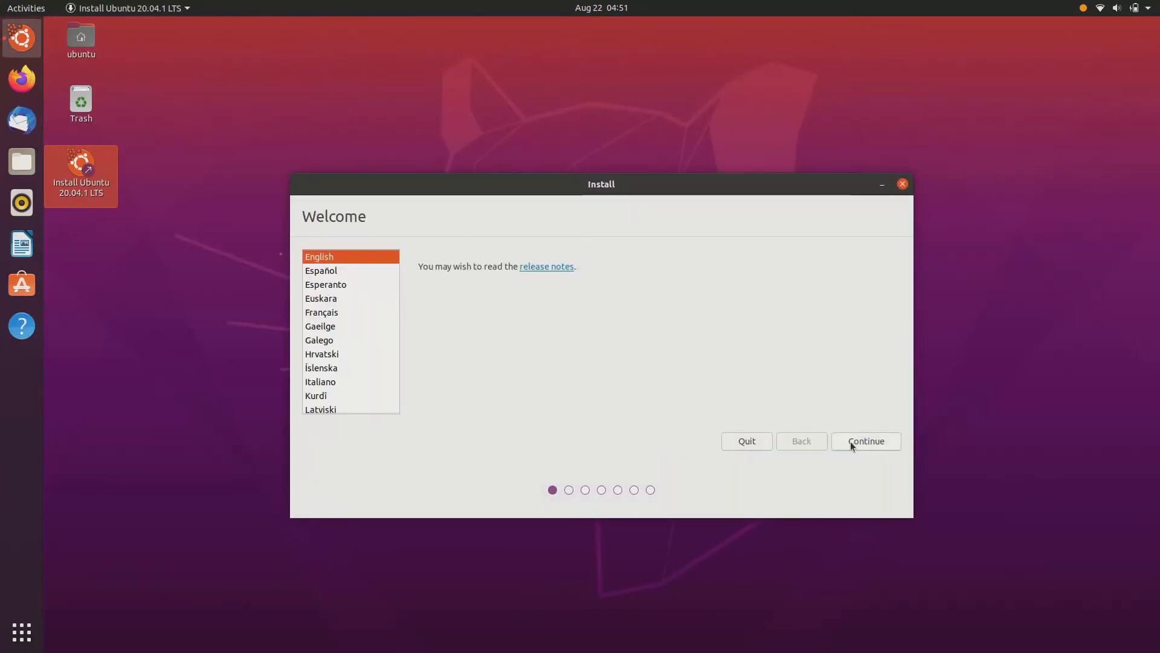
click(865, 440)
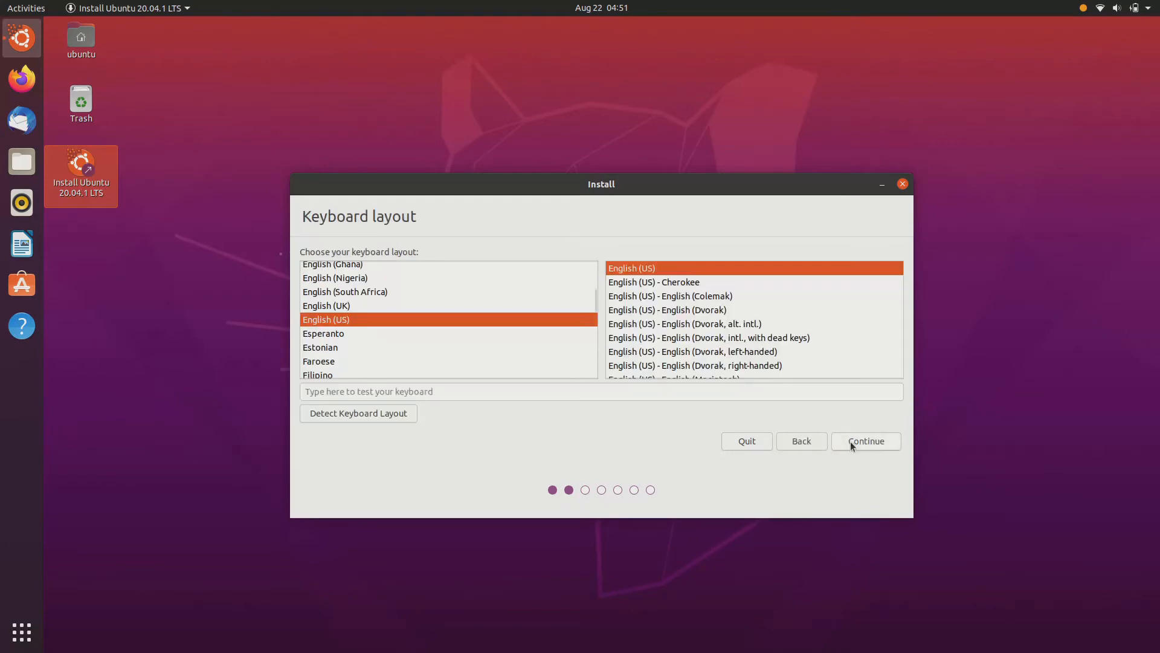
mouse_move(507, 362)
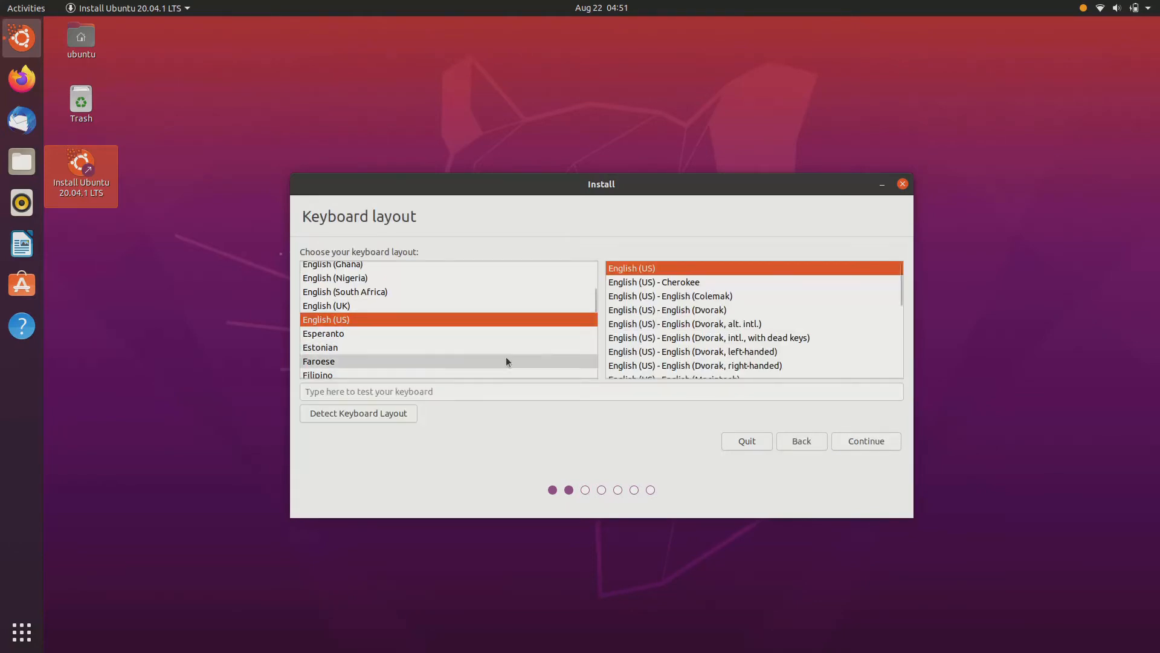
click(865, 441)
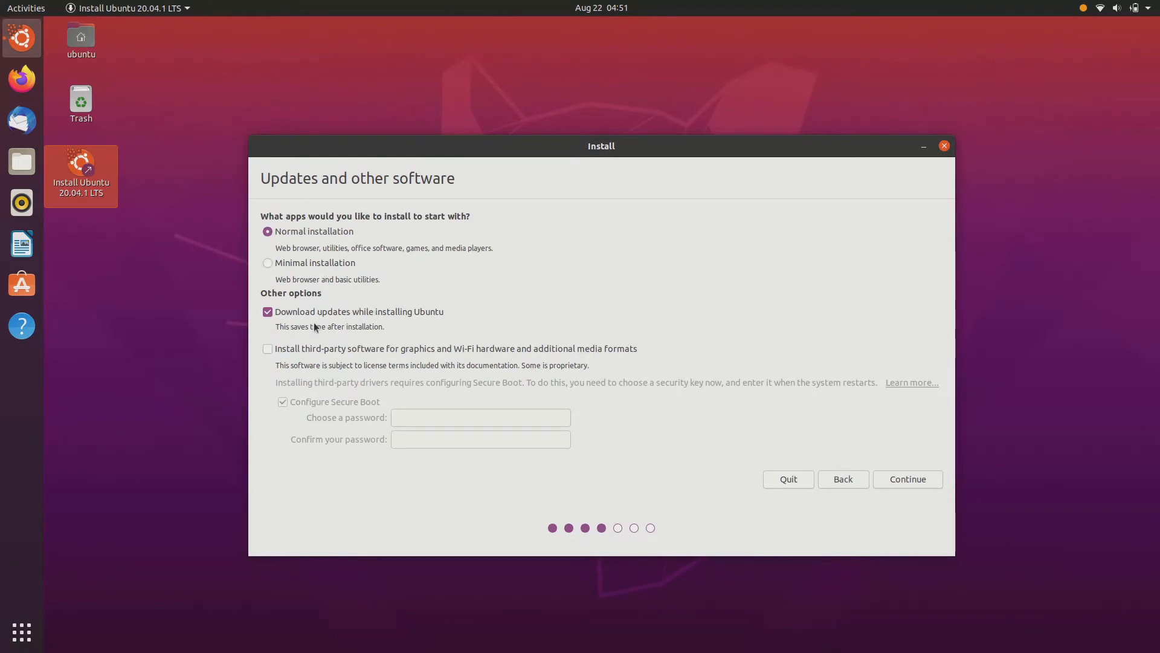
click(268, 348)
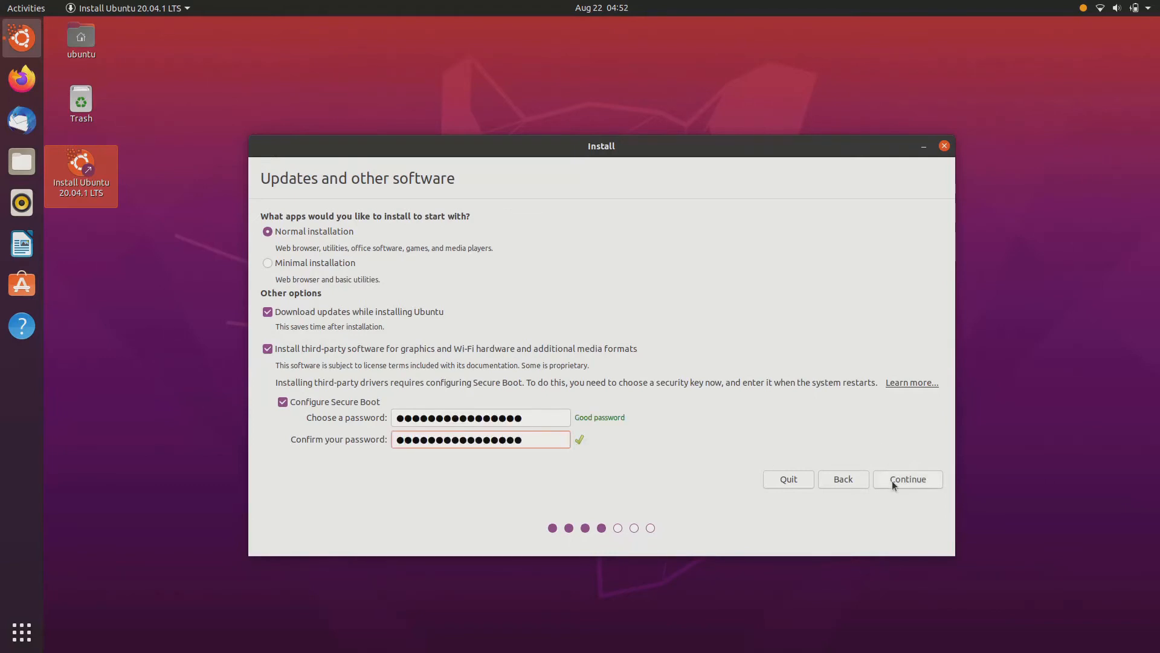
click(907, 479)
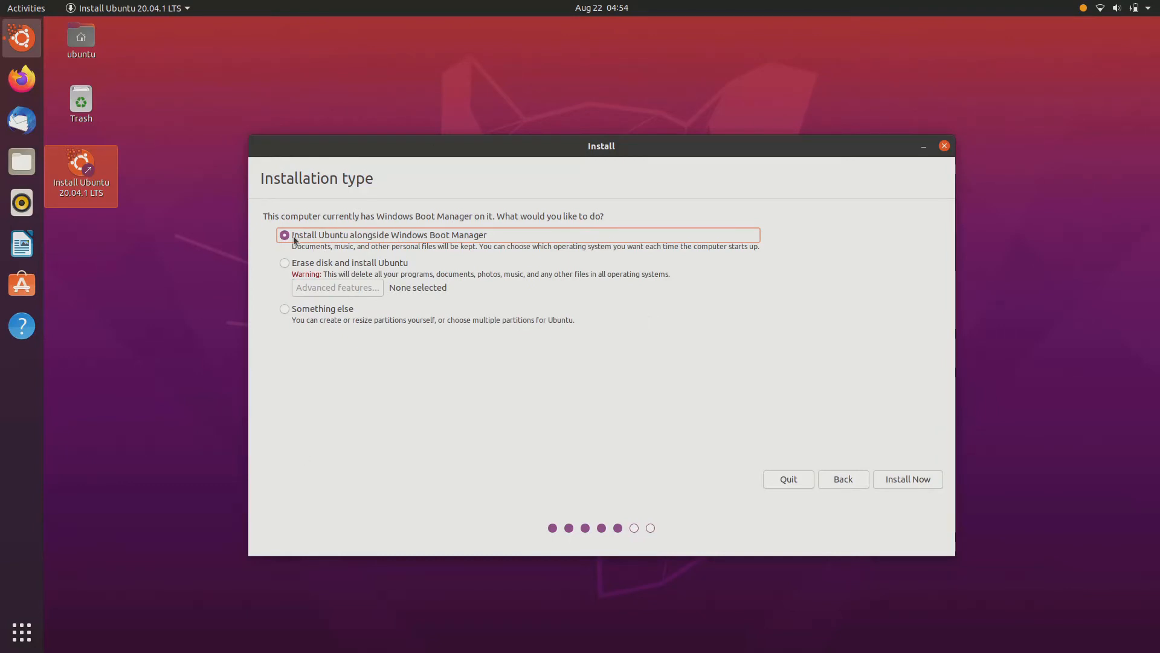
mouse_move(294, 268)
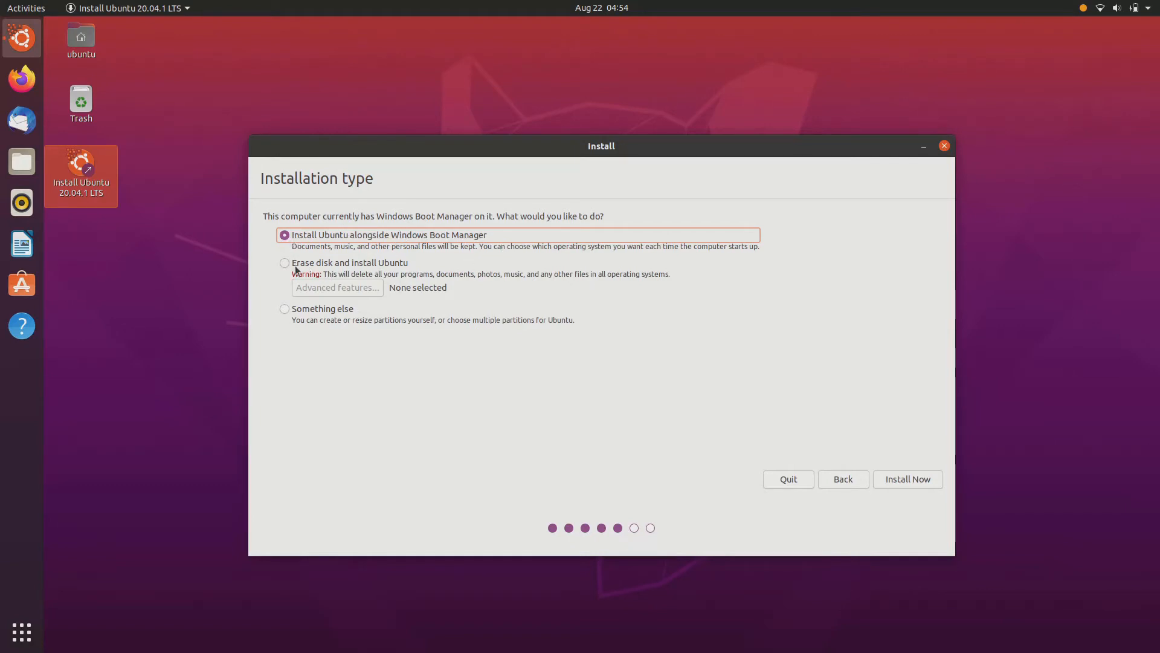
Choose 'Something else' on Installation type to open the /dev/sda partition table.
click(285, 263)
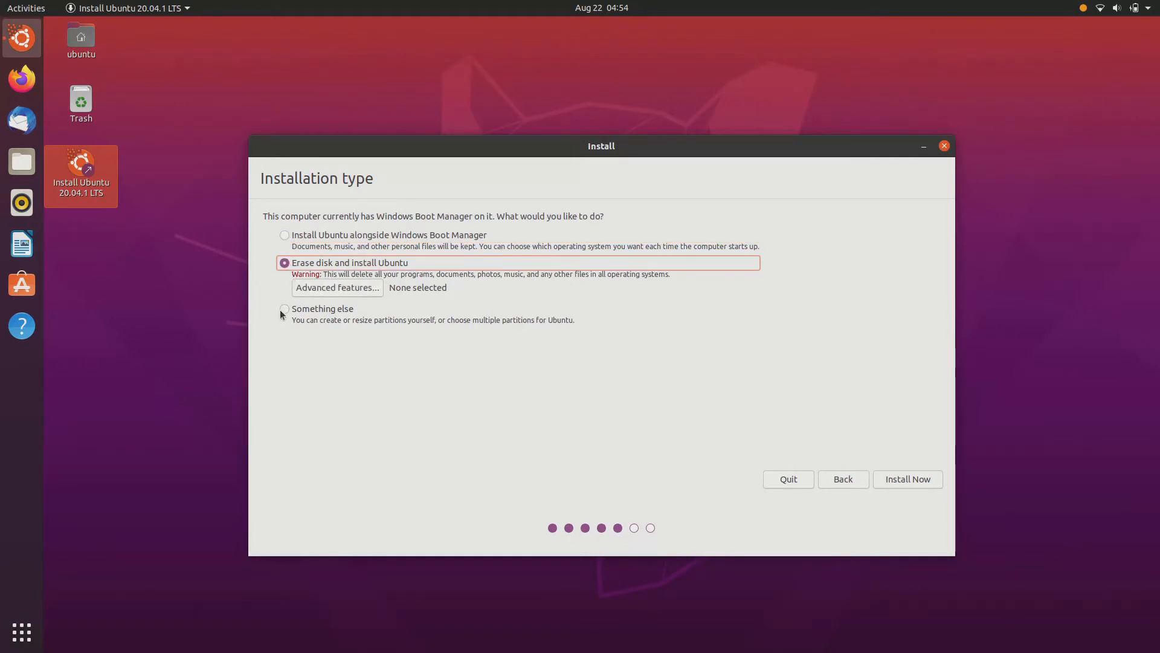
click(284, 308)
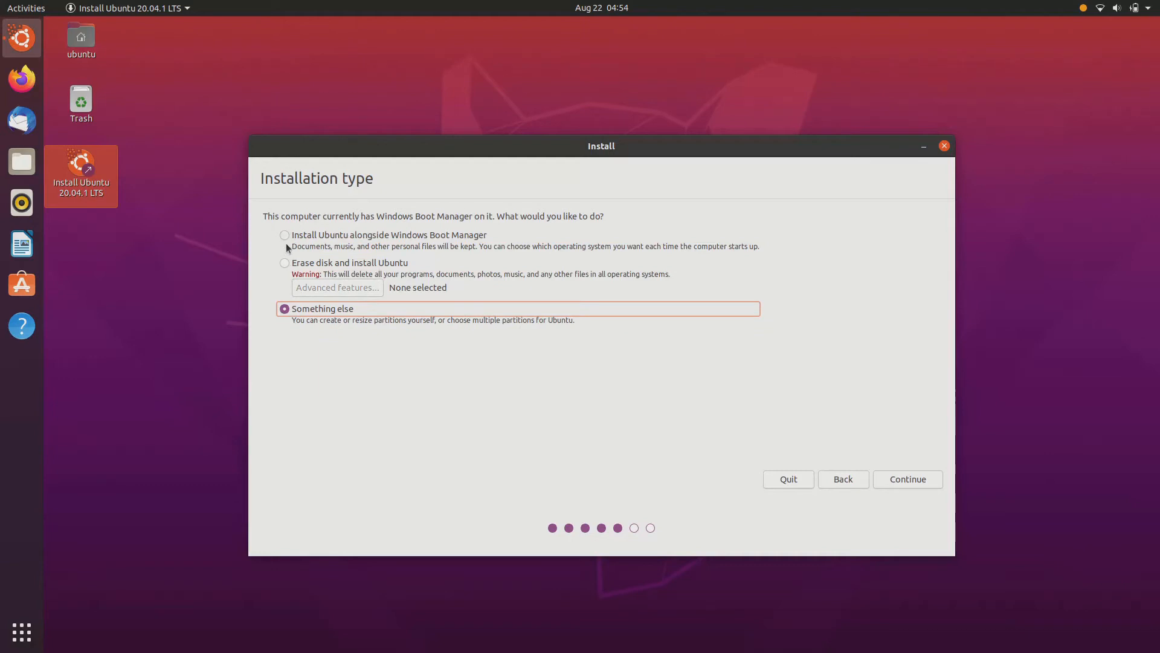
click(284, 235)
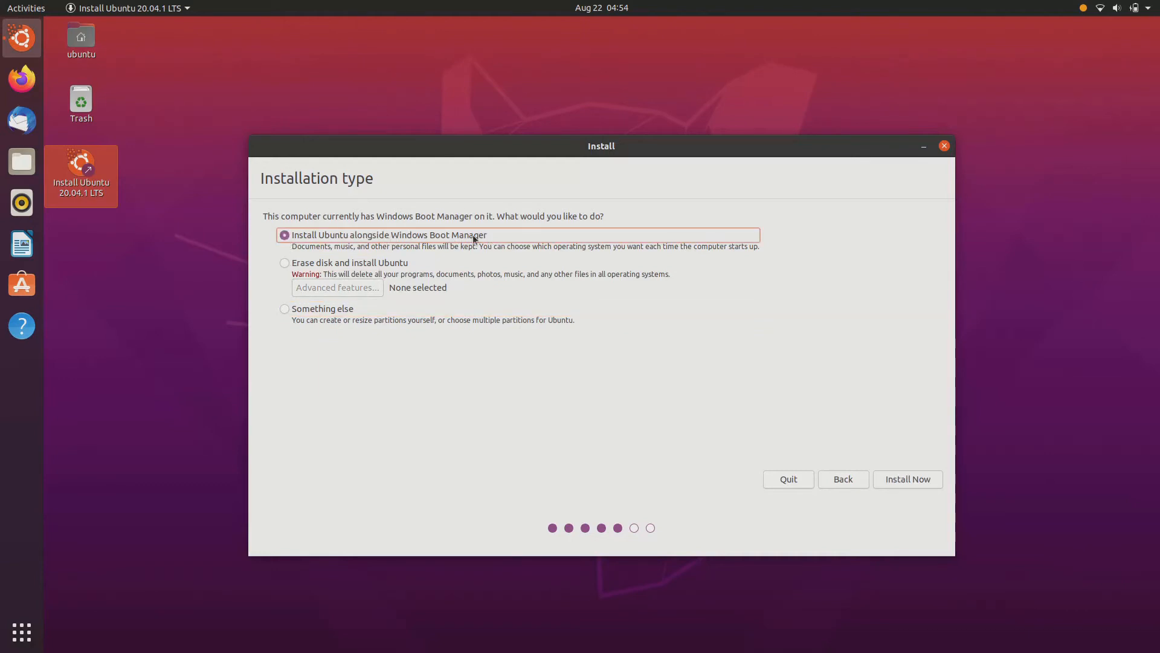
click(284, 309)
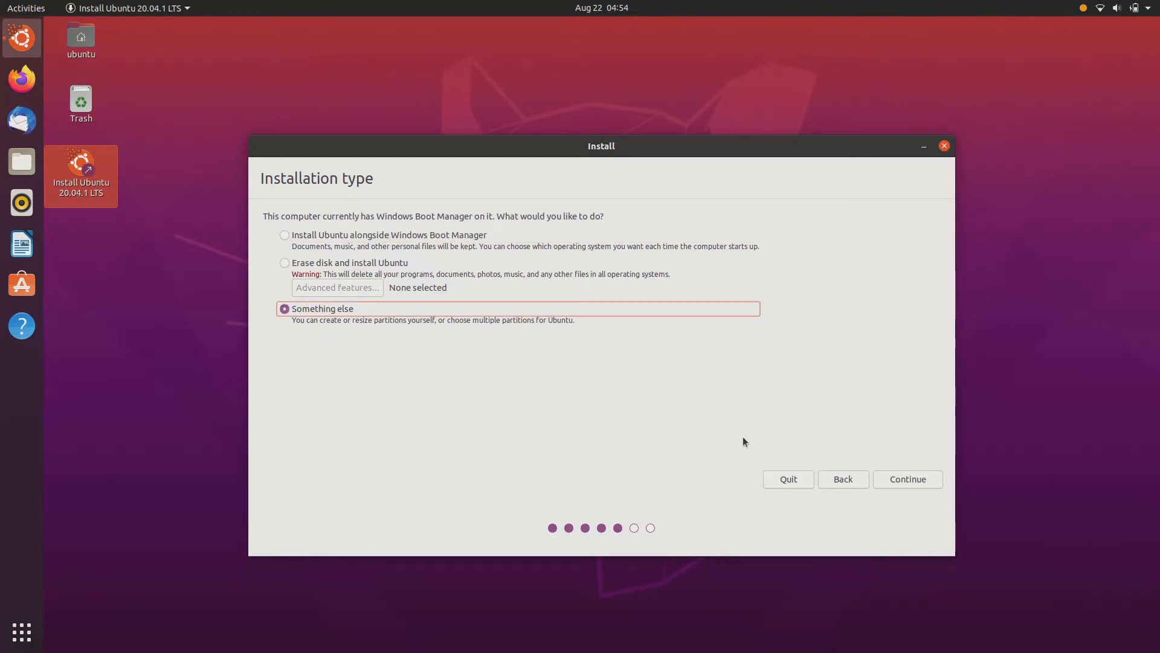
click(907, 478)
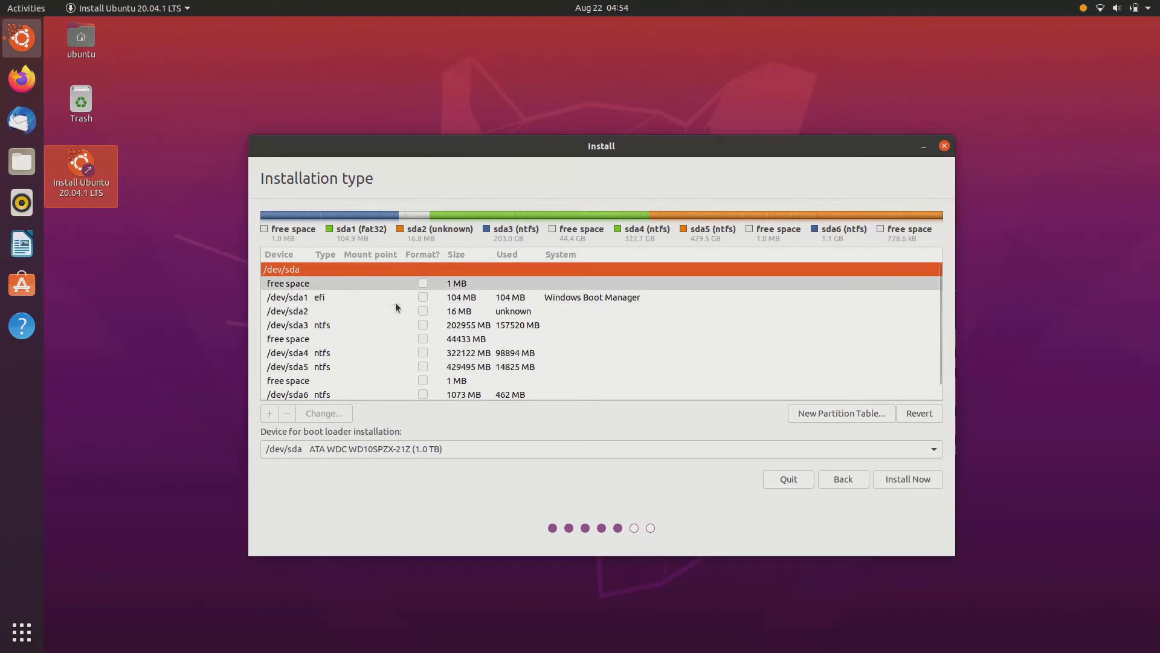
Create a 25000 MB logical ext4 root partition (/) from the 44433 MB free space.
click(318, 366)
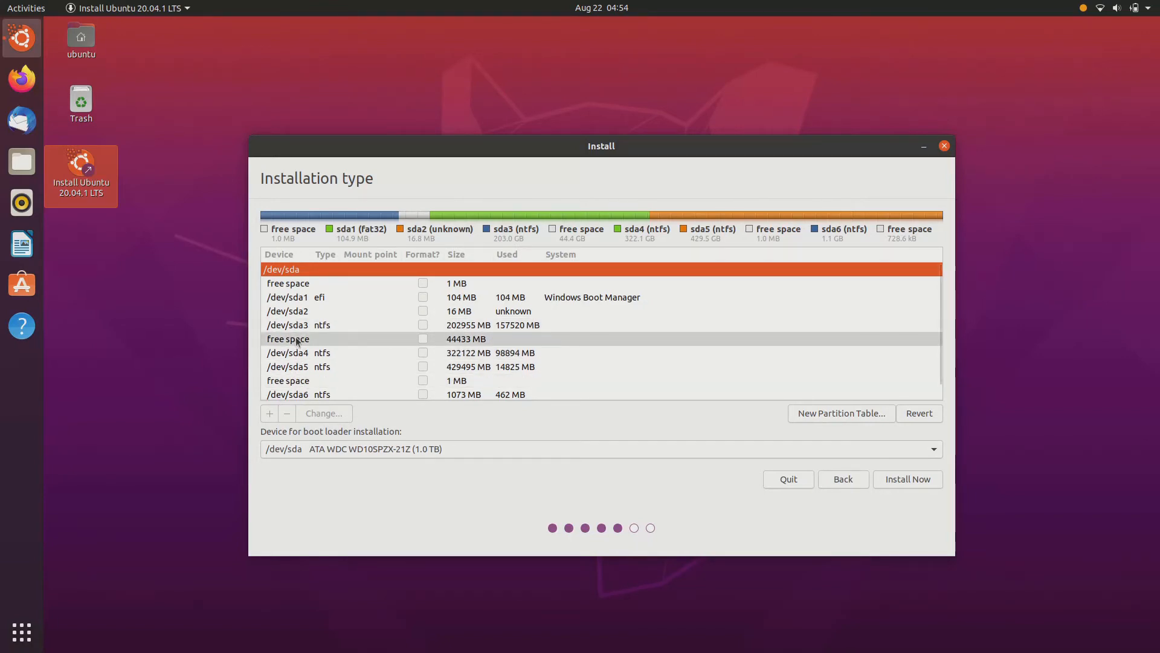
click(268, 413)
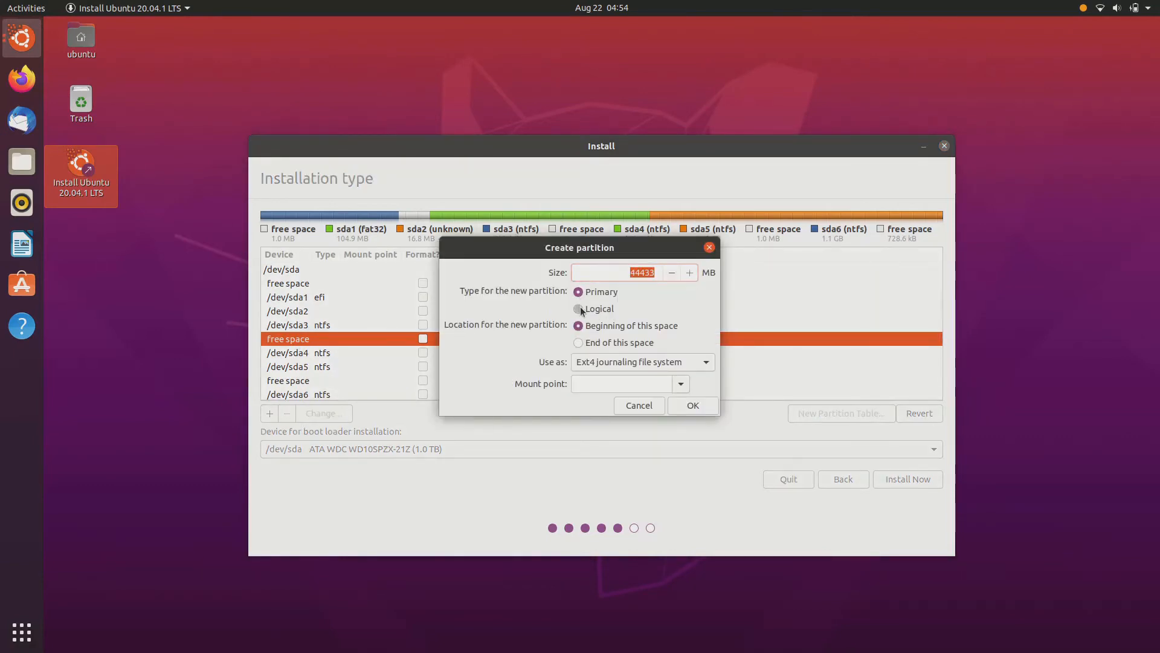
click(579, 309)
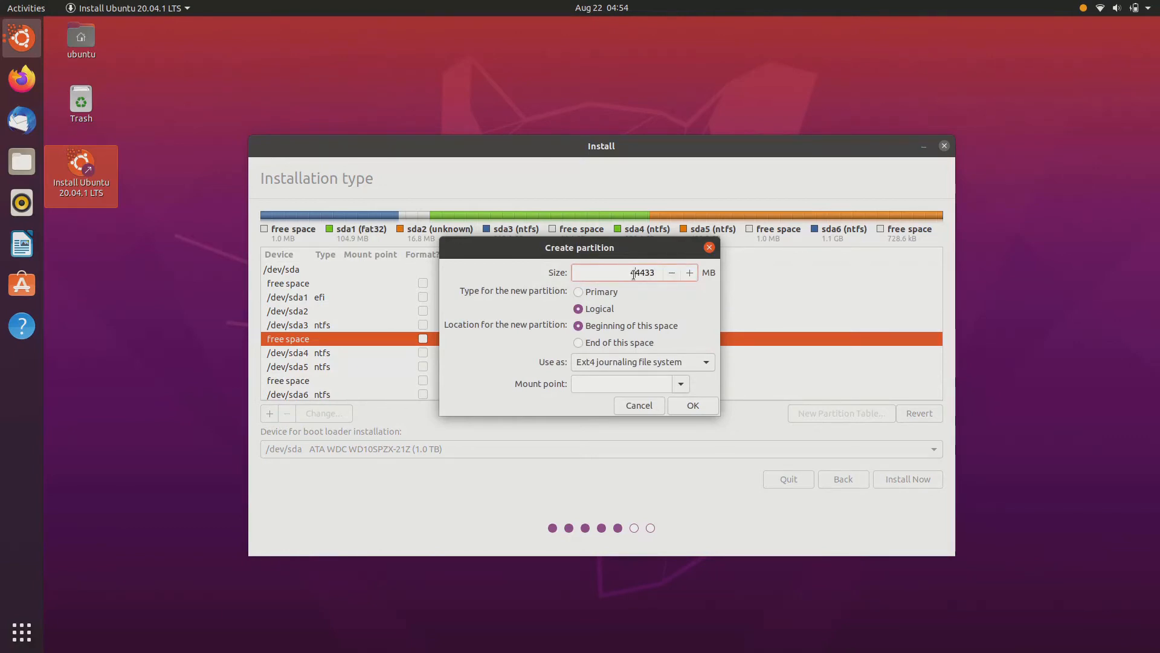
text(2)
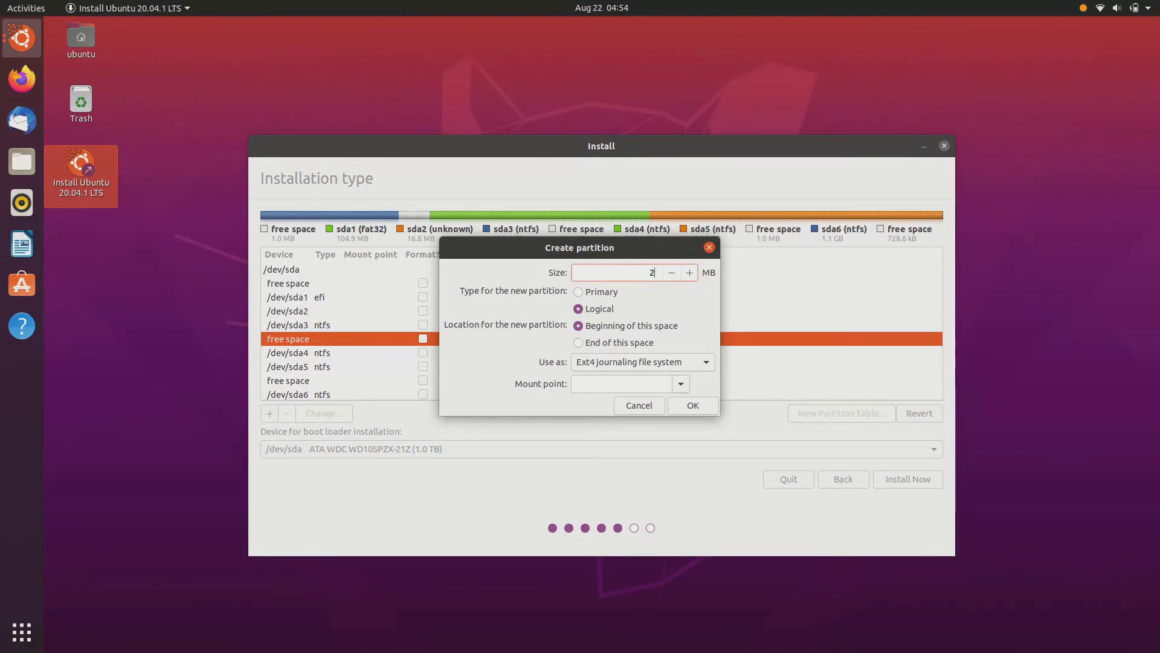
text(50)
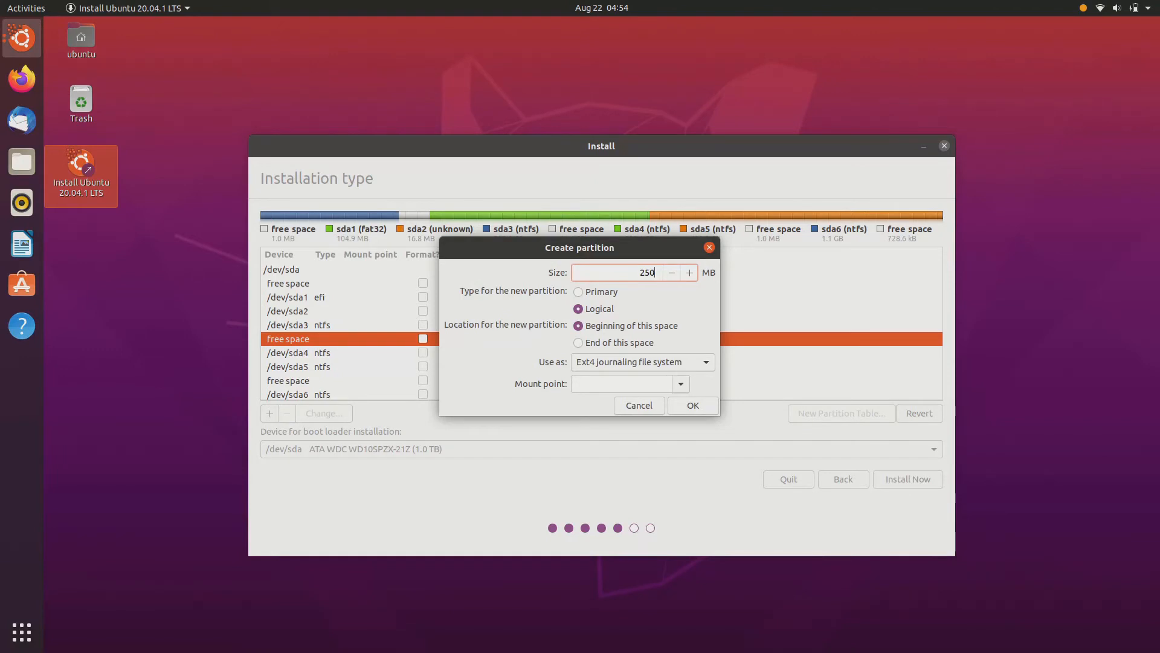
text(25000)
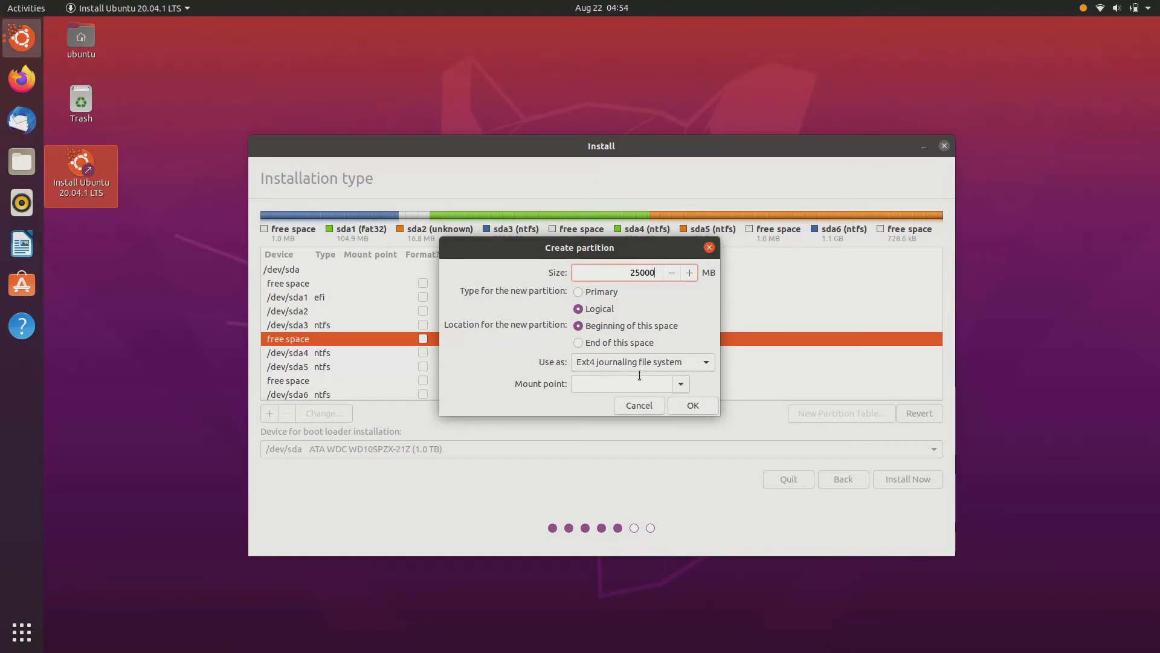
click(678, 383)
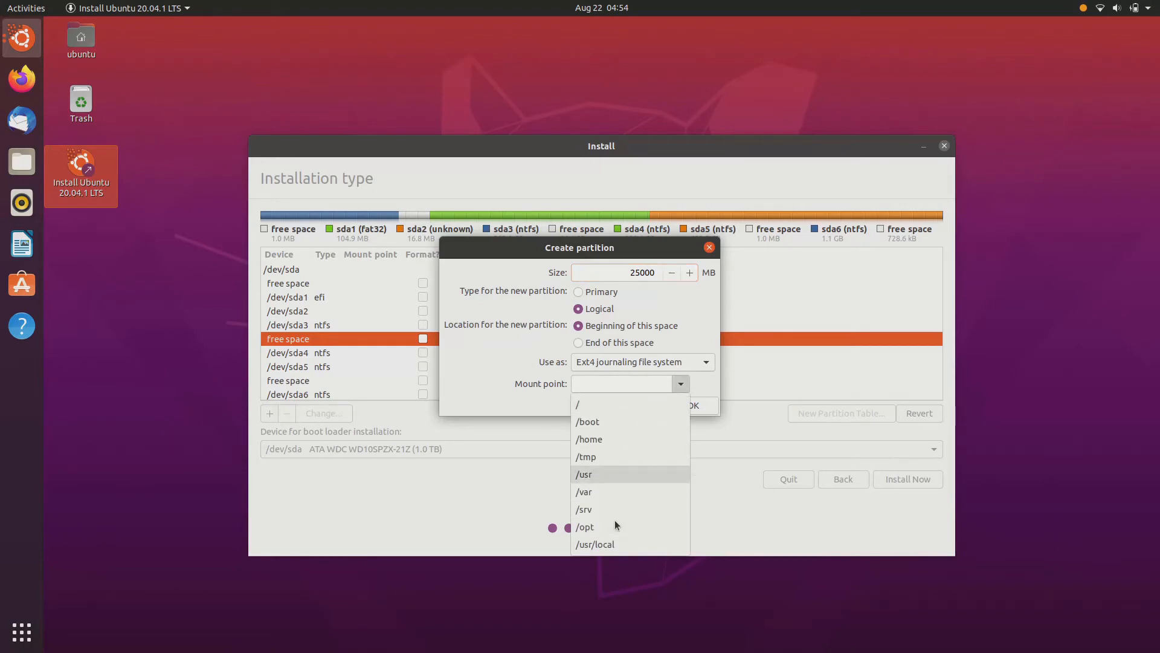
mouse_move(629, 405)
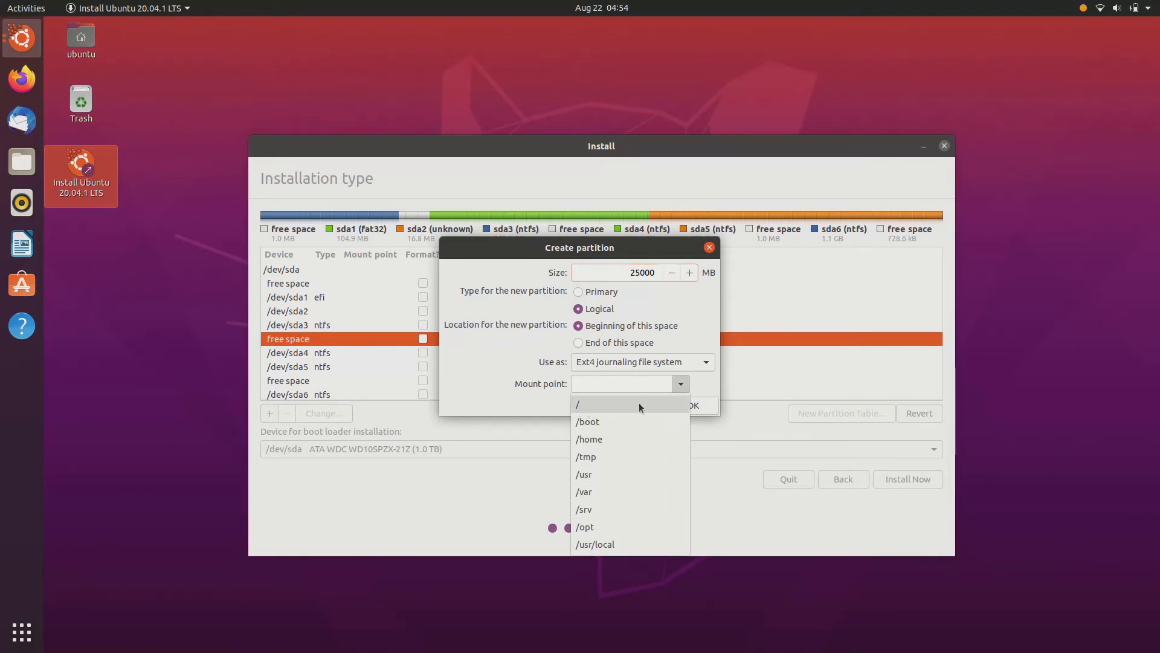
click(578, 405)
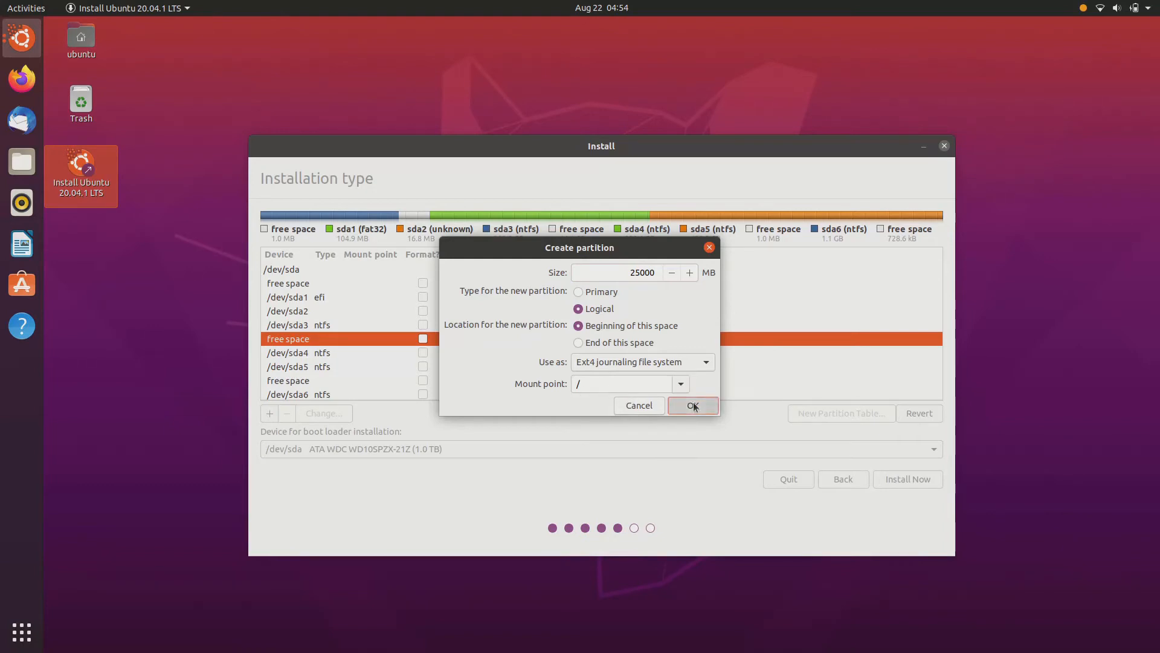
click(692, 405)
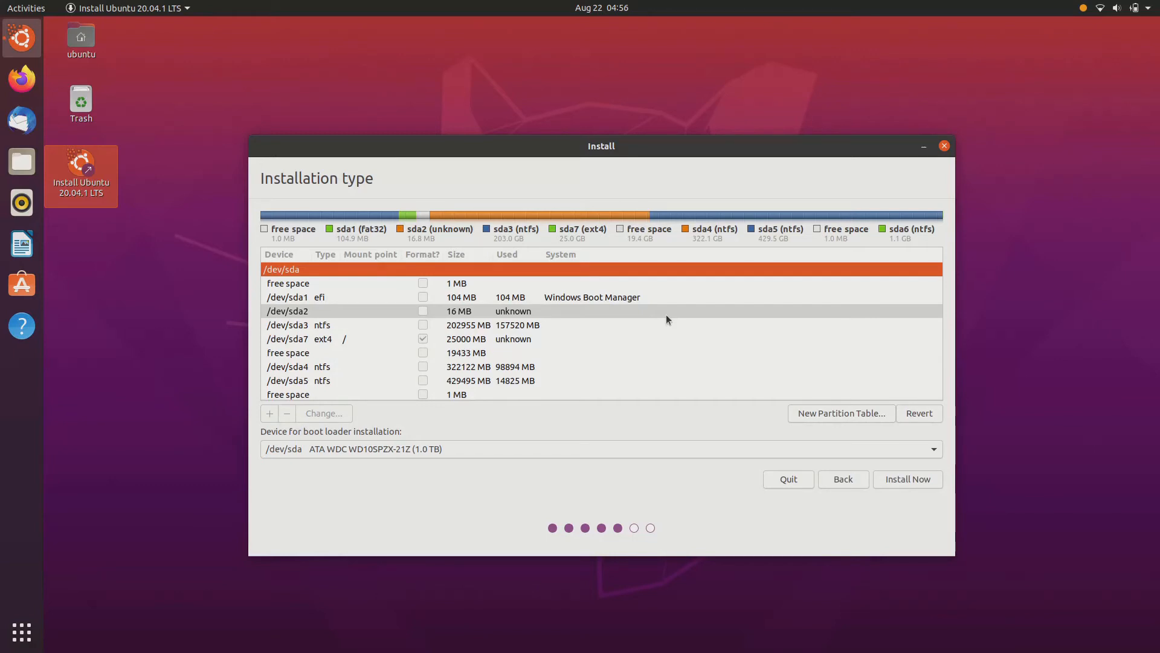
Add a 4000 MB logical swap partition in the remaining 19433 MB free space.
click(318, 352)
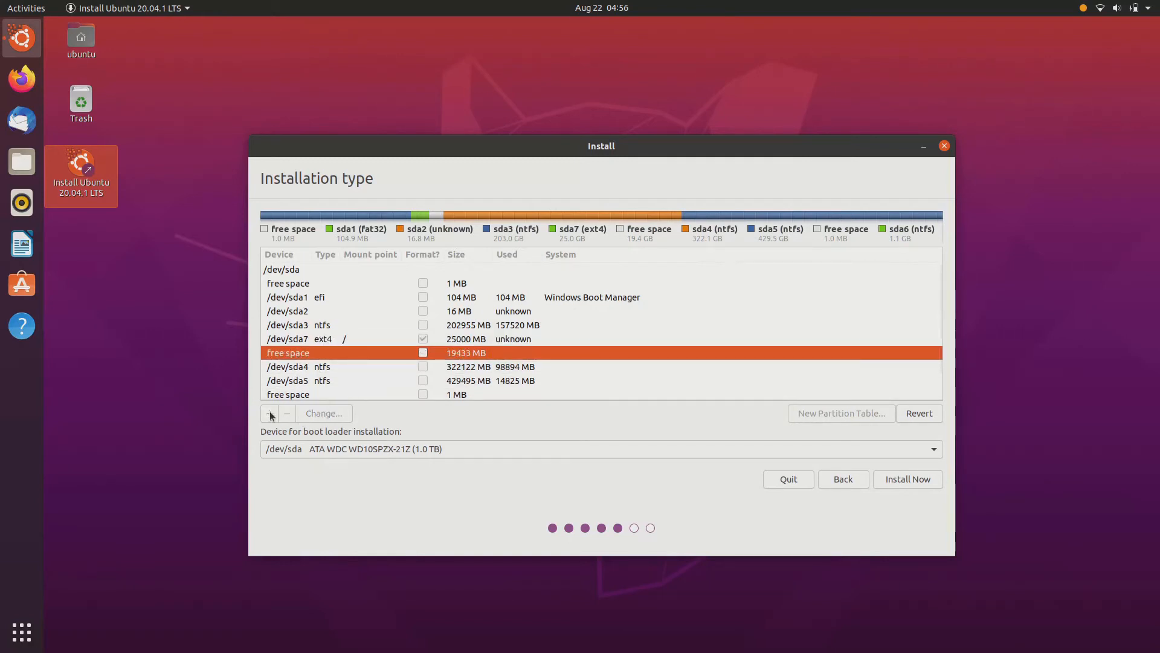
click(269, 413)
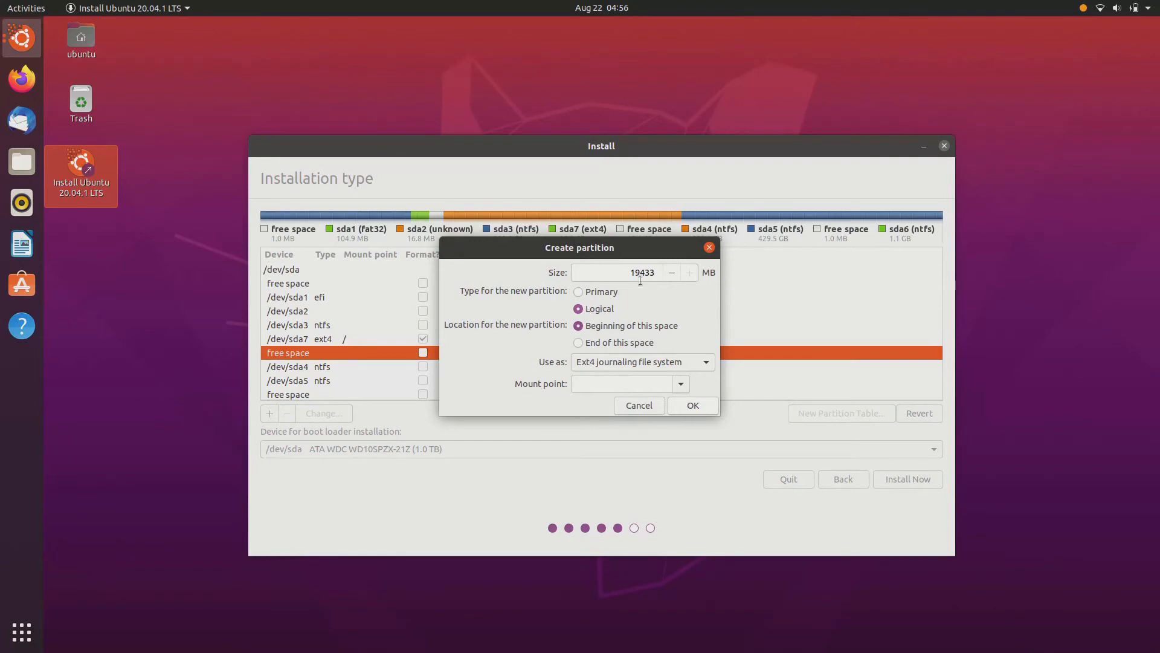
click(632, 273)
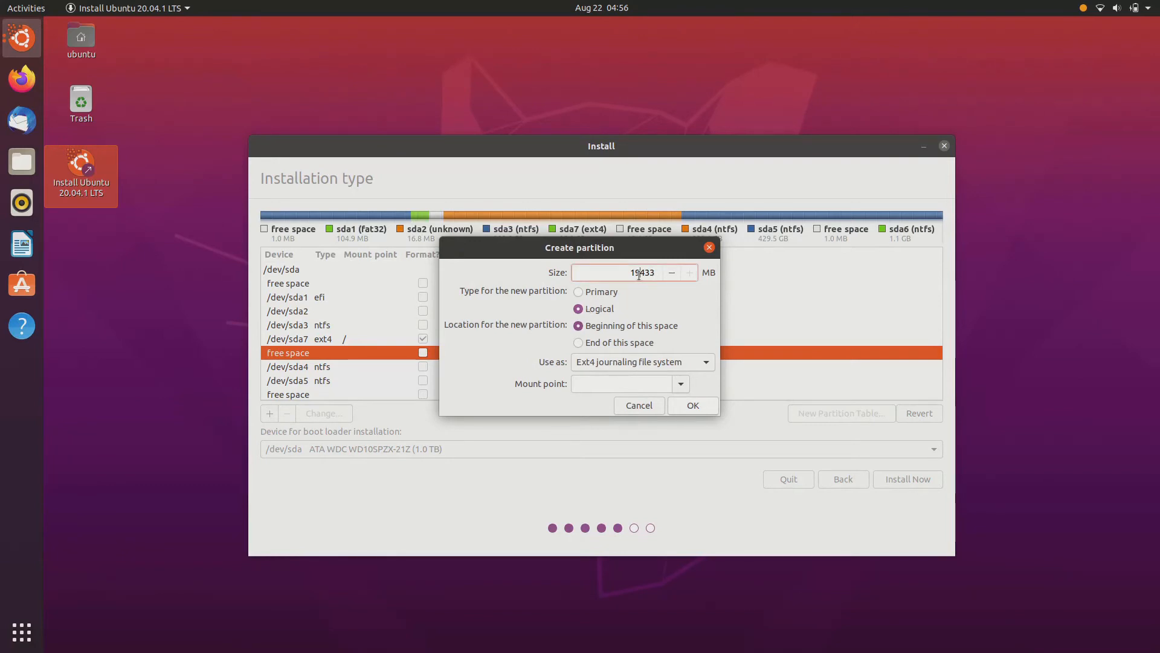
text(4)
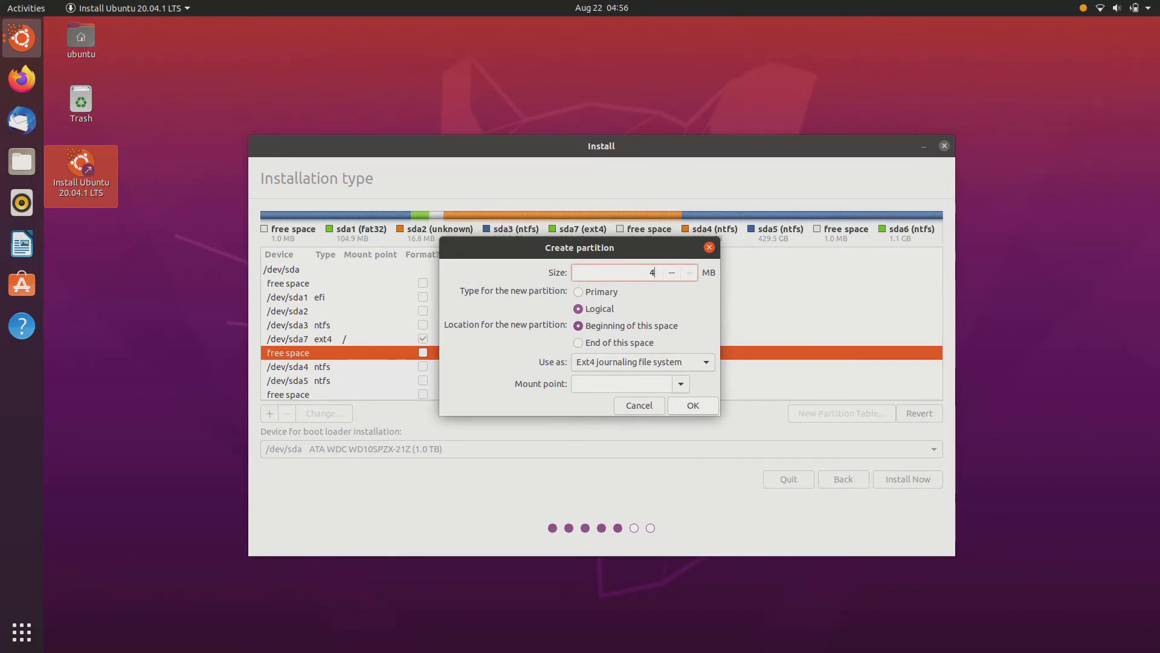
text(000)
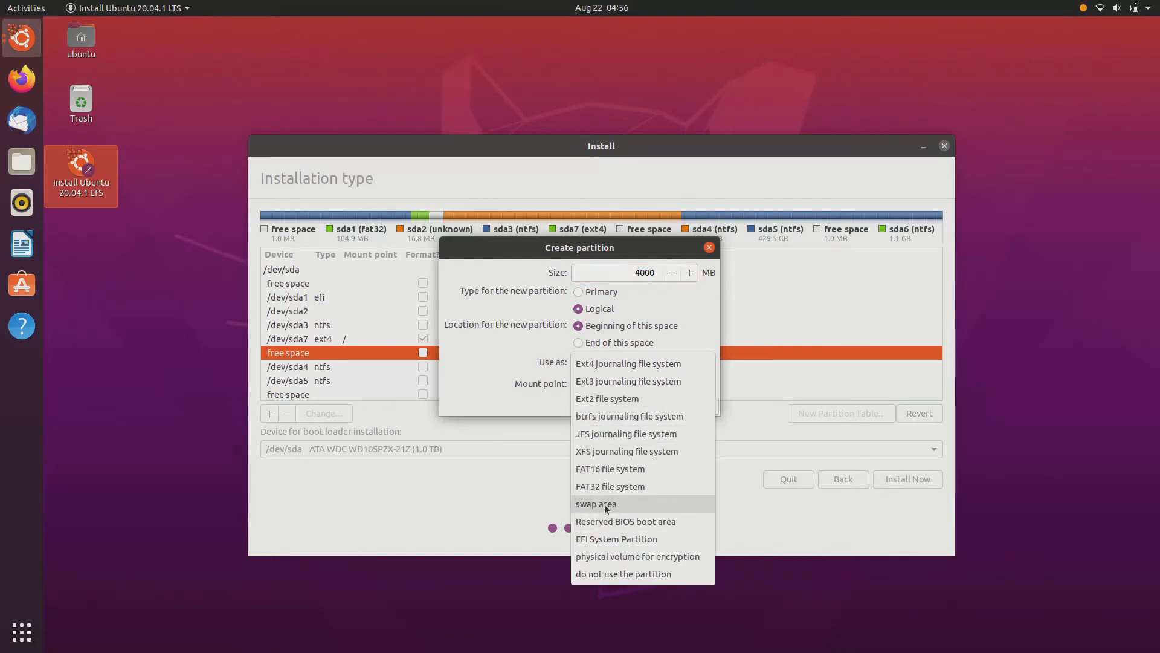
click(595, 504)
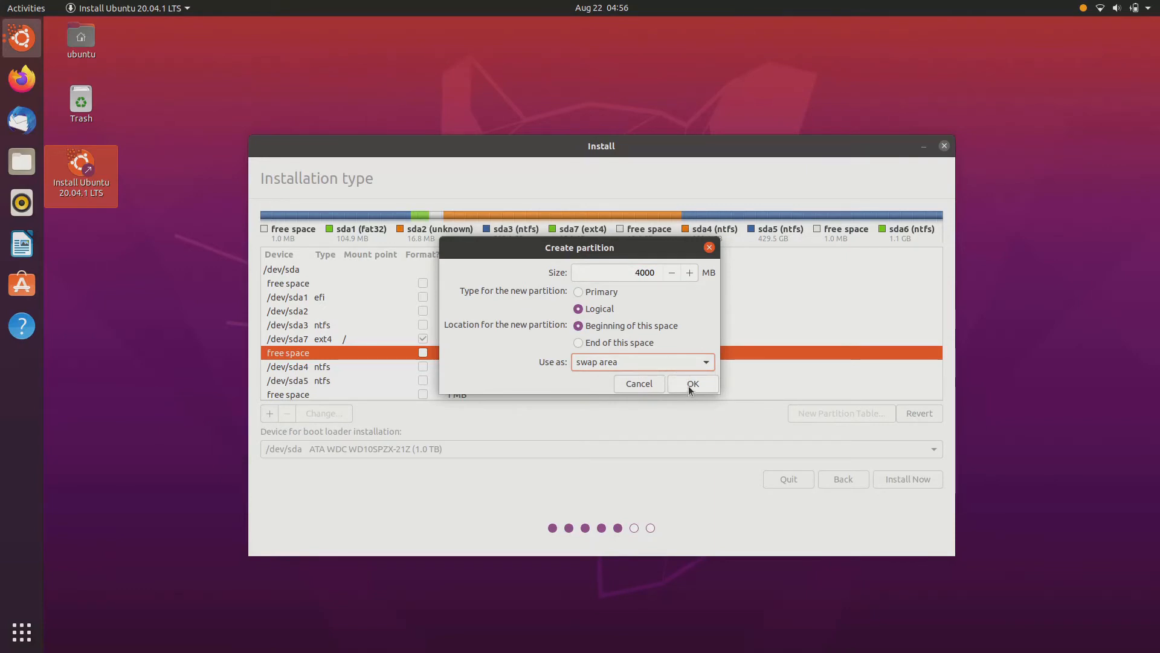
click(692, 383)
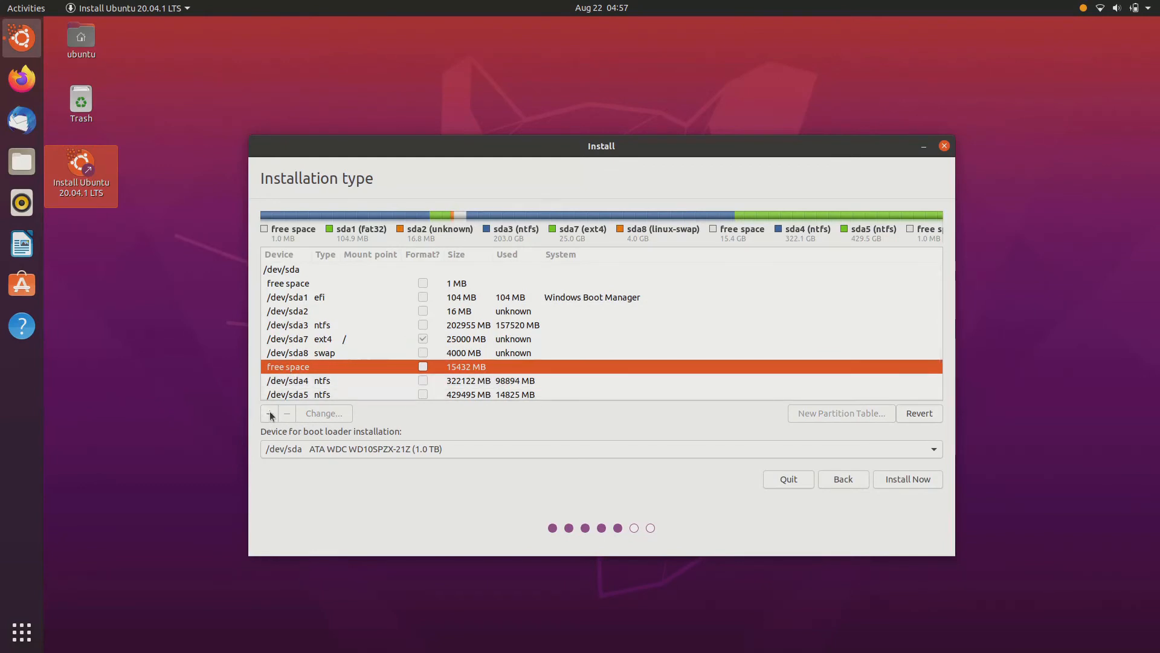
Turn the remaining 15432 MB free space into an ext4 partition mounted at /home.
click(269, 413)
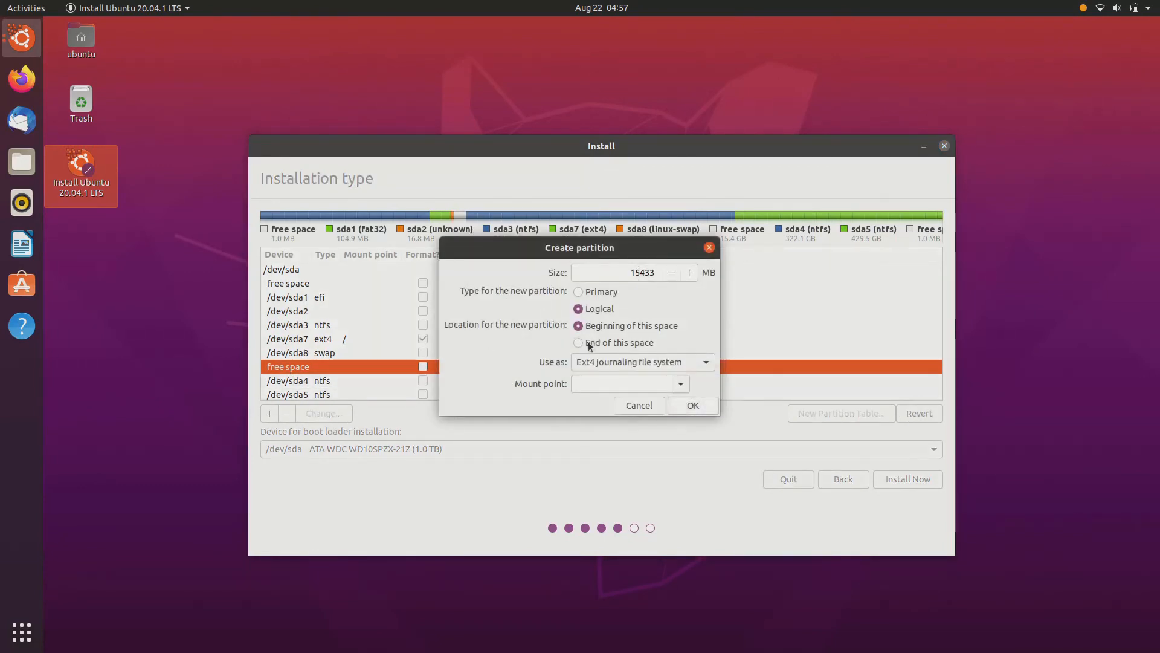
click(679, 383)
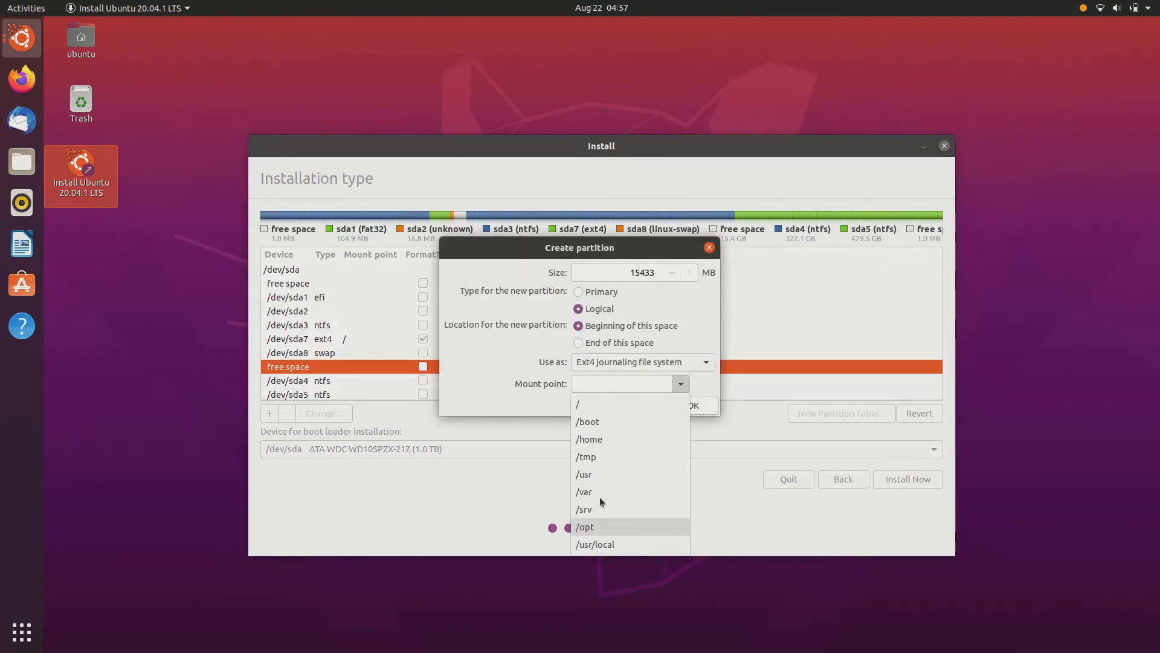
mouse_move(588, 439)
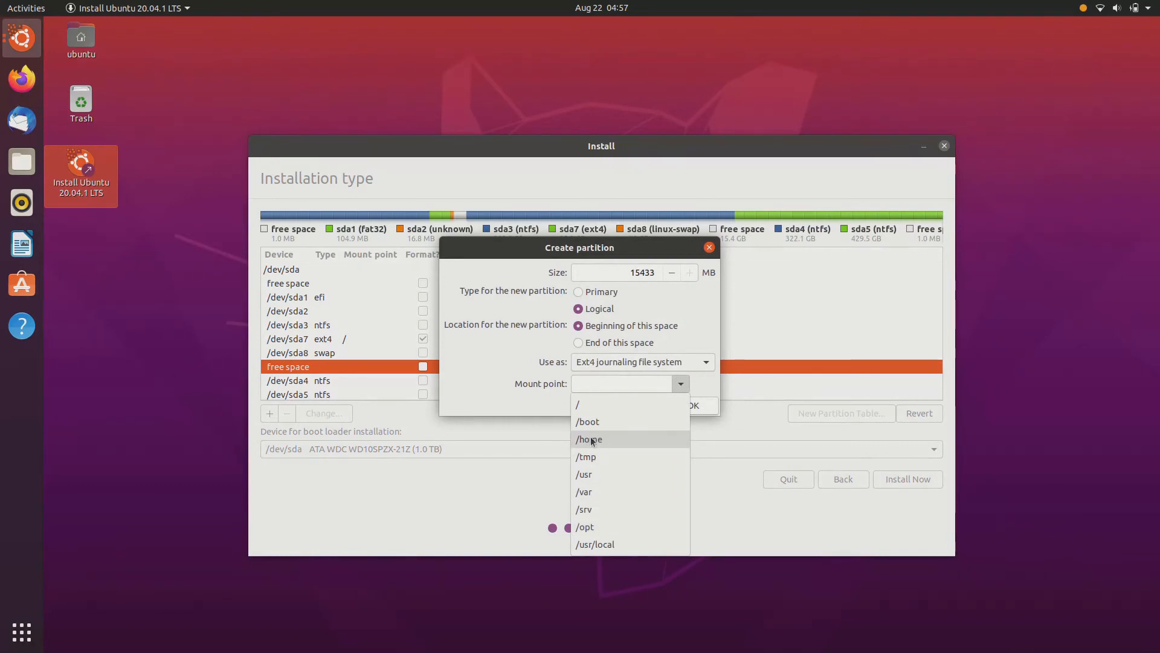
click(589, 438)
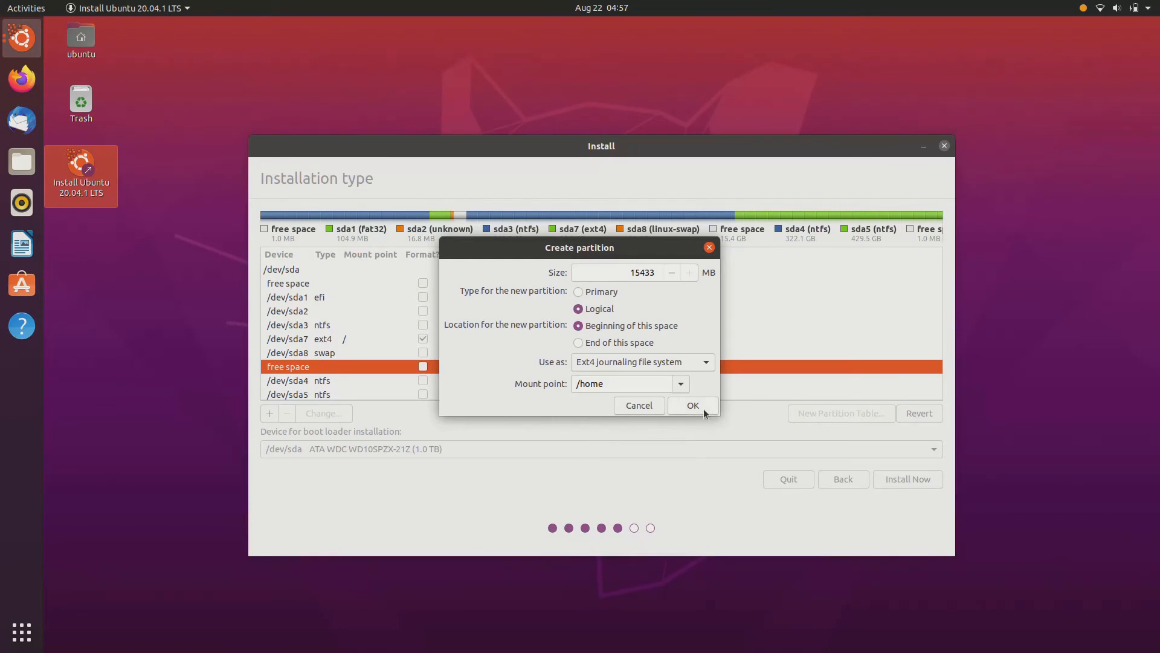
click(692, 405)
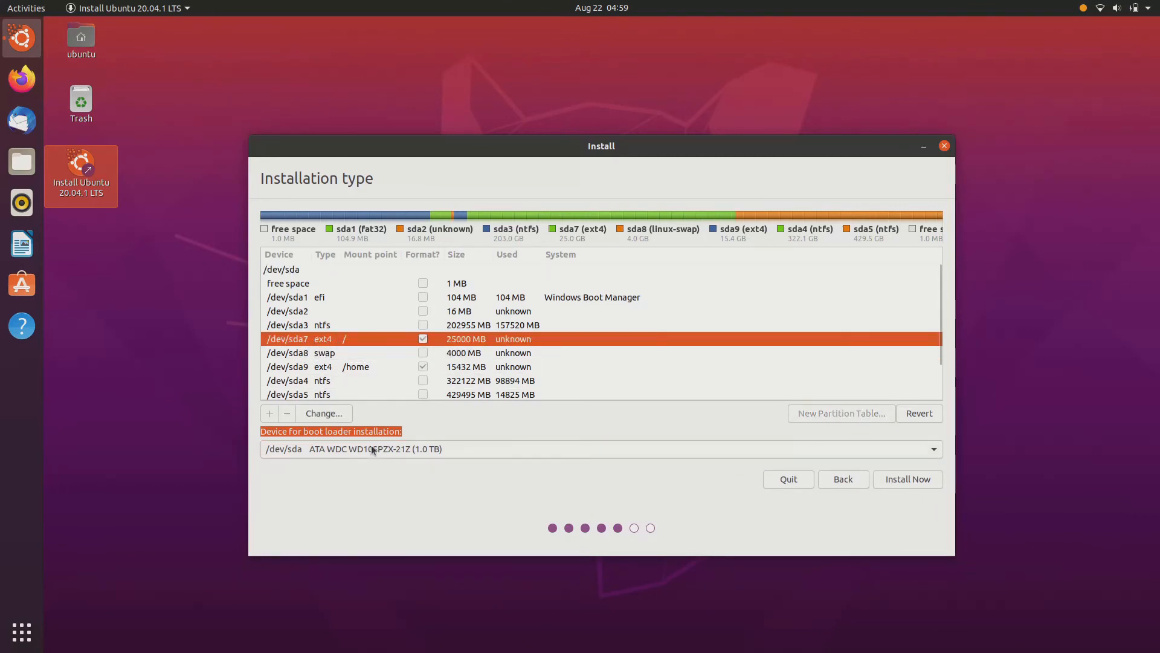
Set /dev/sda7 as boot loader device, then Install Now and confirm writing changes.
click(600, 448)
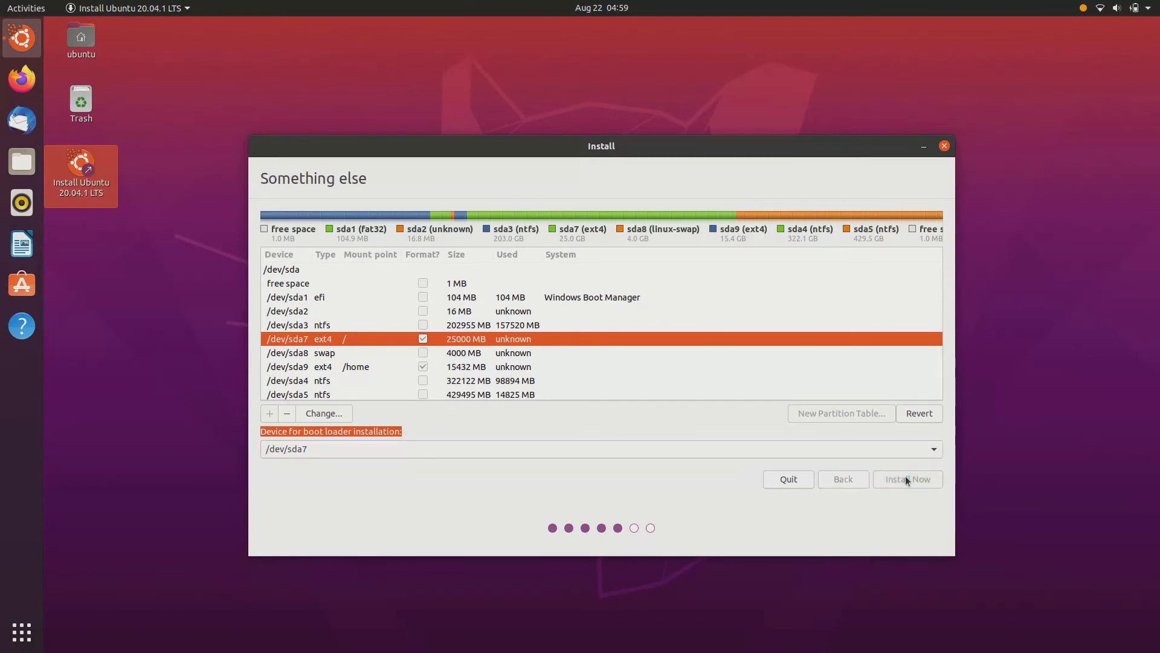
click(907, 479)
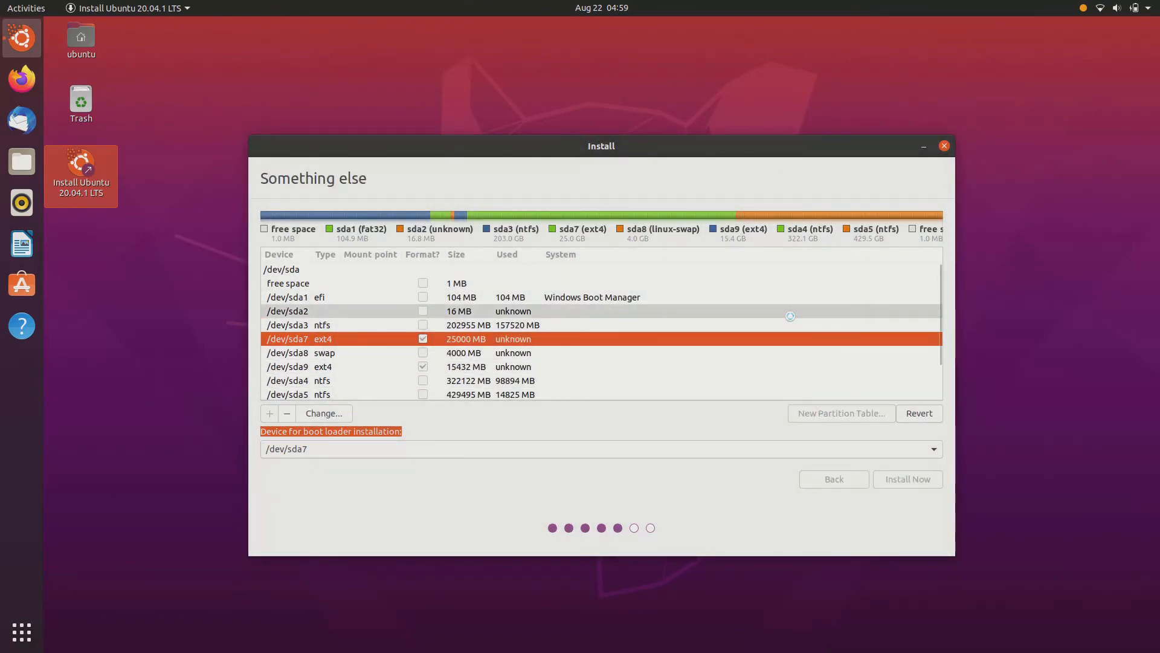
click(907, 479)
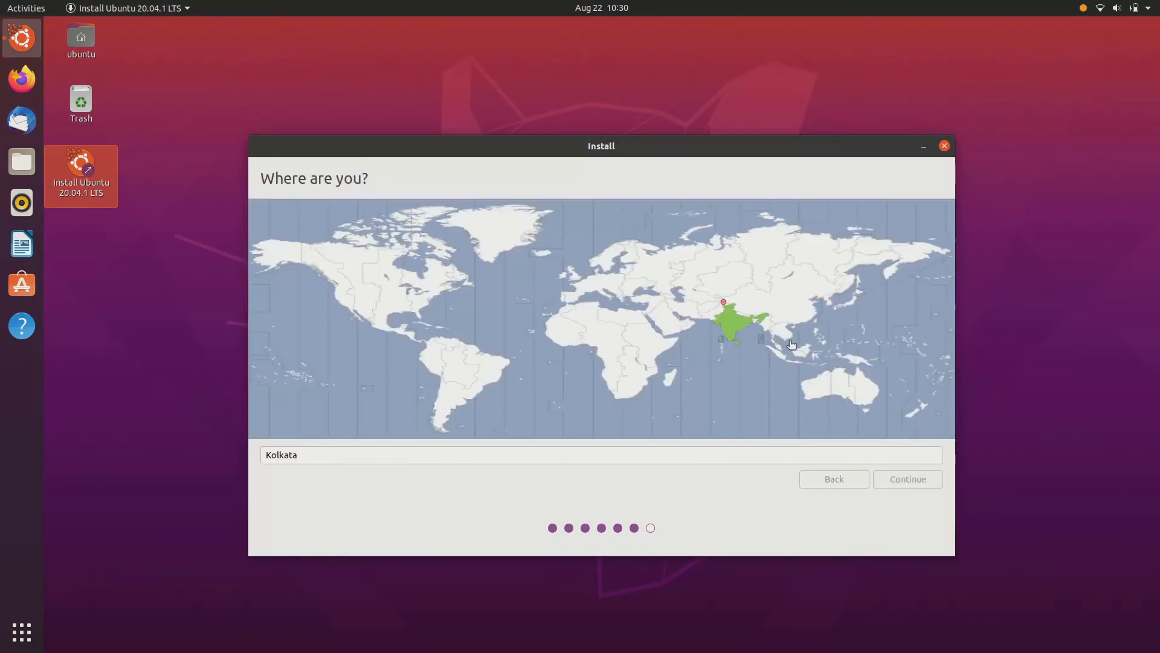
Accept Kolkata as location and create the user account with automatic login.
click(907, 478)
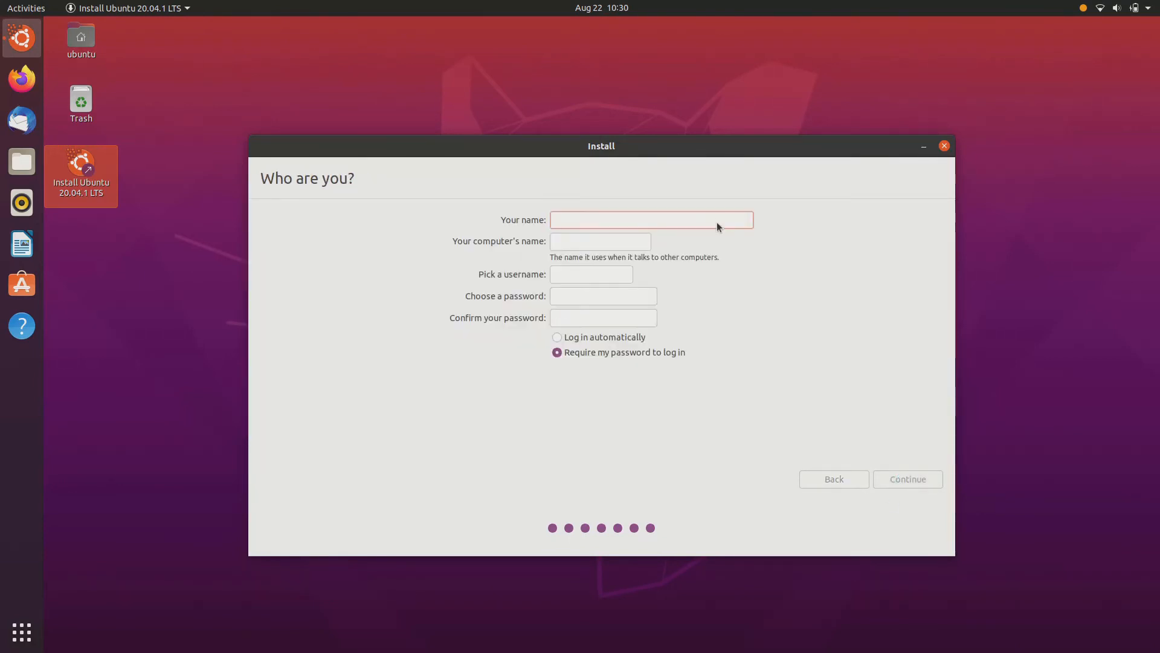
click(652, 220)
text(Hardik)
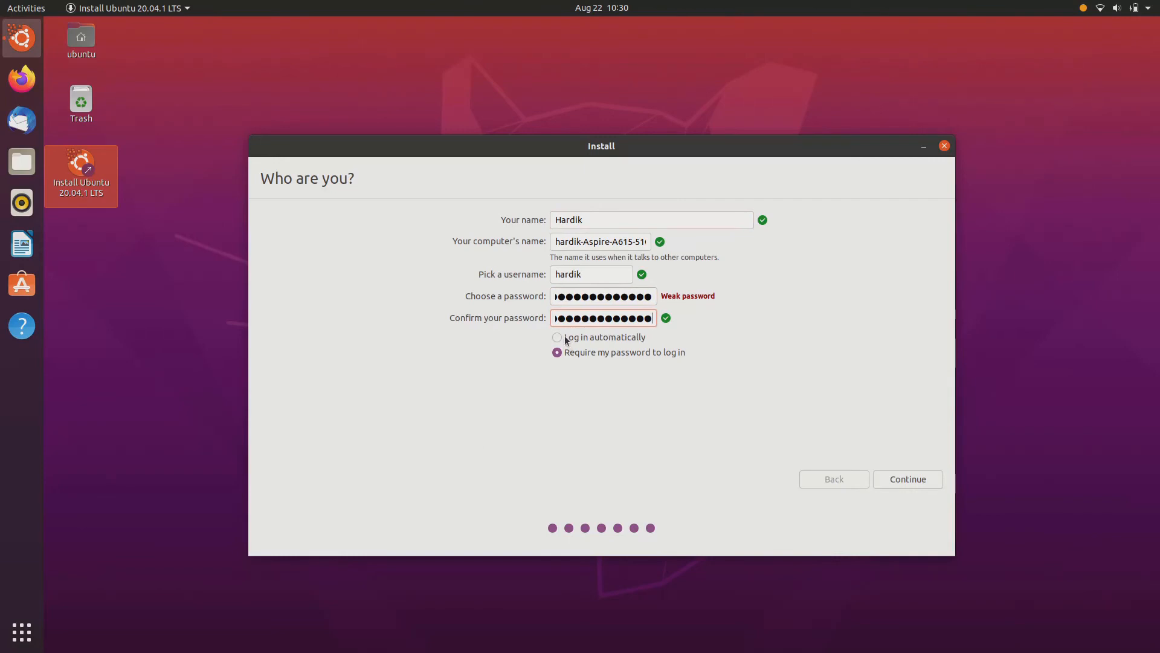
click(557, 336)
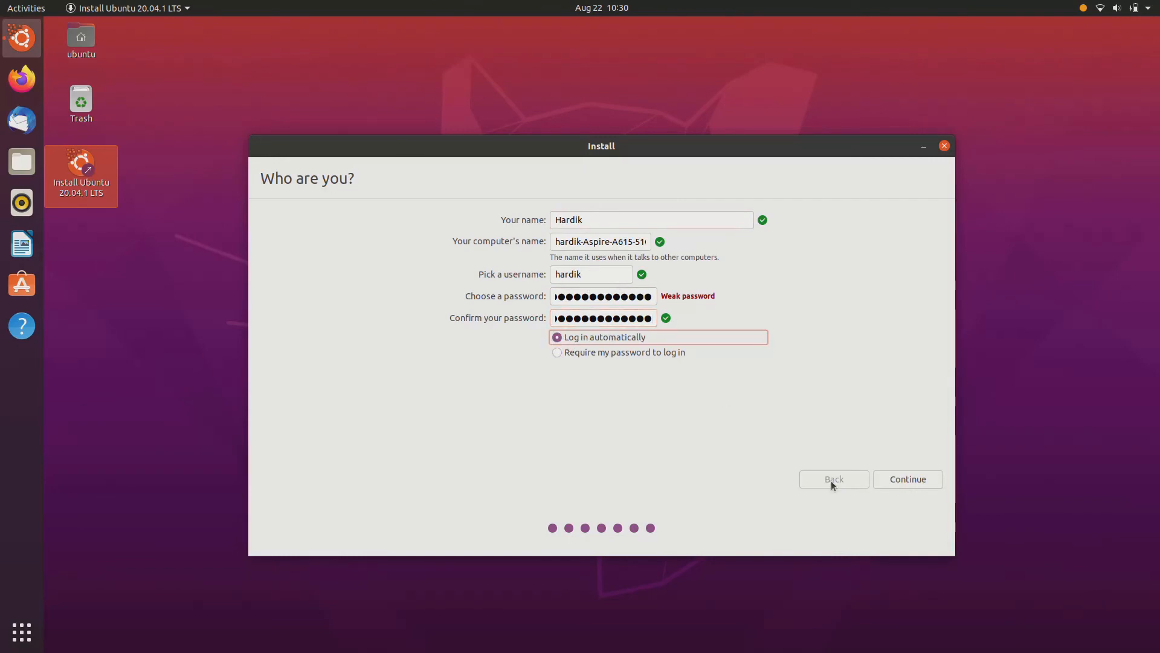
click(907, 479)
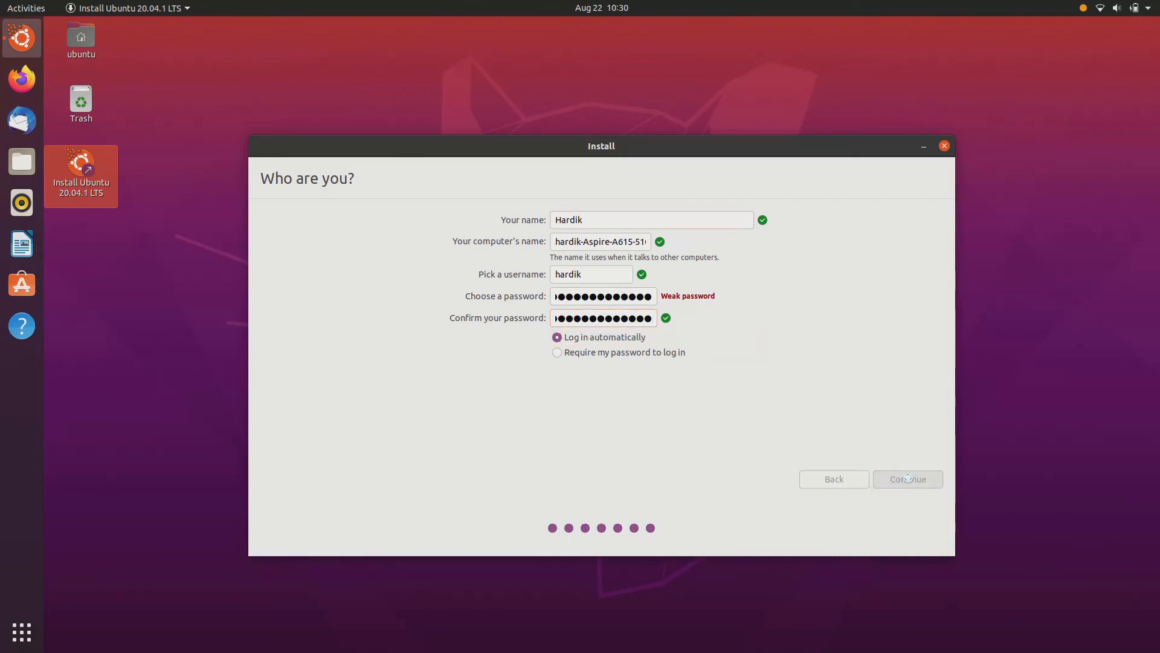
click(907, 478)
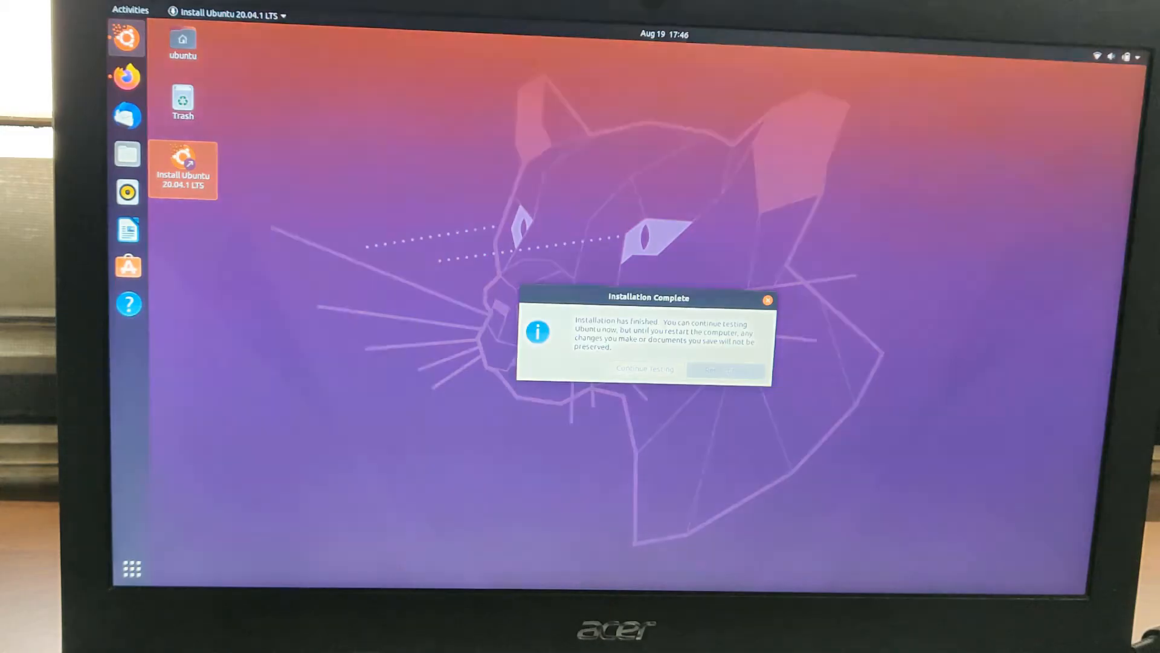
Restart from Installation Complete and continue rebooting after removing the installation medium.
click(726, 369)
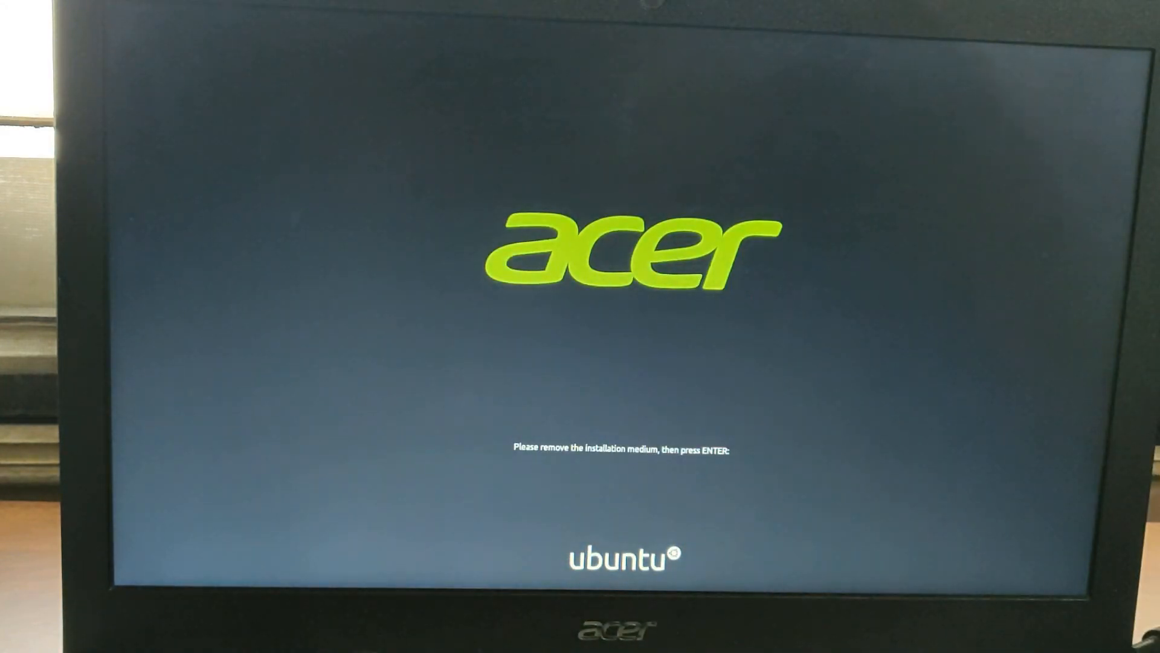
key(Enter)
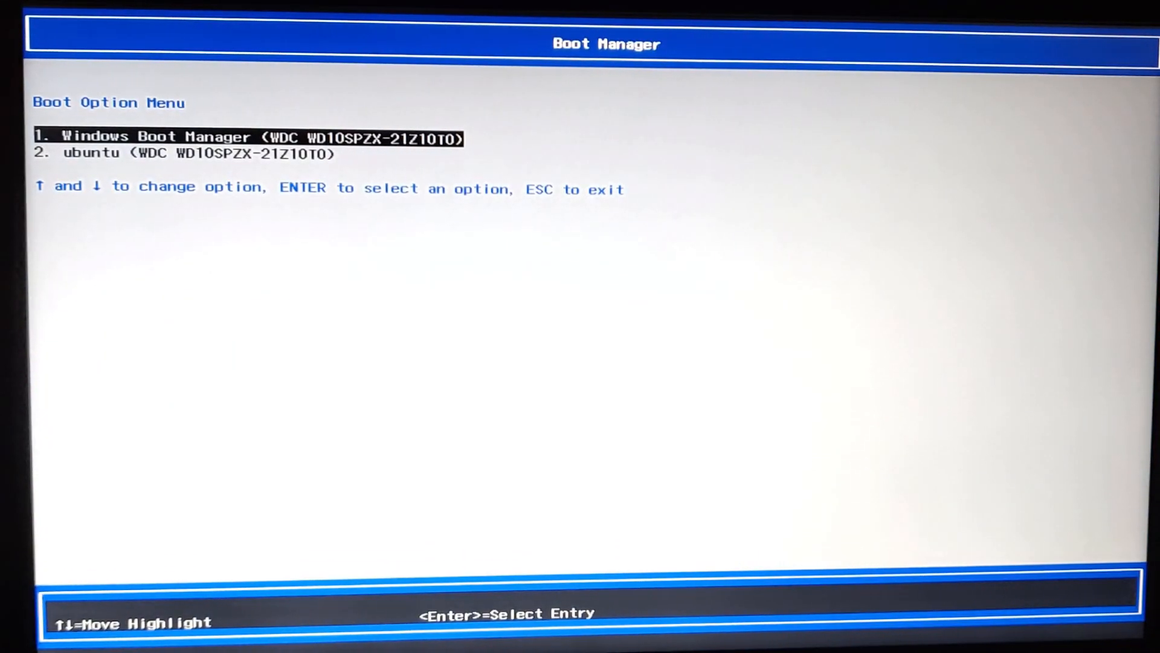
Highlight the ubuntu entry in Boot Manager and boot it.
key(Down)
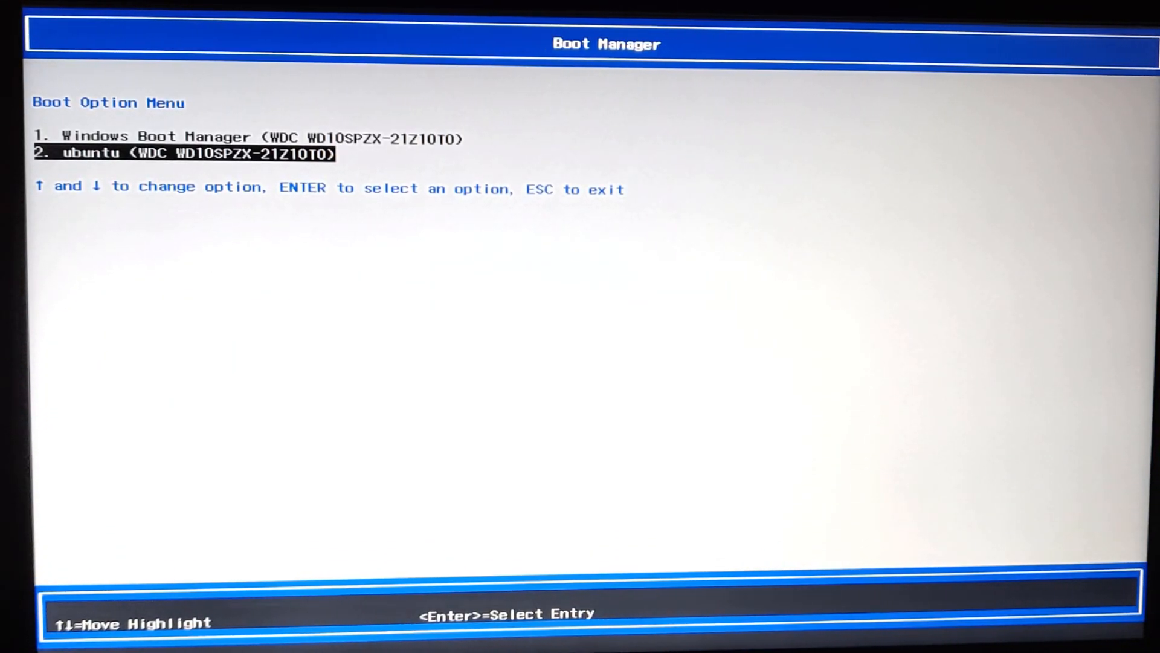
key(enter)
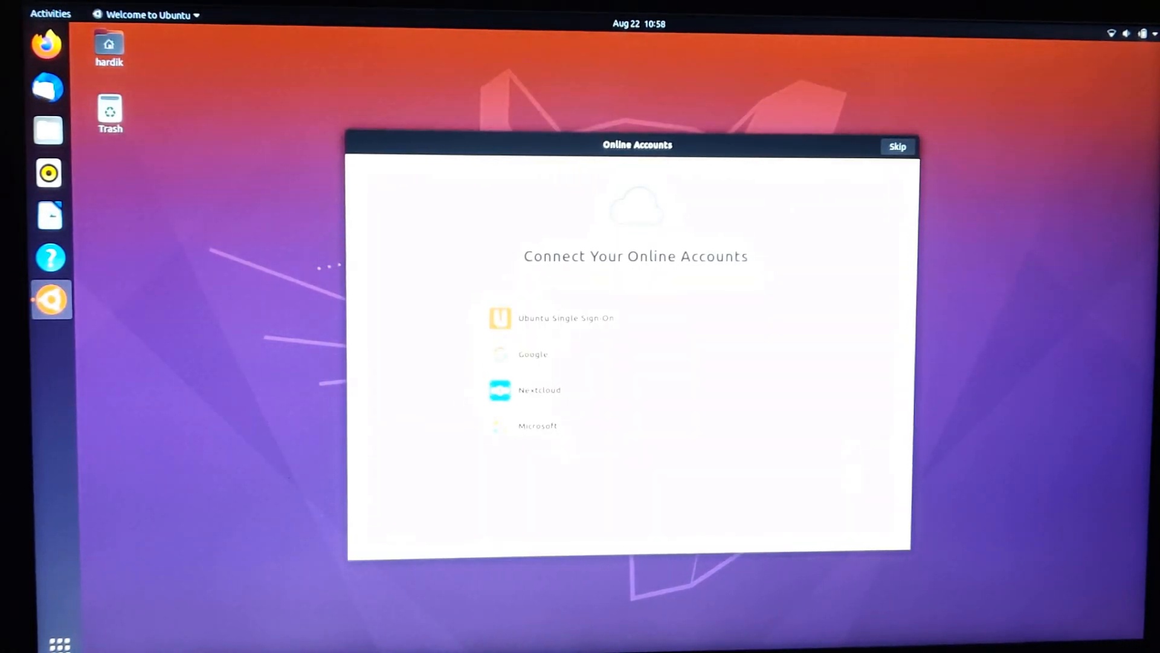
Skip the Online Accounts welcome window to reveal the fresh desktop.
click(898, 146)
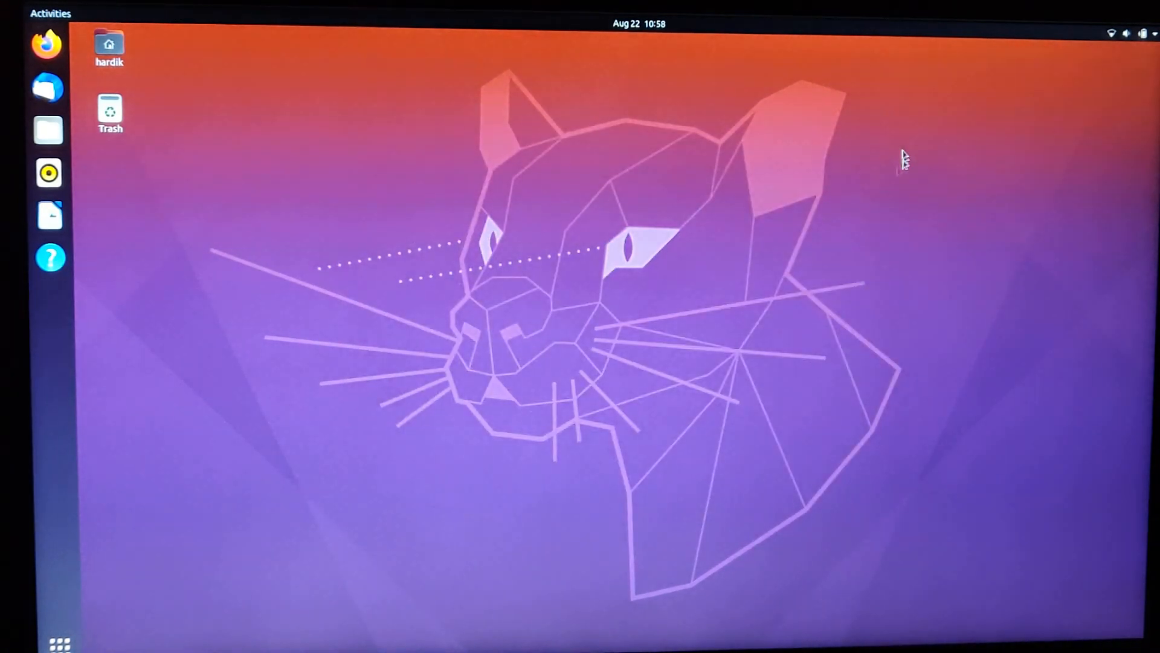
mouse_move(458, 324)
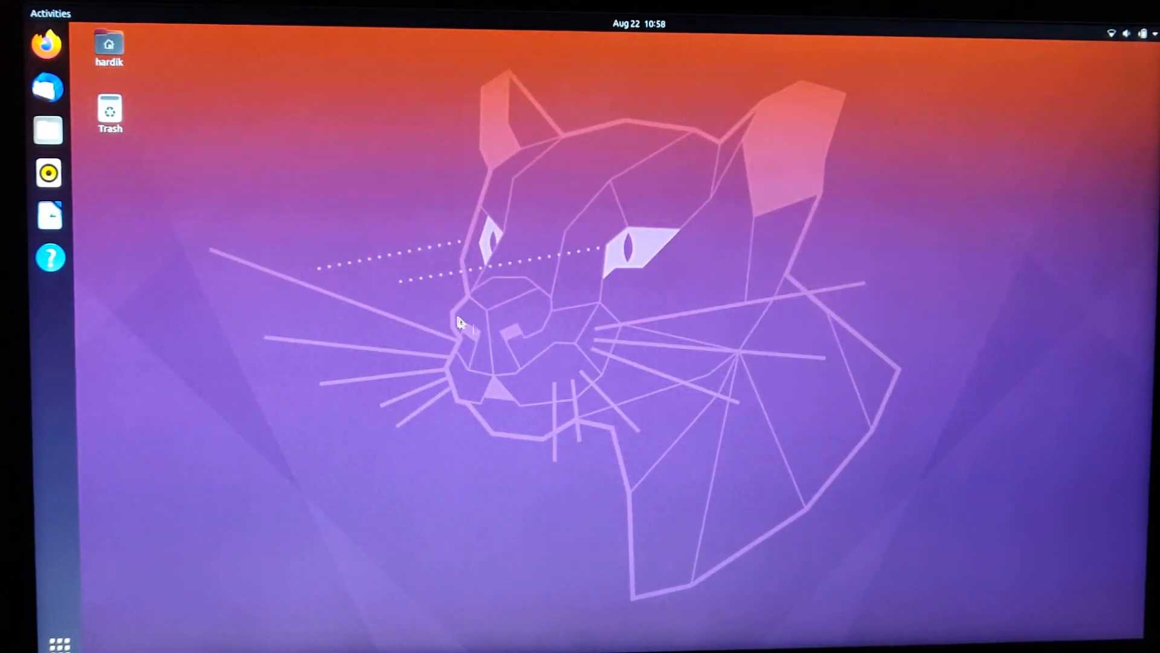